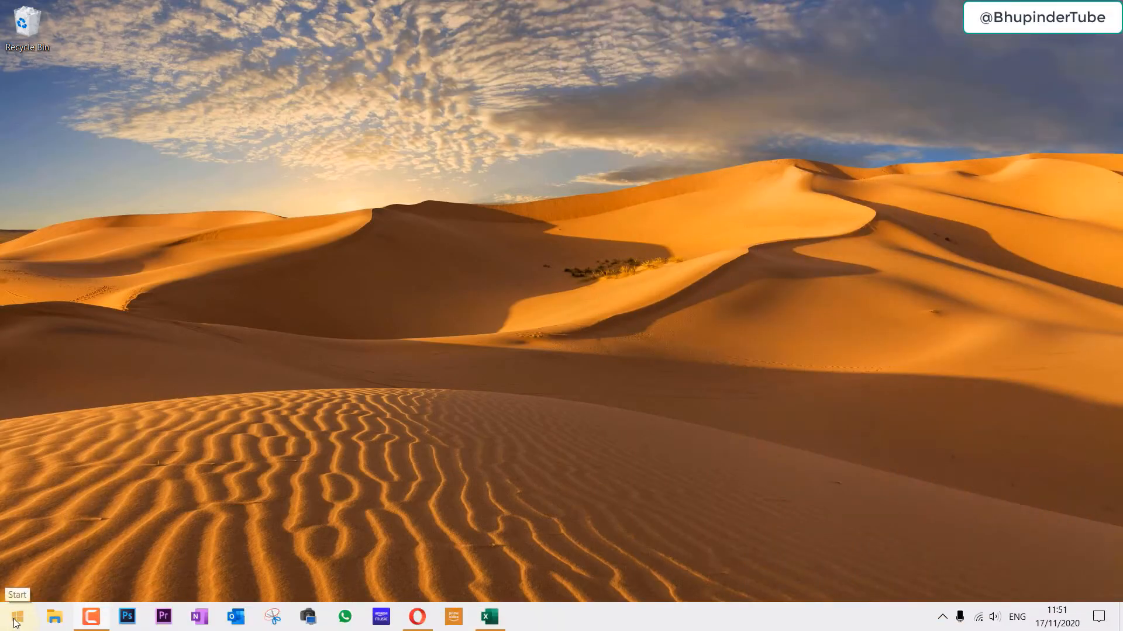
# Step: Search the Start menu for "syst" to bring up System Information
pyautogui.click(11, 616)
pyautogui.write('syst')
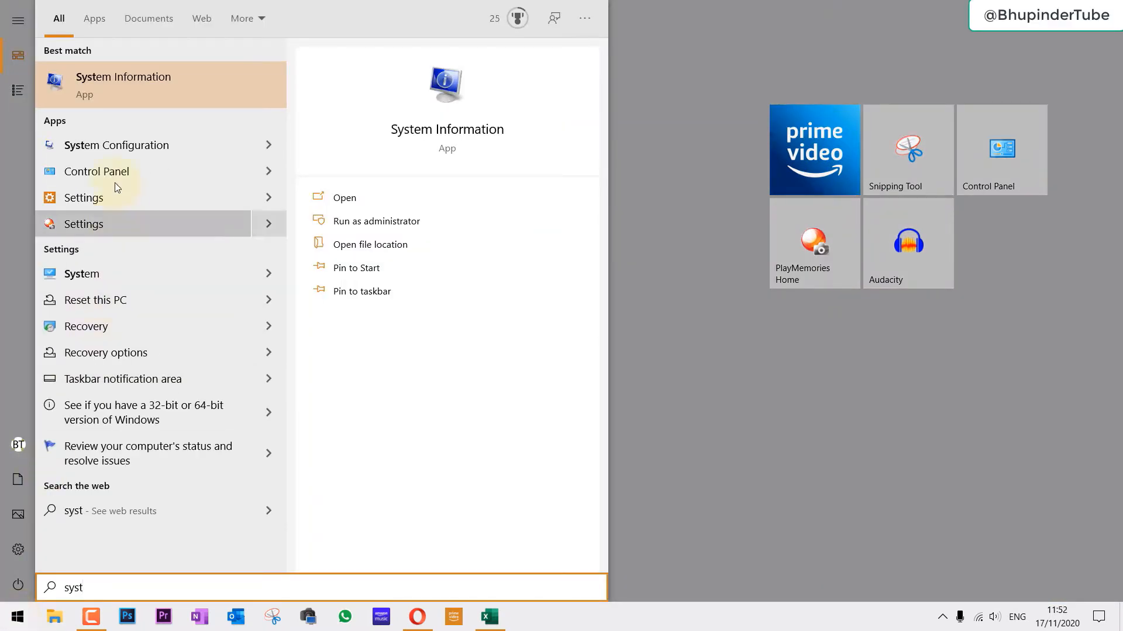
pyautogui.moveTo(150, 103)
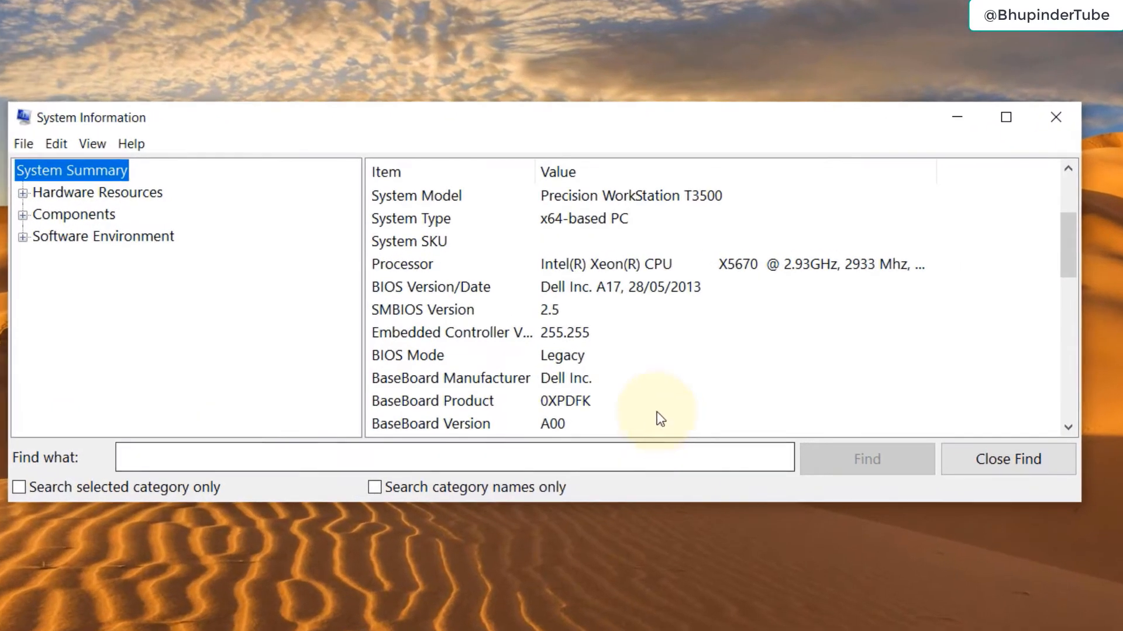
pyautogui.moveTo(575, 424)
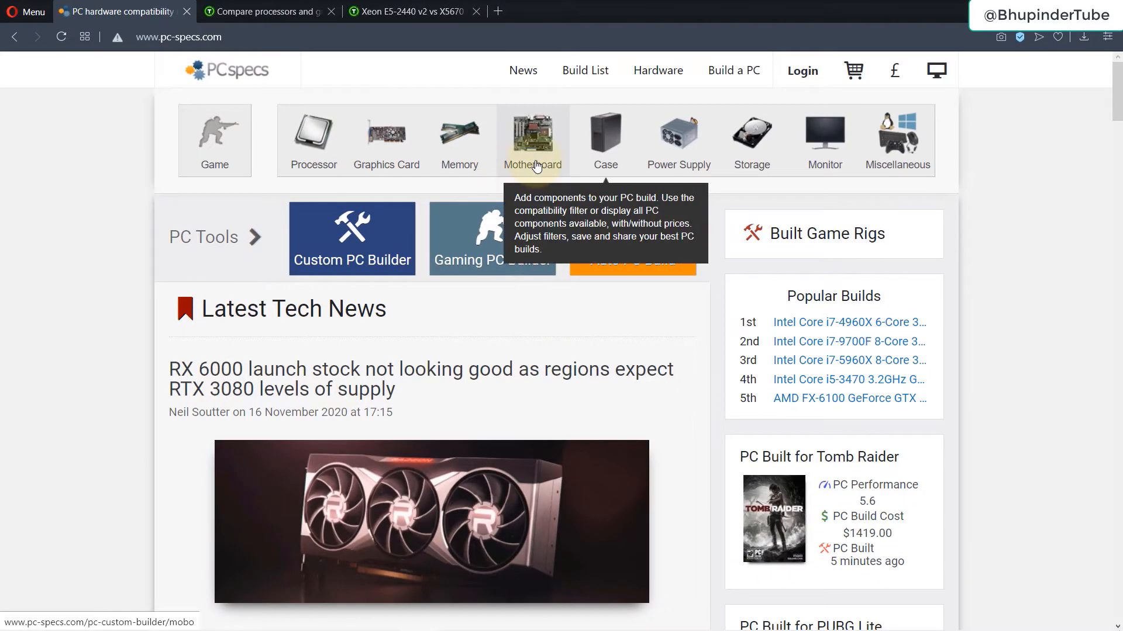
# Step: Filter the PC-Specs motherboard list by 0xpdfk and include items without a price
pyautogui.click(532, 138)
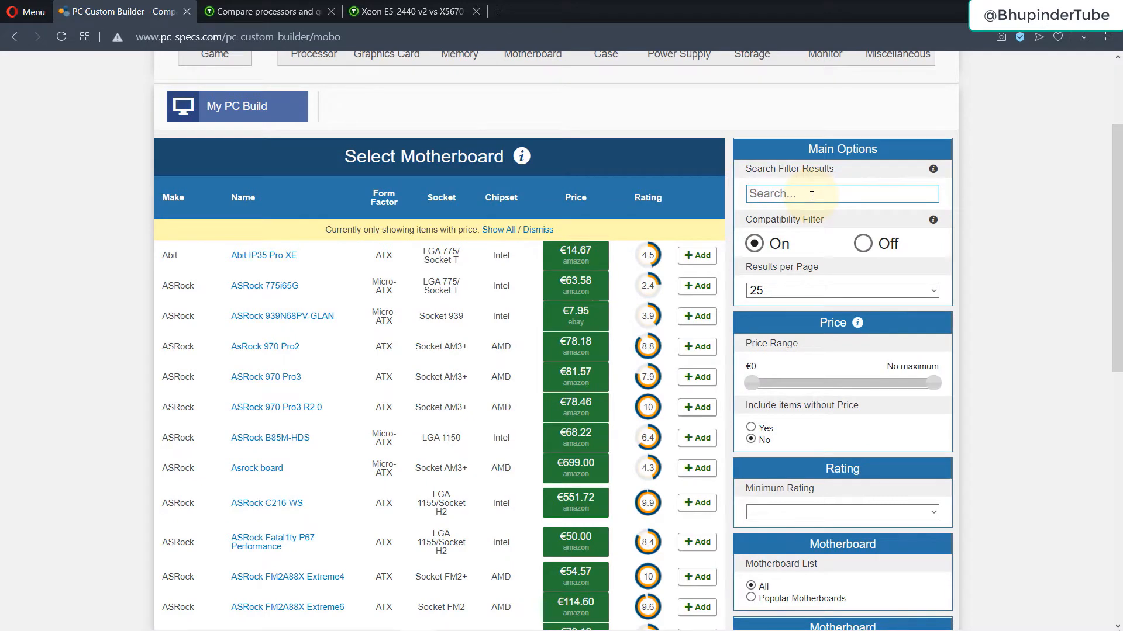
pyautogui.write('0xpdfk')
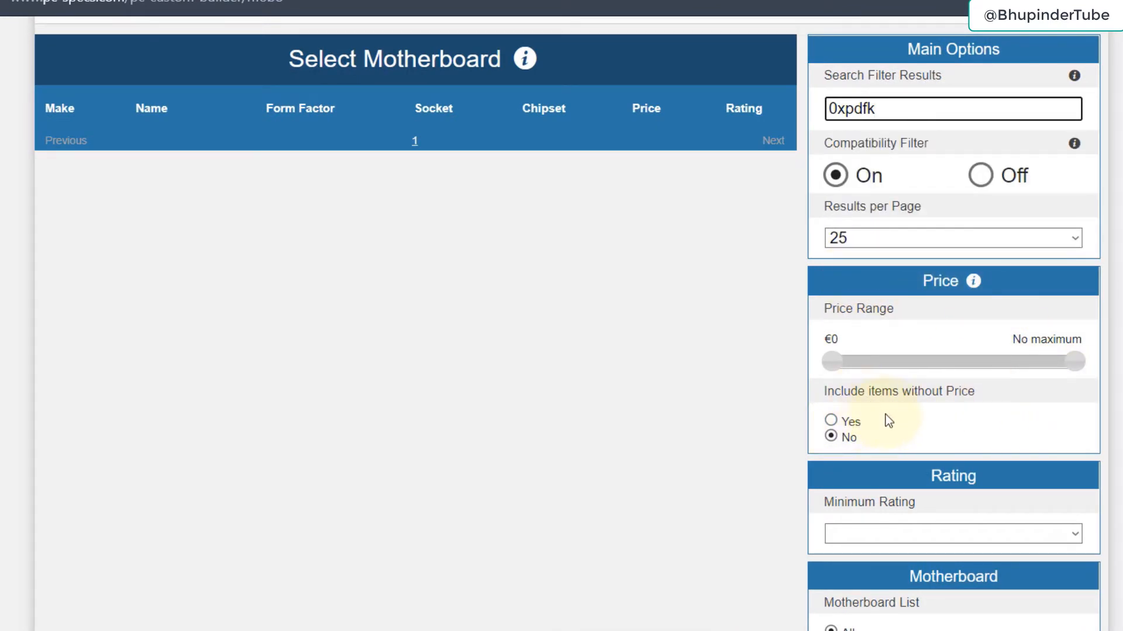
pyautogui.moveTo(853, 428)
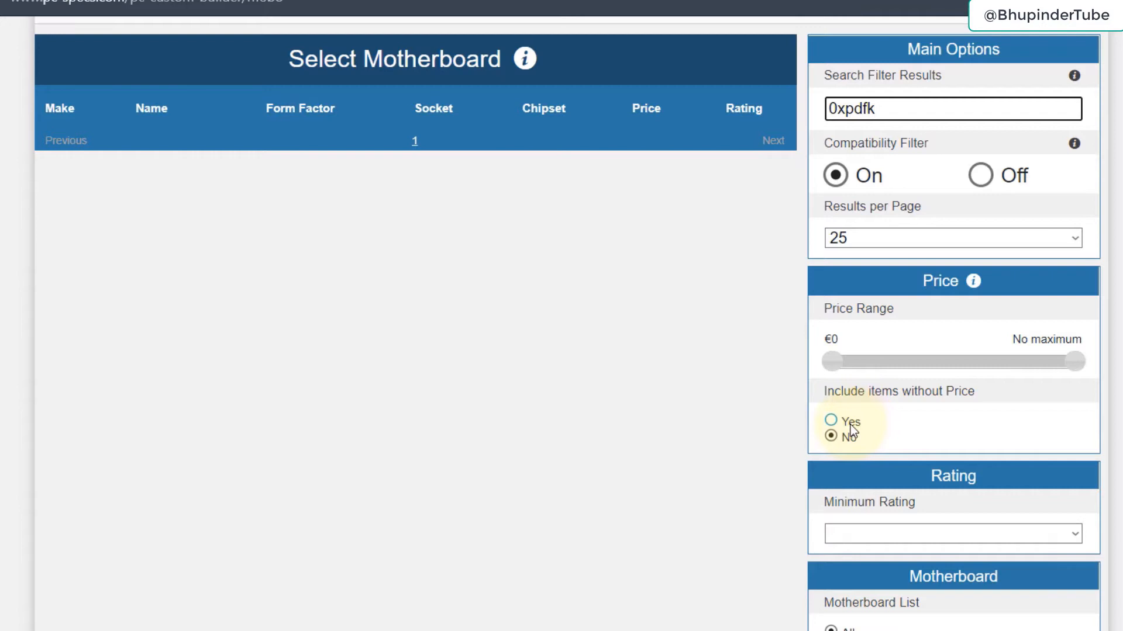
pyautogui.click(830, 420)
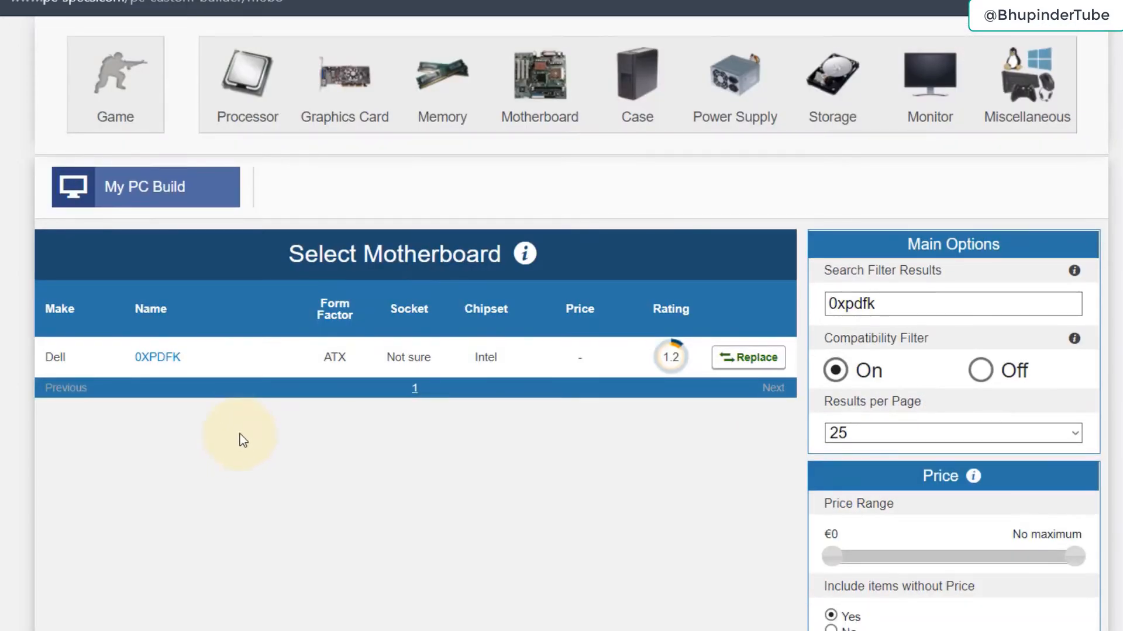
pyautogui.moveTo(168, 359)
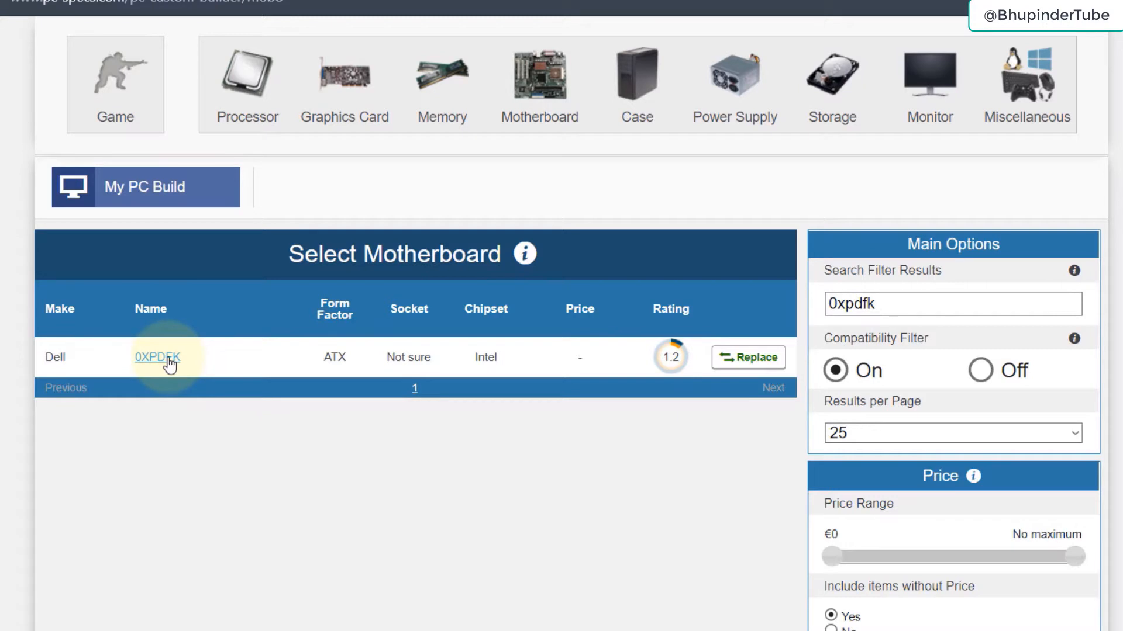
# Step: View the Dell 0XPDFK board's detail page and scroll through its specifications
pyautogui.click(157, 357)
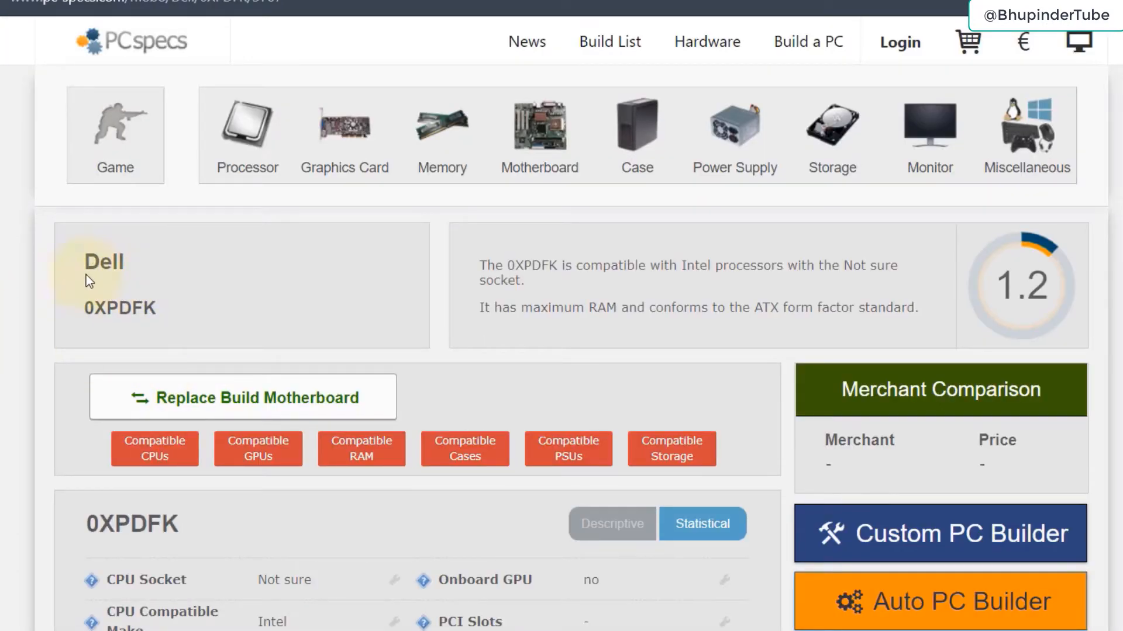
pyautogui.scroll(-3)
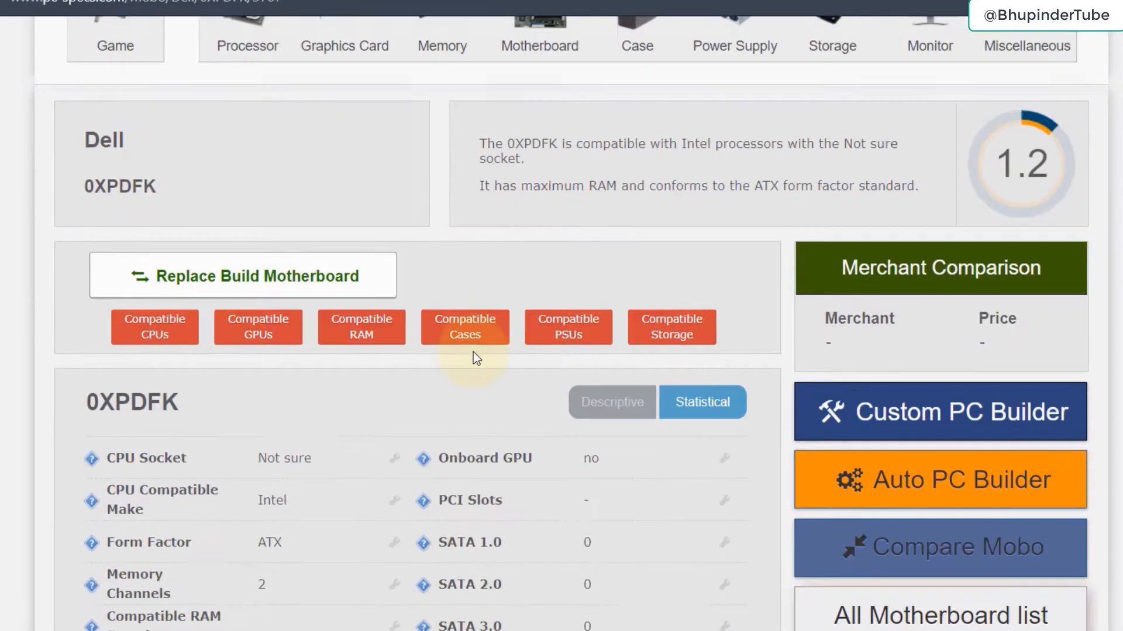
pyautogui.scroll(-3)
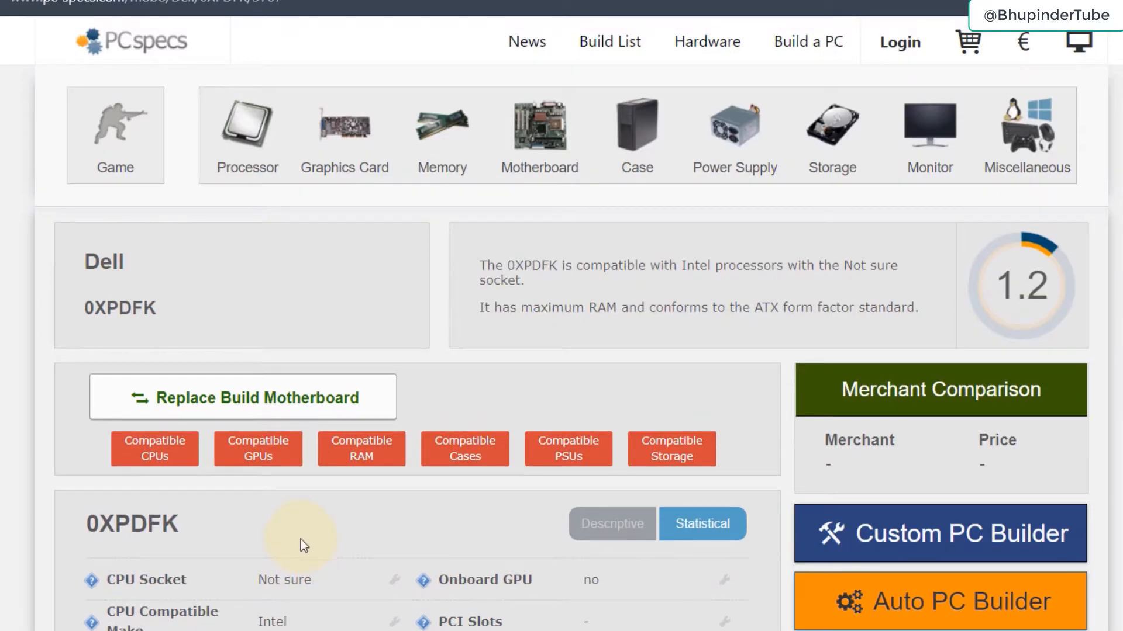
pyautogui.moveTo(297, 543)
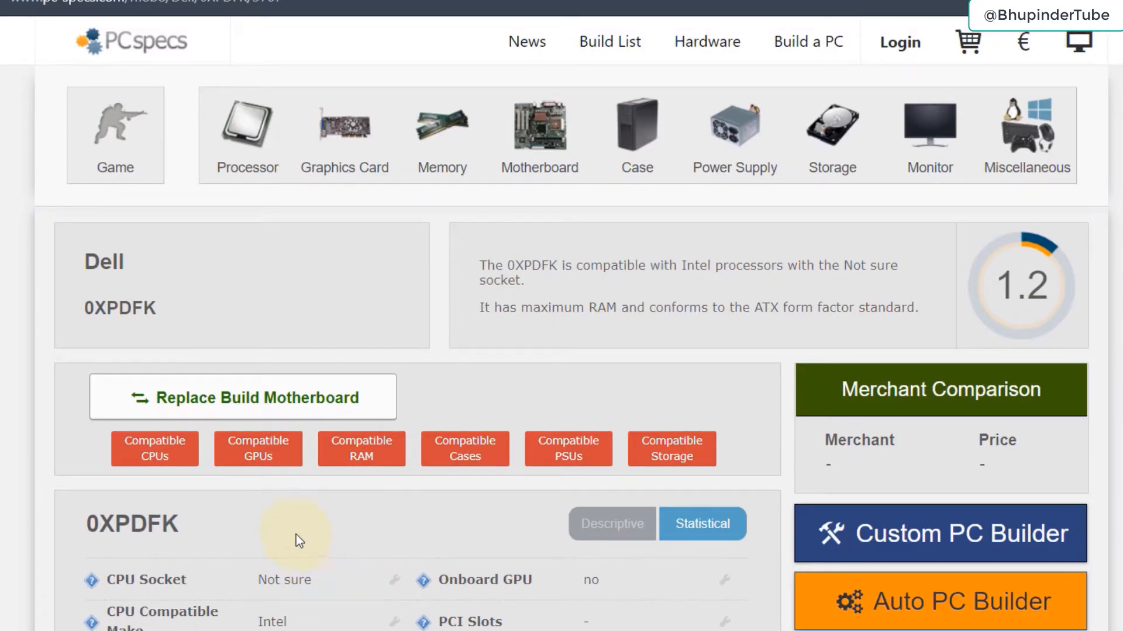
pyautogui.moveTo(187, 465)
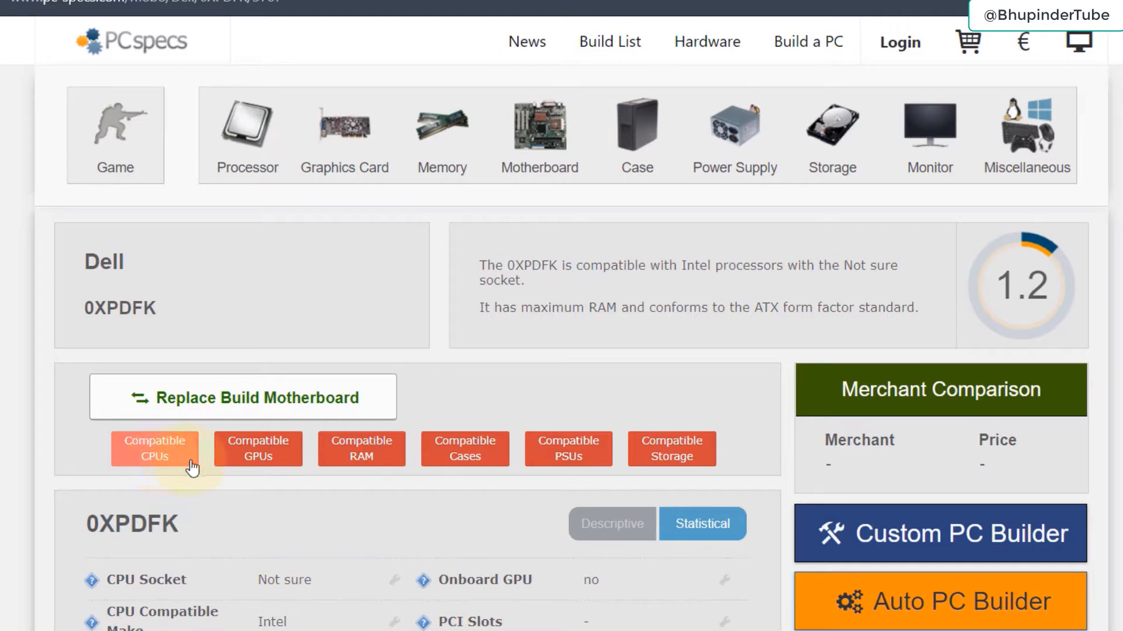
# Step: List the 0XPDFK's compatible CPUs and expand the Core i7 7th Gen group
pyautogui.click(154, 449)
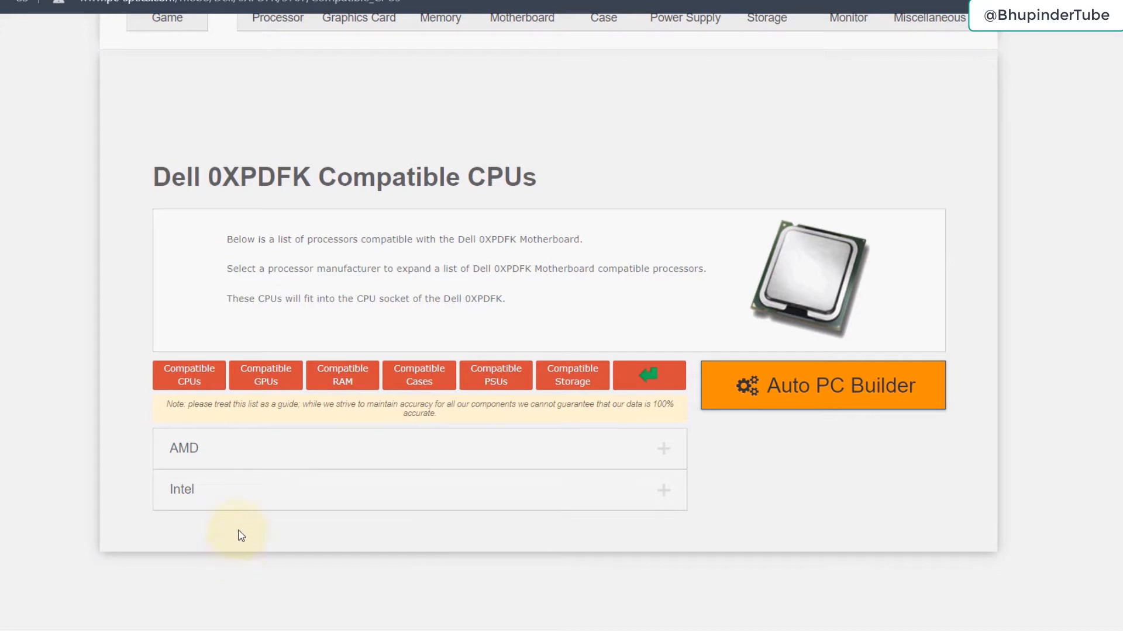
pyautogui.moveTo(615, 543)
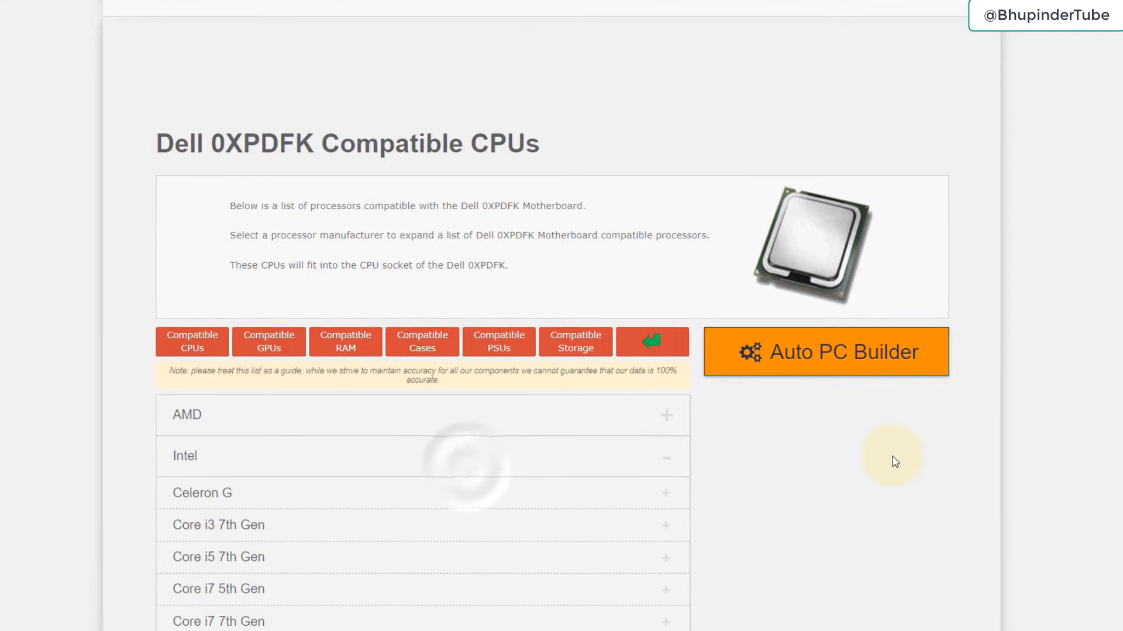
pyautogui.scroll(-3)
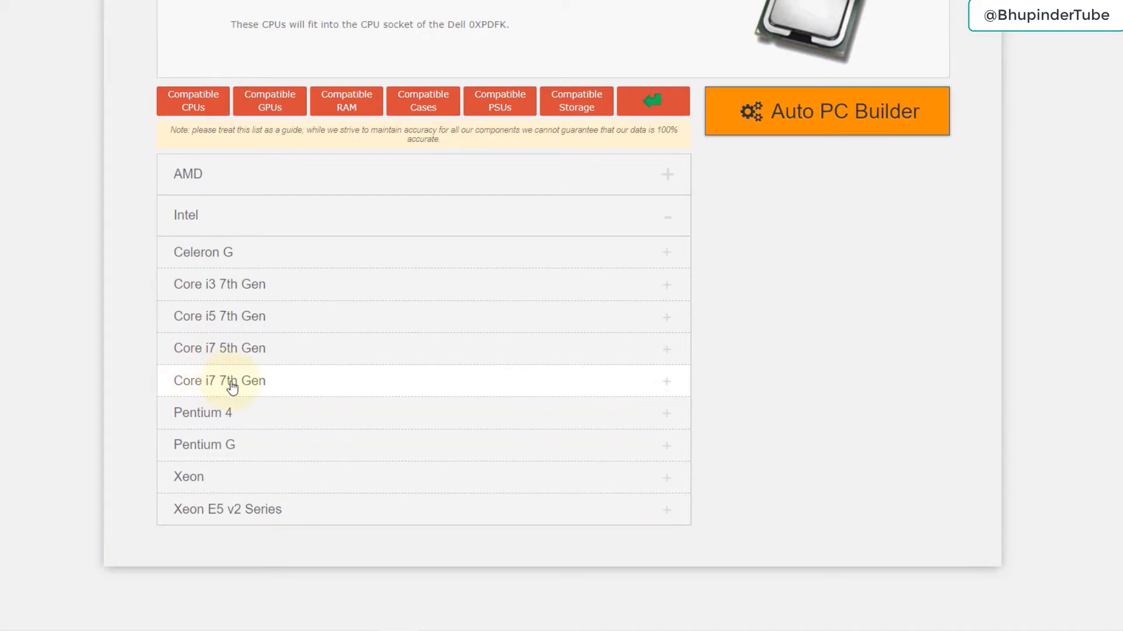
pyautogui.click(220, 382)
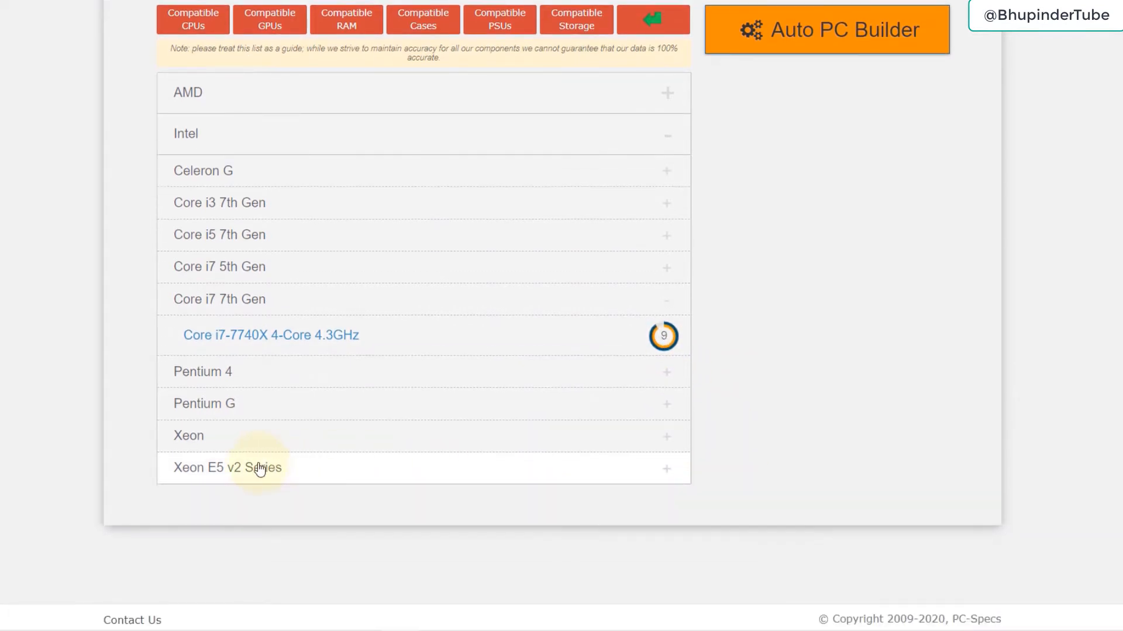
pyautogui.moveTo(325, 480)
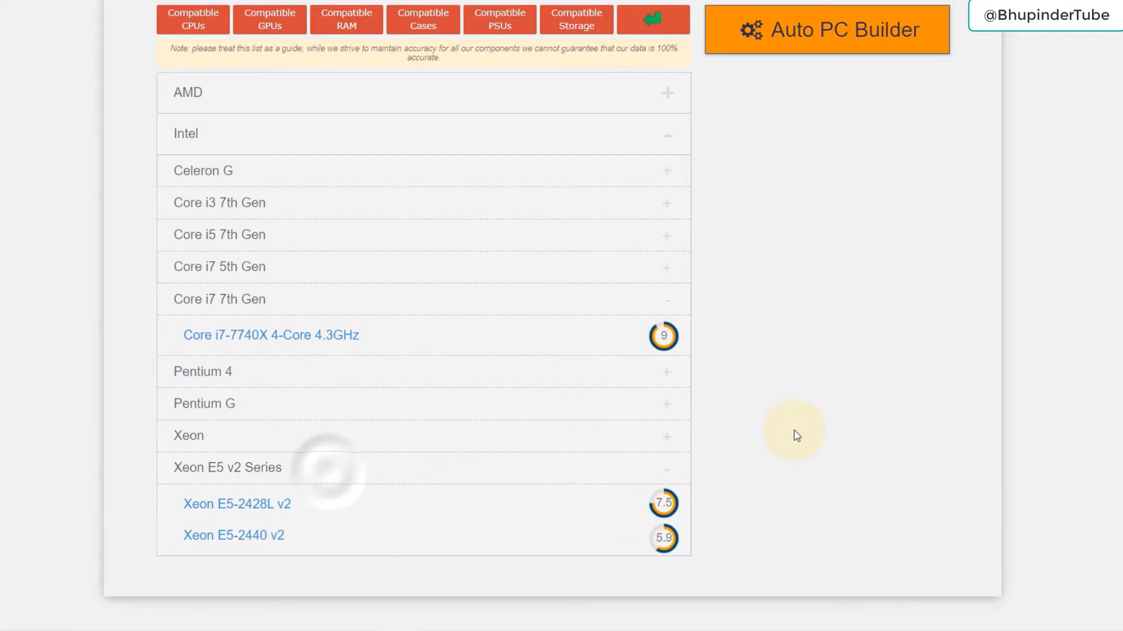
pyautogui.moveTo(812, 498)
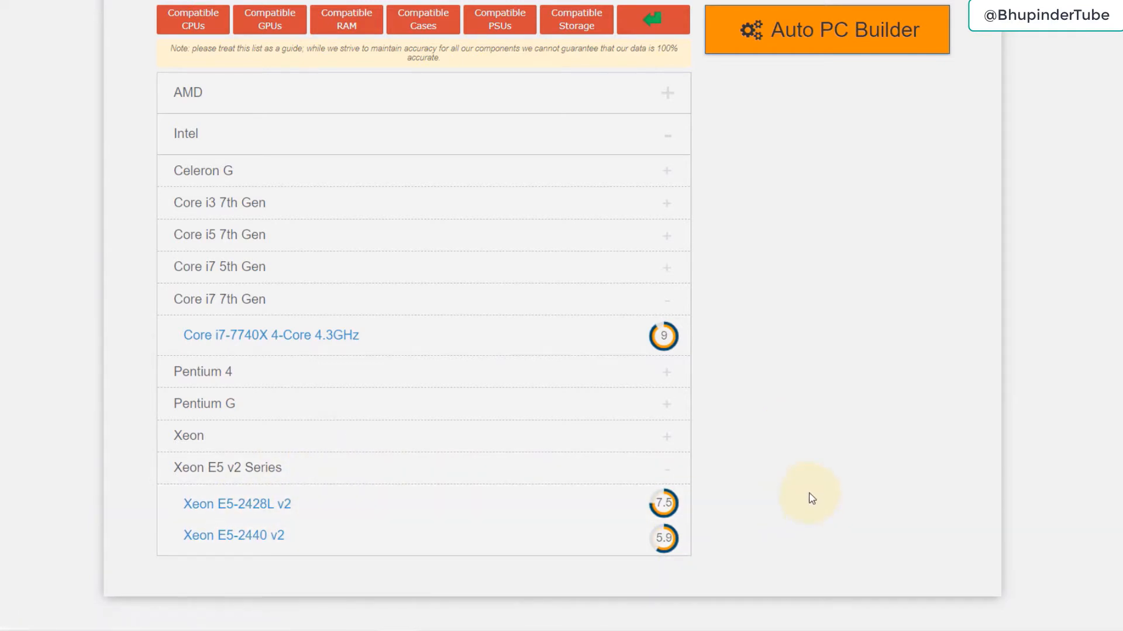
pyautogui.moveTo(842, 450)
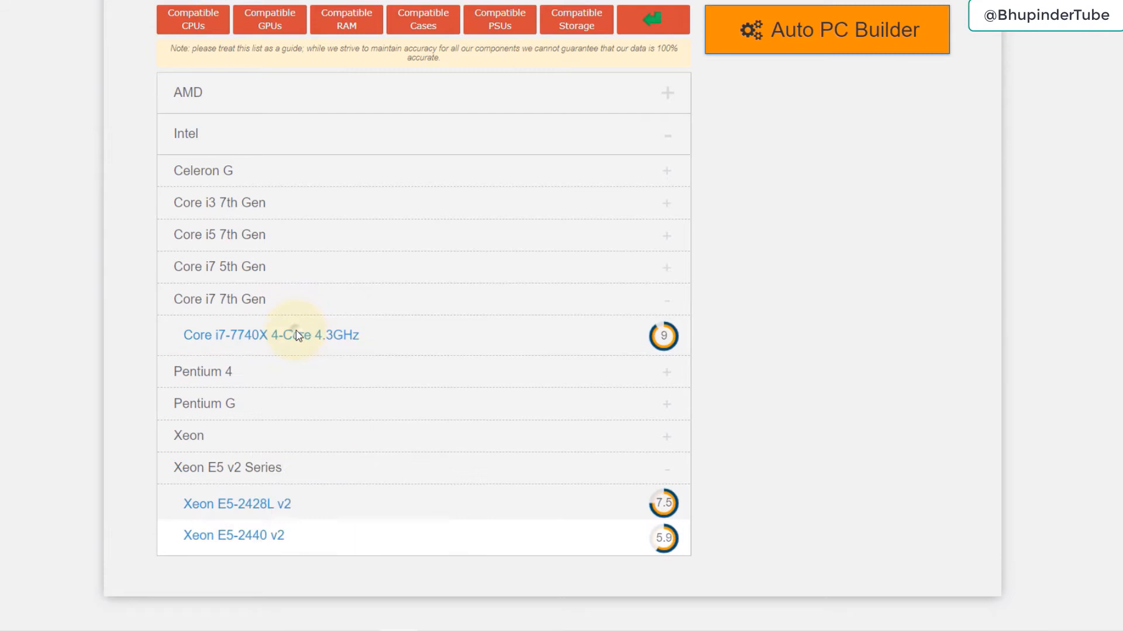
# Step: View the Core i7-7740X 4-Core 4.3GHz specification page
pyautogui.click(271, 335)
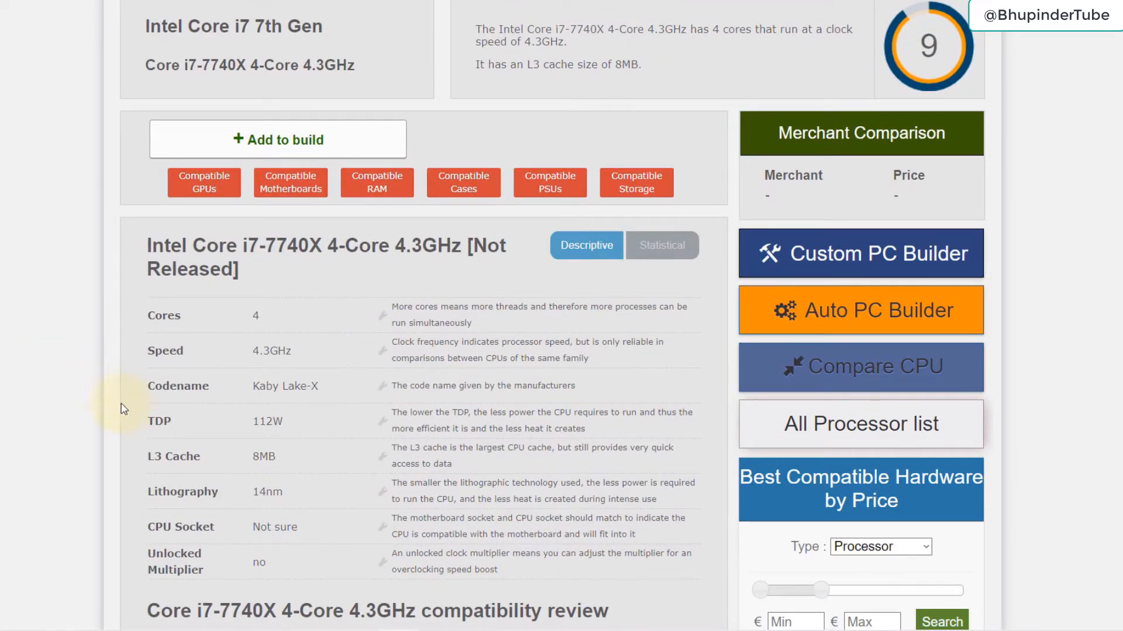
pyautogui.moveTo(188, 383)
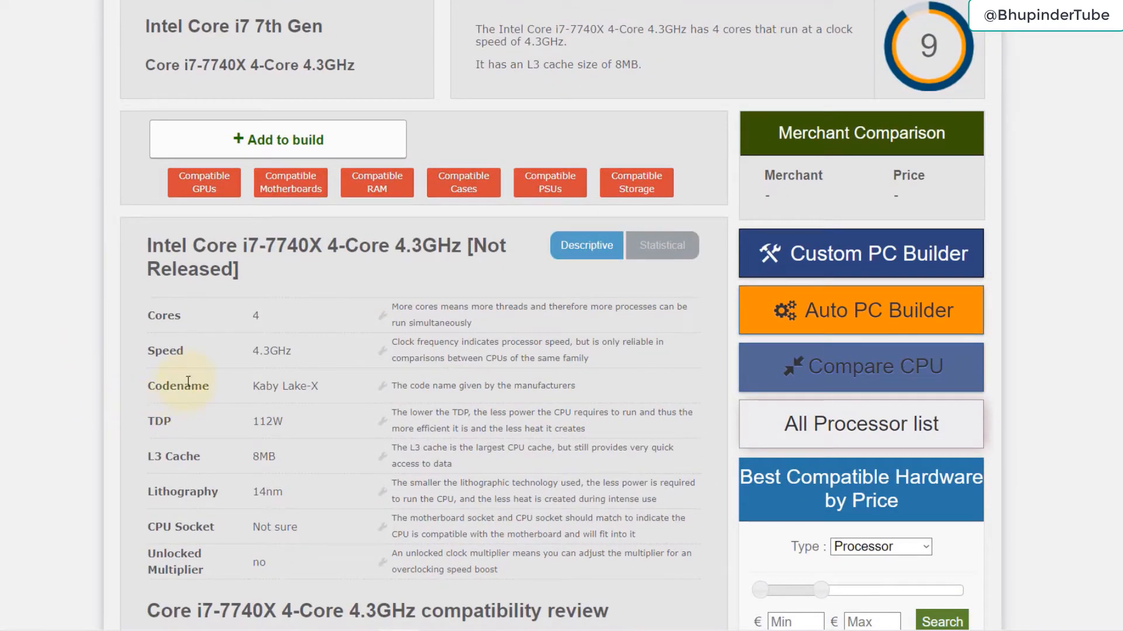
pyautogui.moveTo(278, 330)
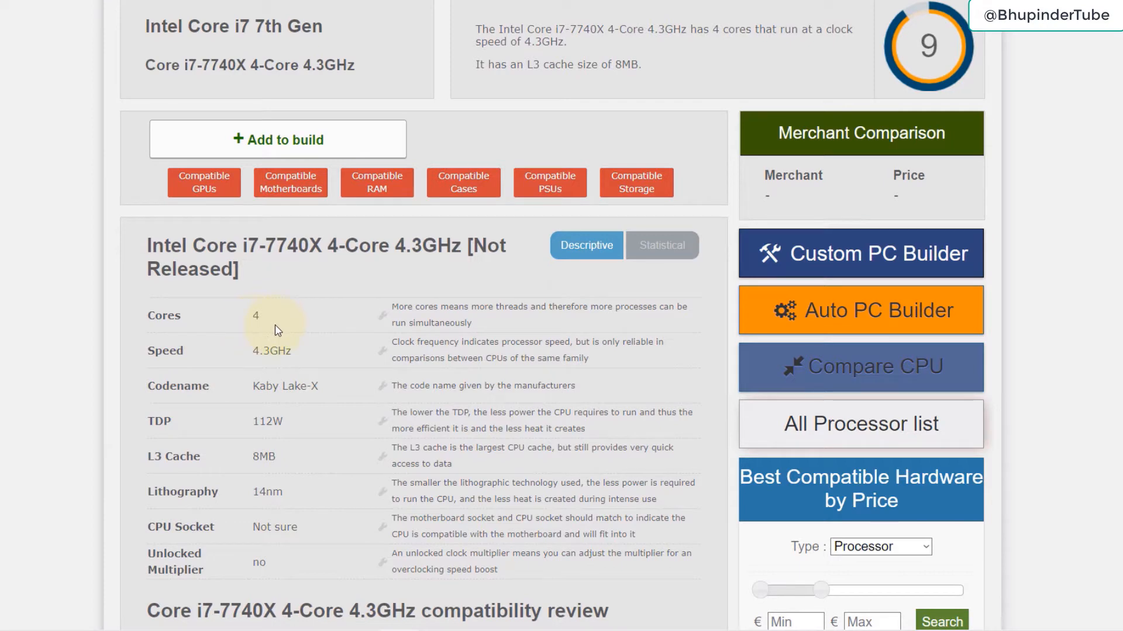
pyautogui.moveTo(282, 364)
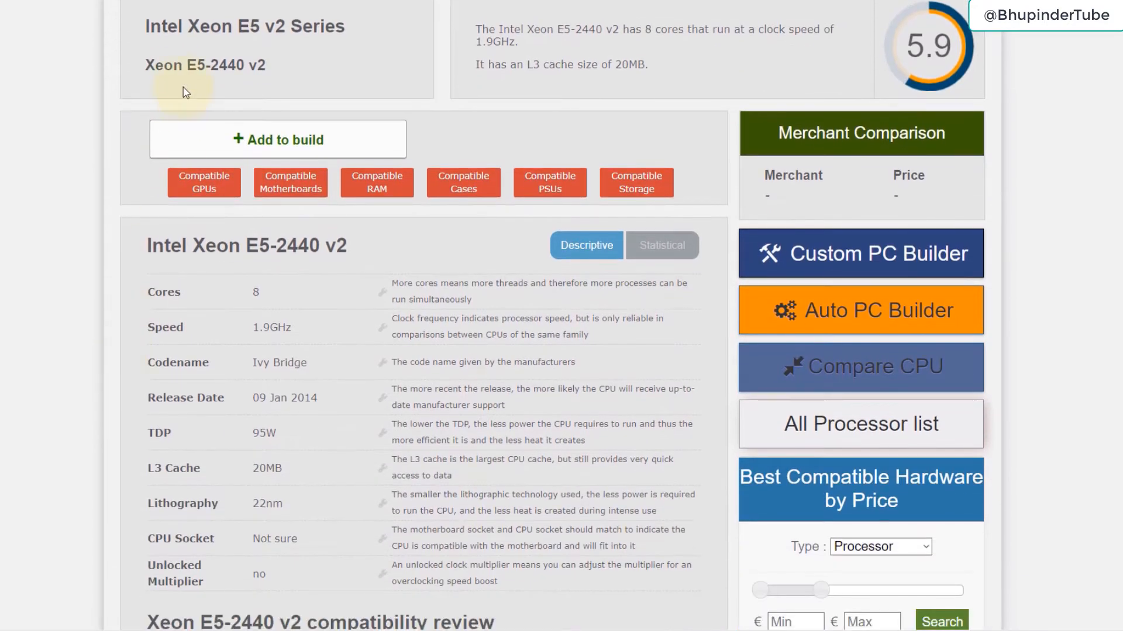
pyautogui.moveTo(288, 316)
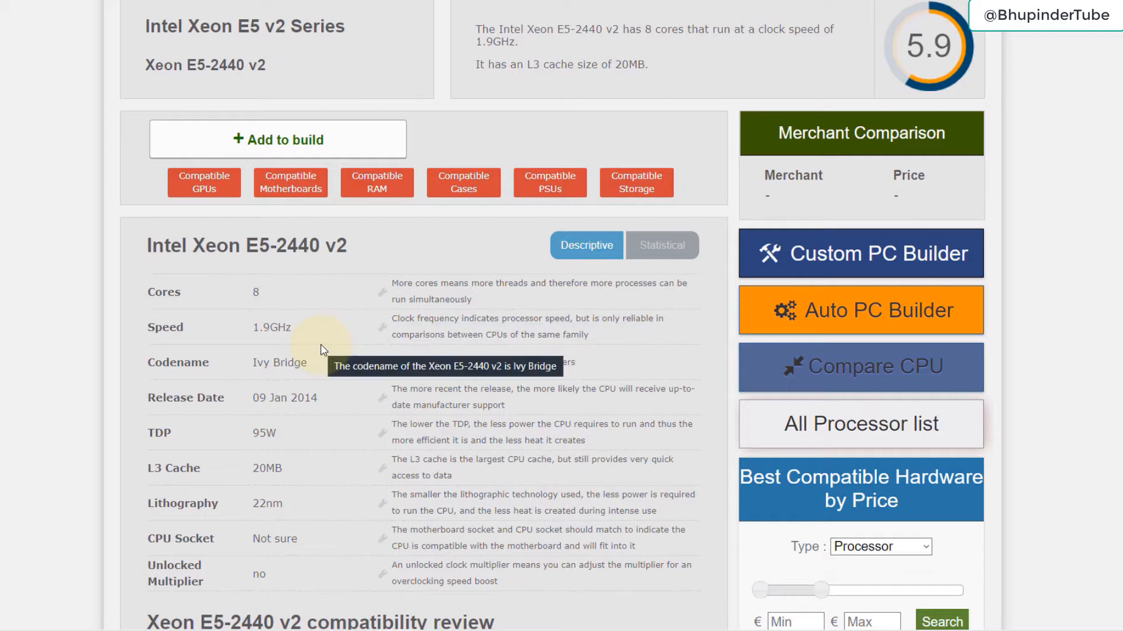
pyautogui.moveTo(268, 342)
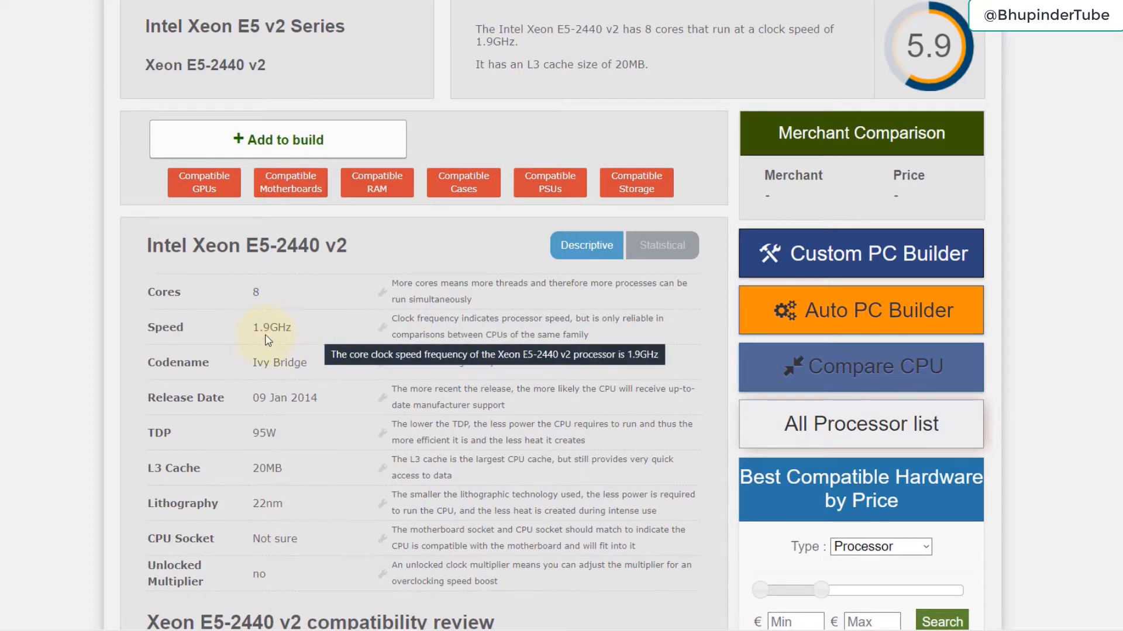
pyautogui.moveTo(276, 348)
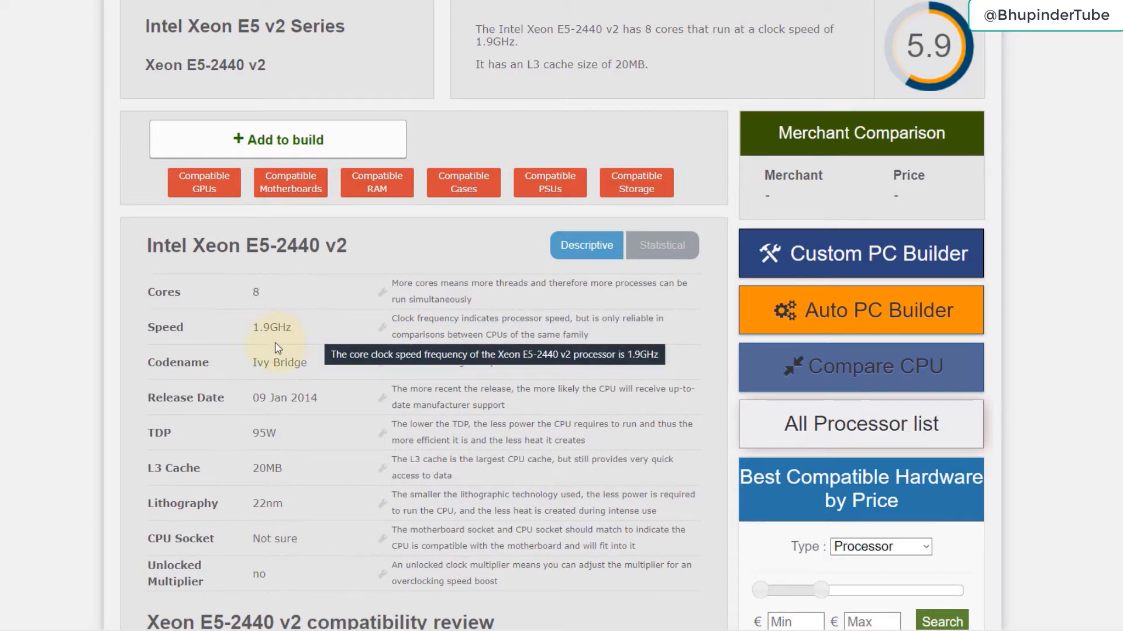
pyautogui.moveTo(30, 426)
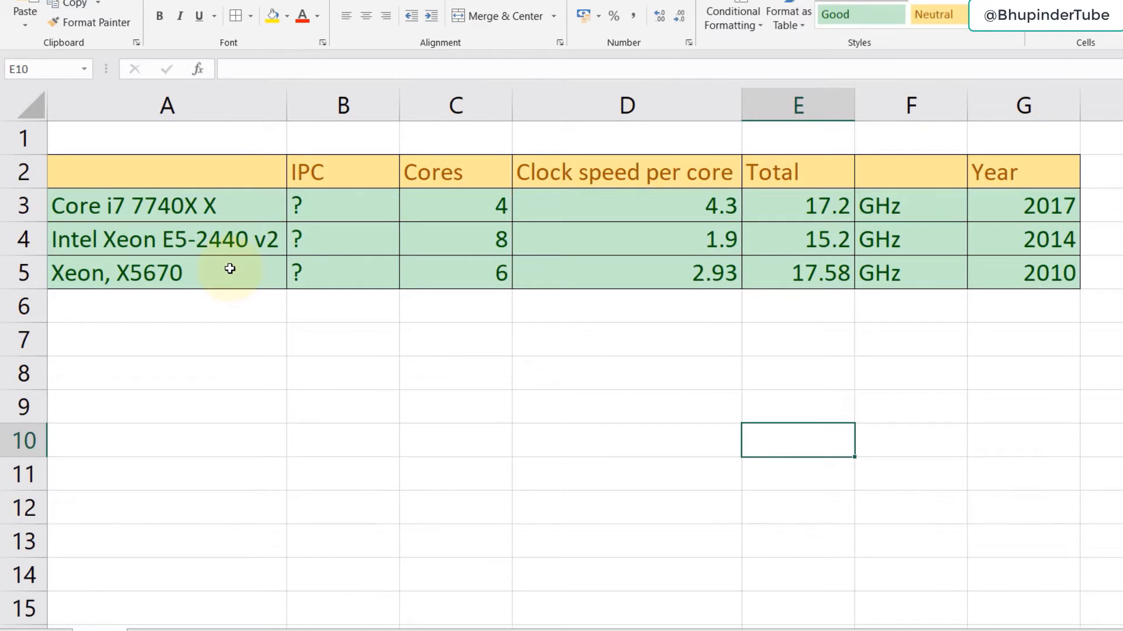
pyautogui.moveTo(121, 218)
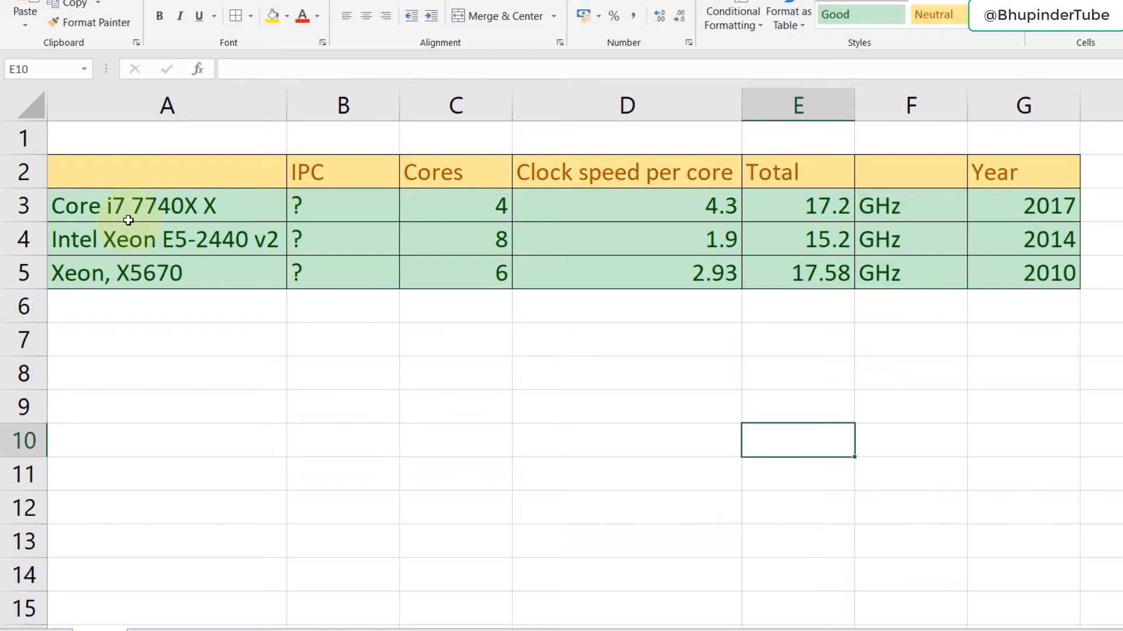
pyautogui.moveTo(466, 234)
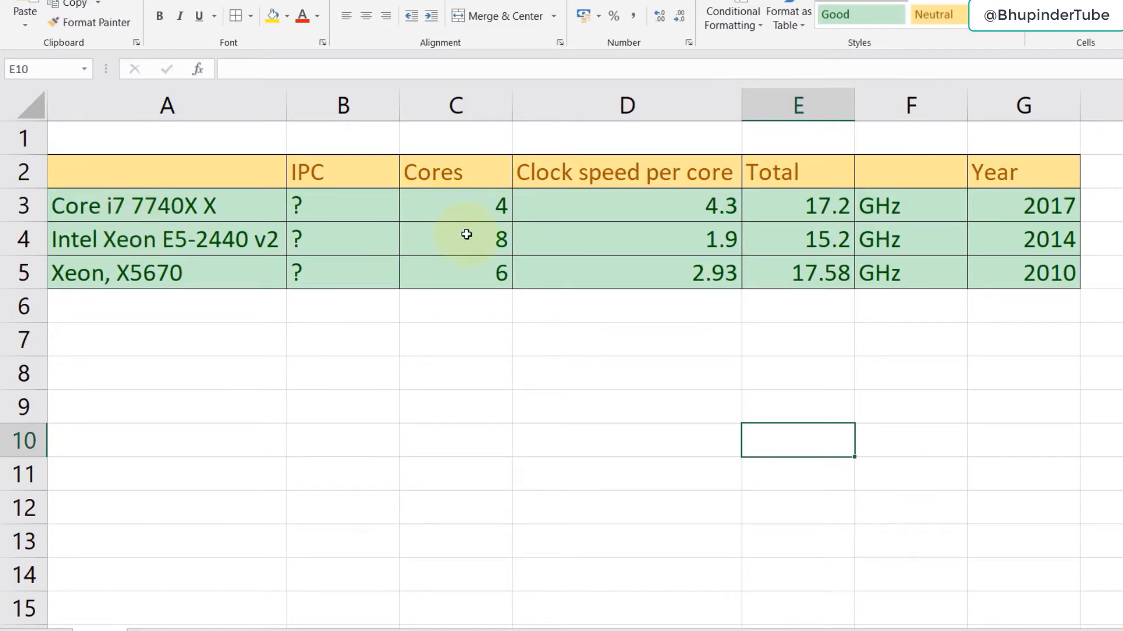
pyautogui.moveTo(729, 239)
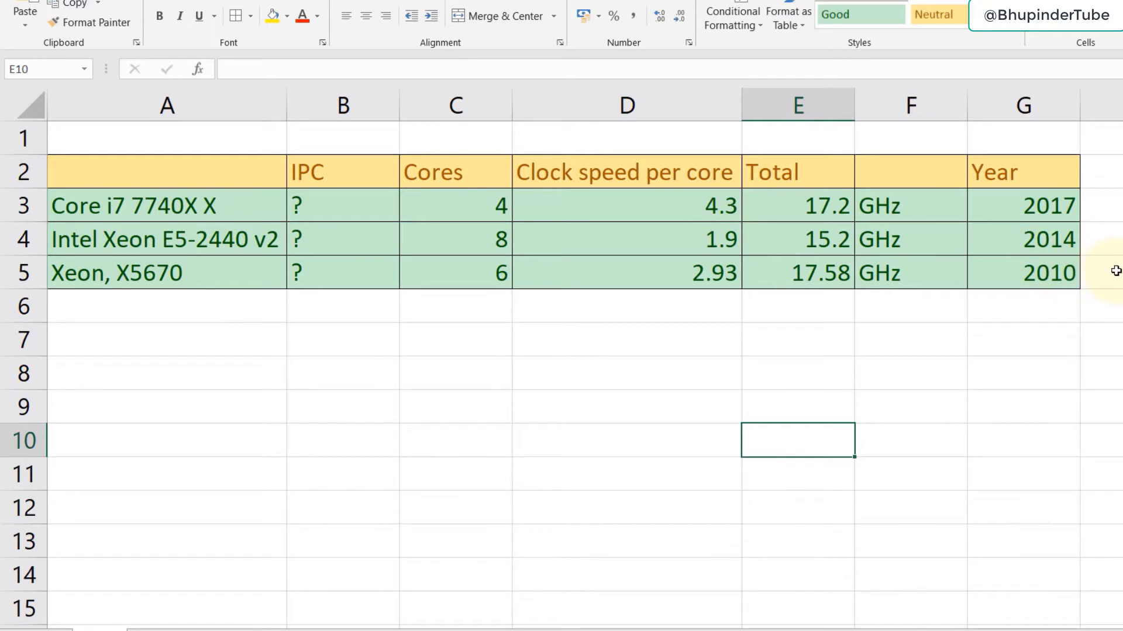
pyautogui.moveTo(816, 230)
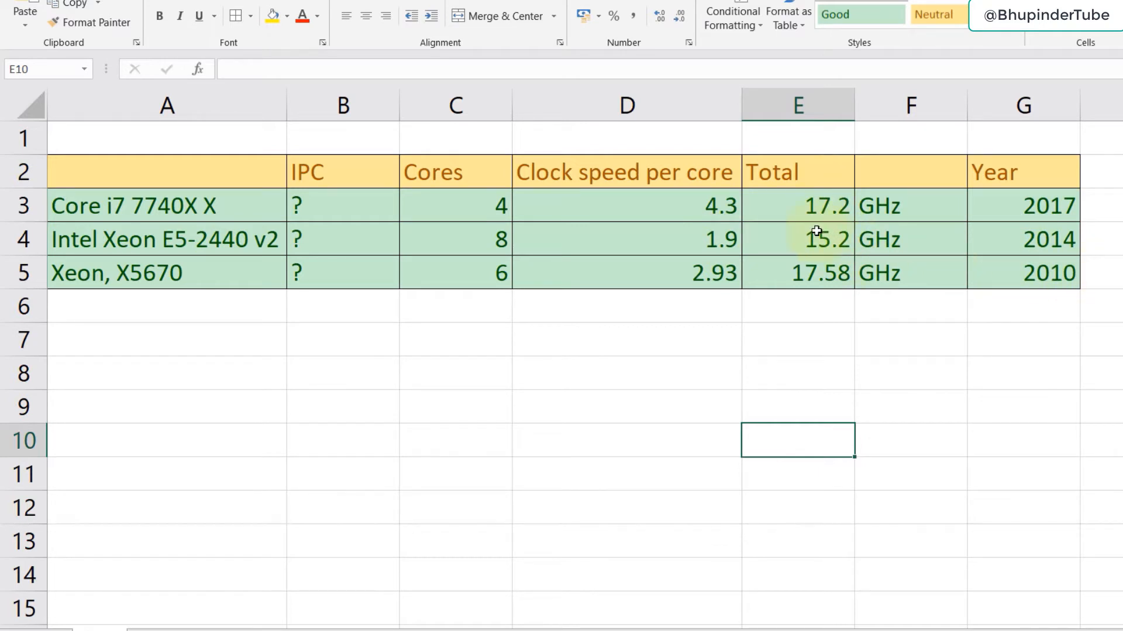
pyautogui.moveTo(767, 239)
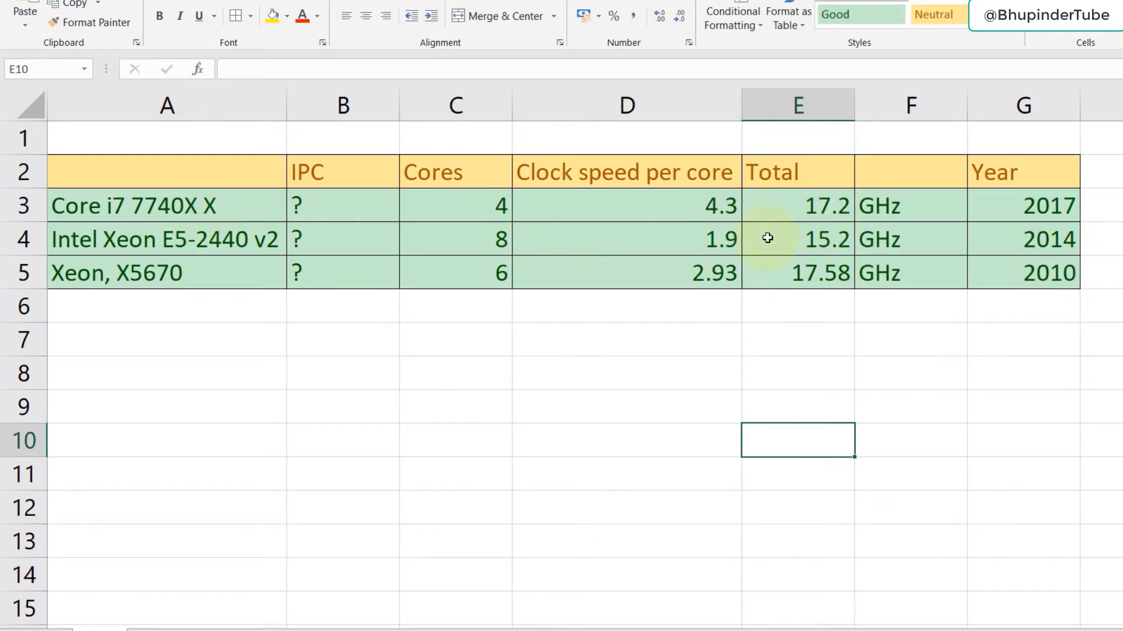
pyautogui.moveTo(787, 205)
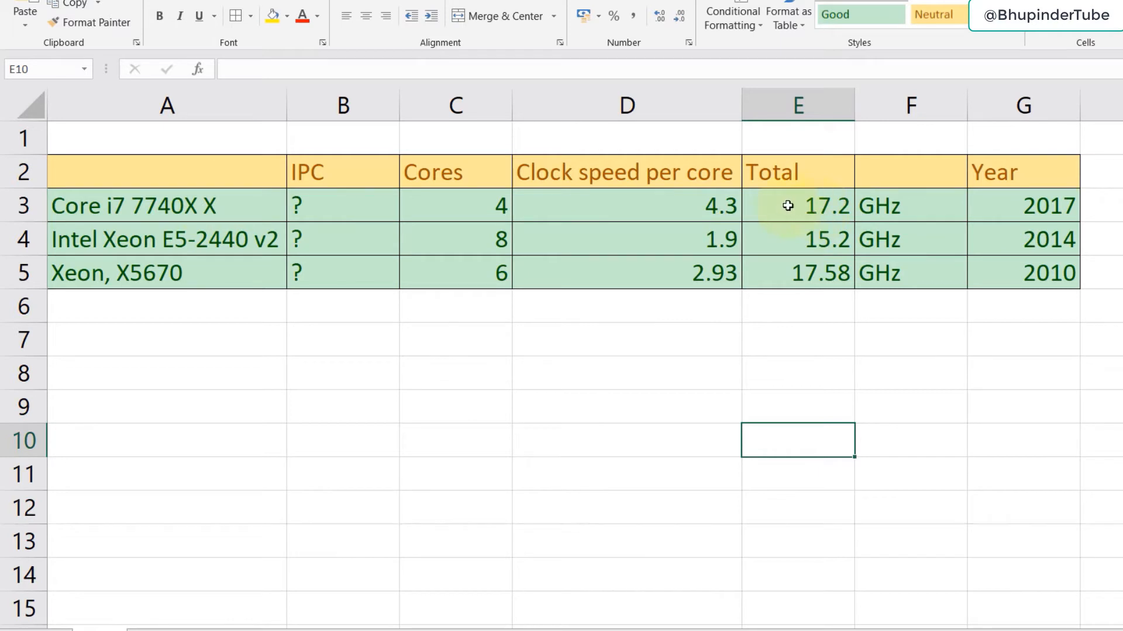
pyautogui.moveTo(482, 218)
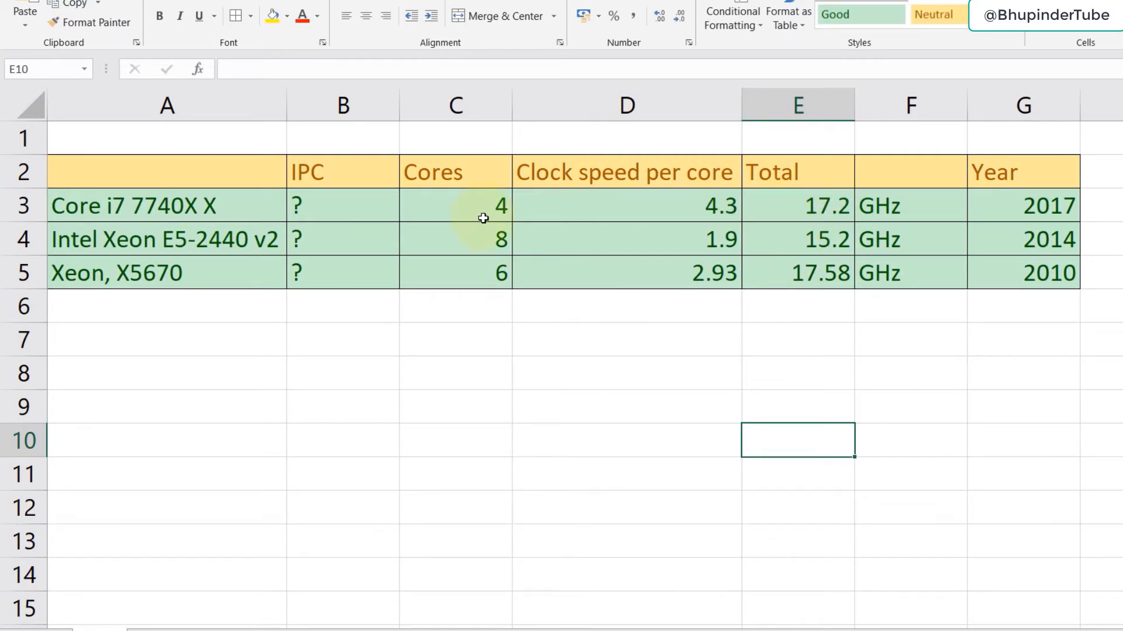
pyautogui.moveTo(128, 298)
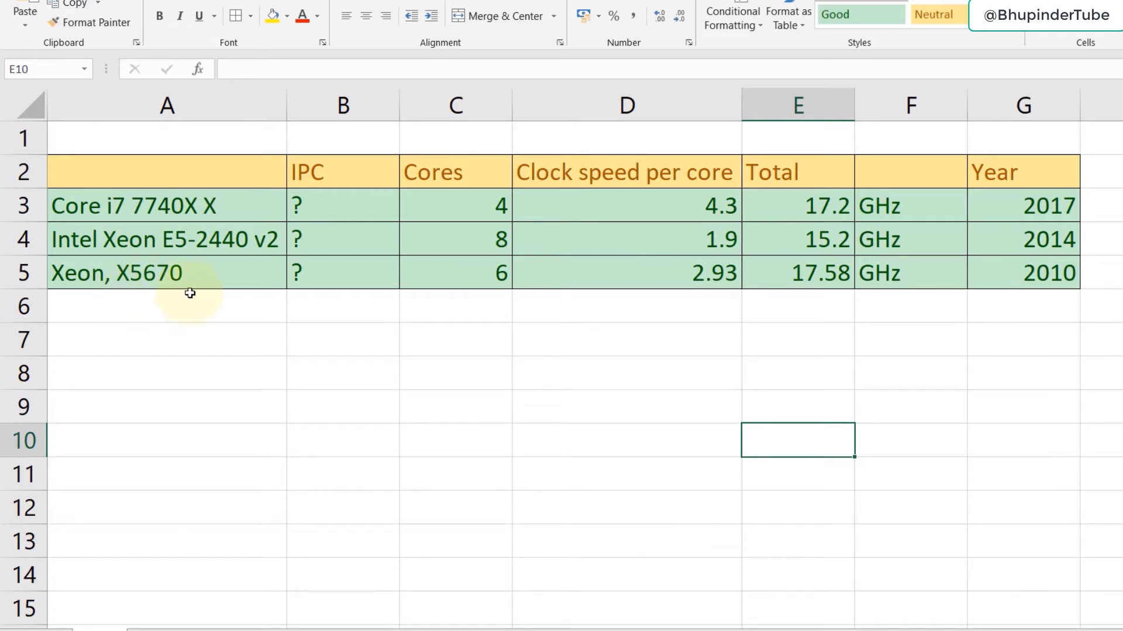
pyautogui.moveTo(692, 295)
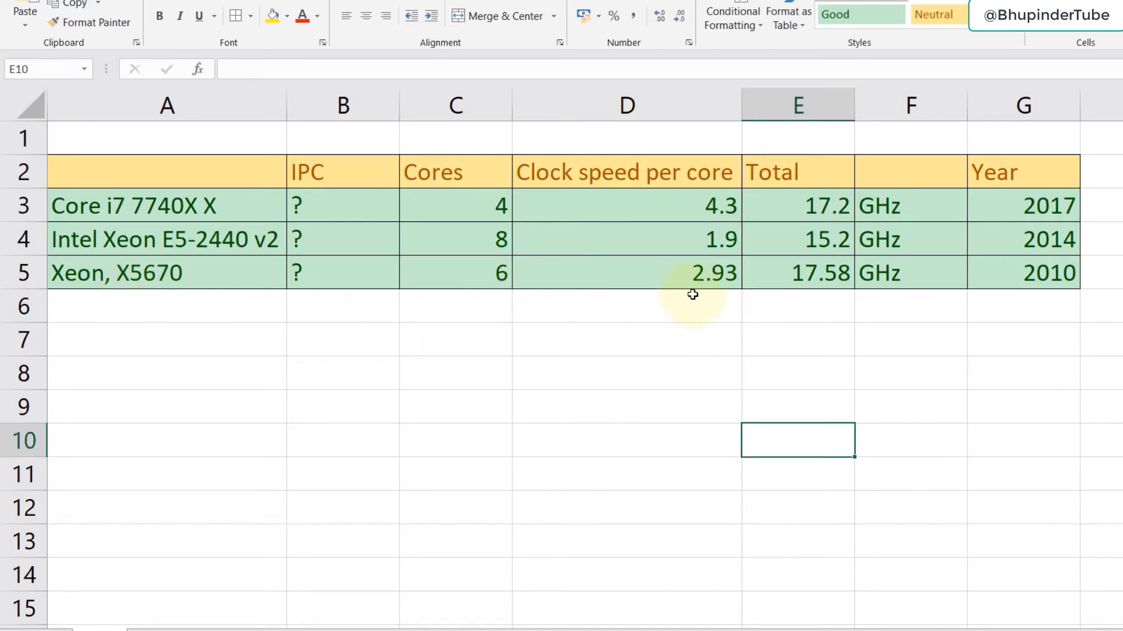
pyautogui.moveTo(744, 288)
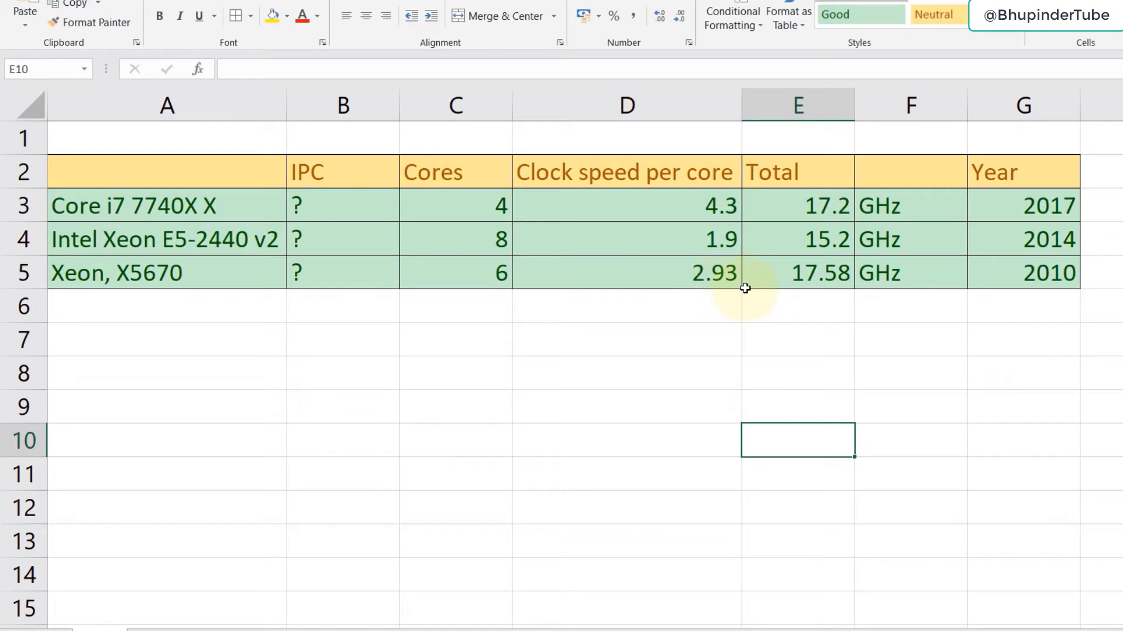
pyautogui.moveTo(817, 292)
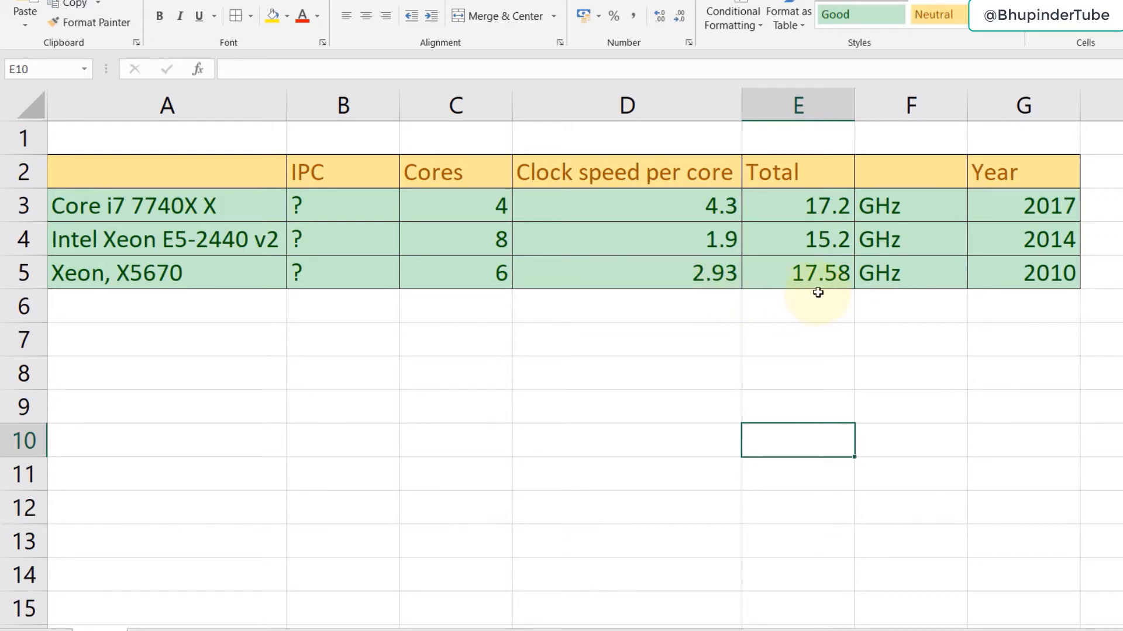
pyautogui.moveTo(842, 293)
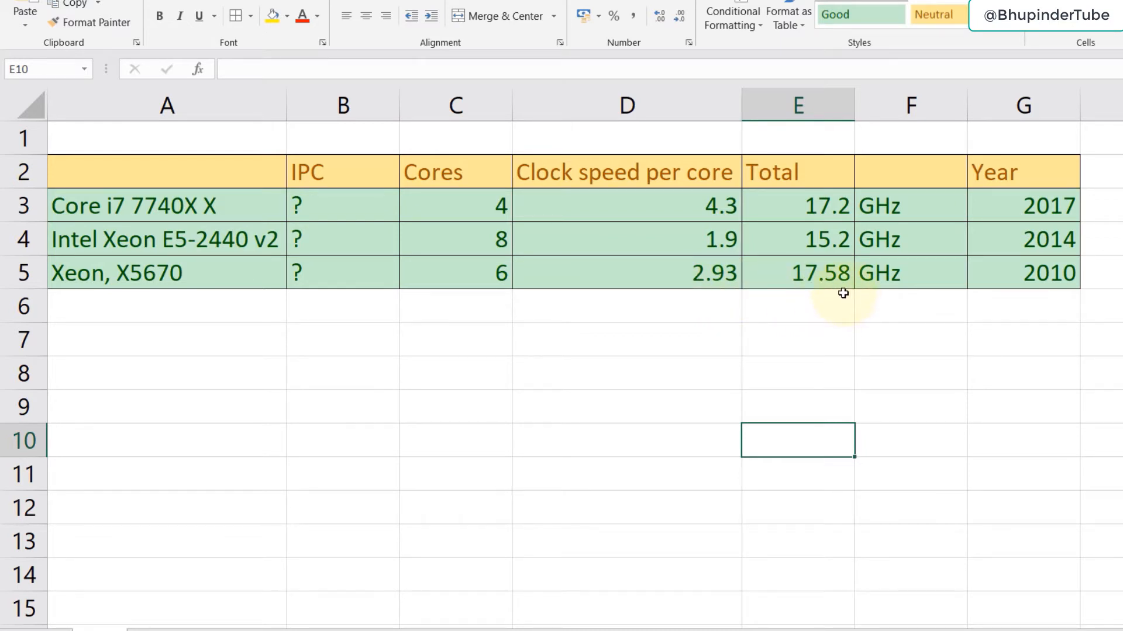
pyautogui.moveTo(1027, 219)
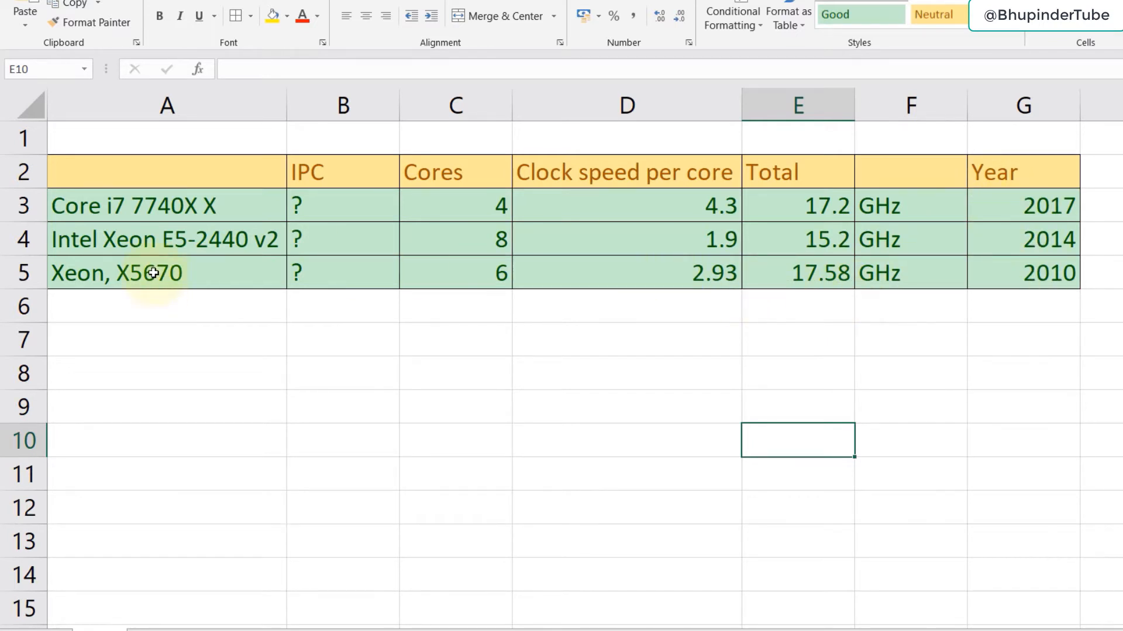
pyautogui.moveTo(852, 341)
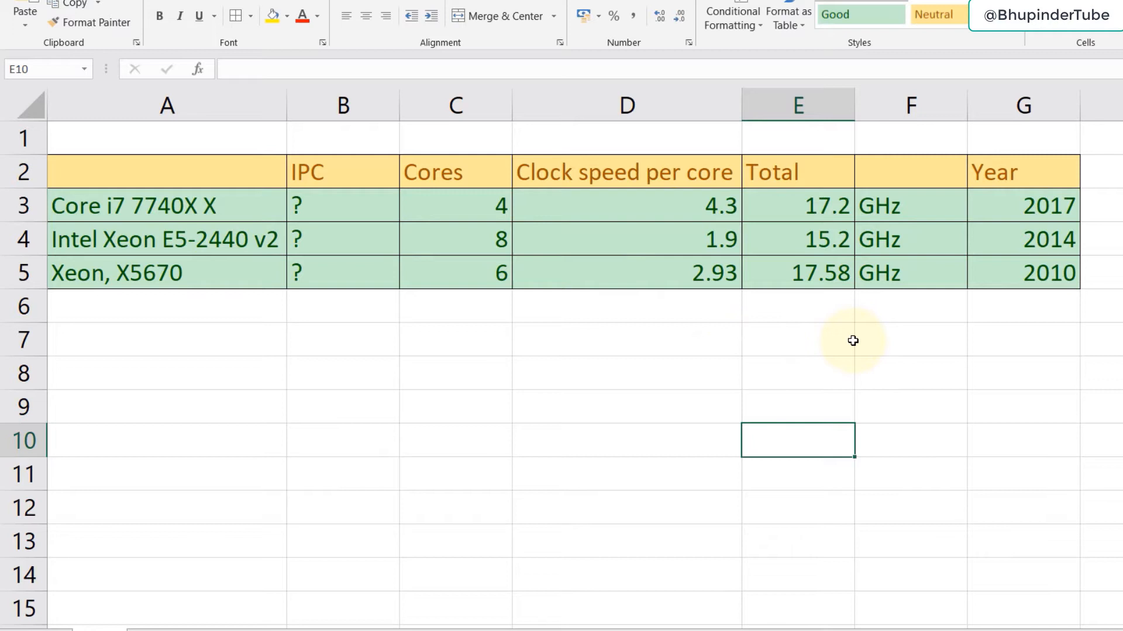
pyautogui.moveTo(223, 248)
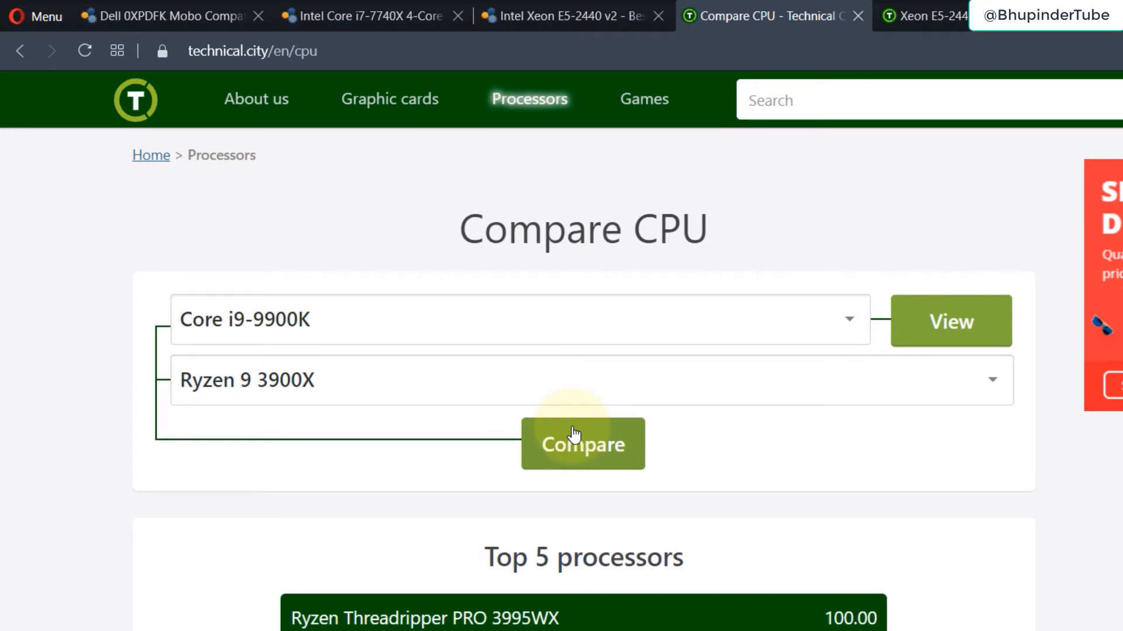
# Step: Compare Core i7-7740X against Xeon E5-2440 v2 on Technical City's Compare CPU page
pyautogui.scroll(-3)
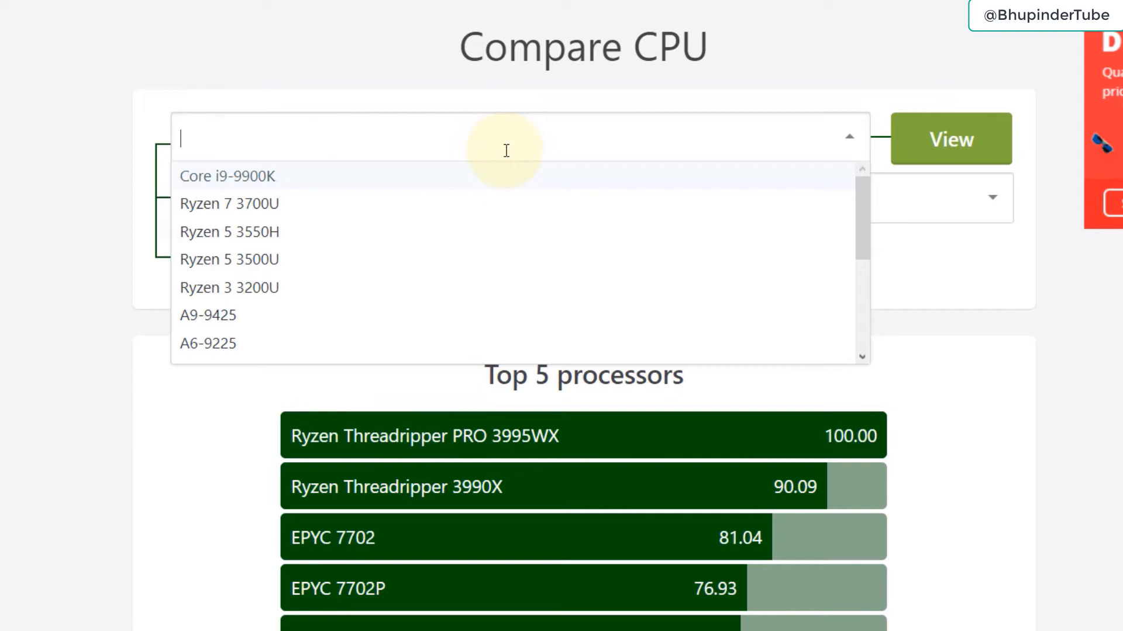
pyautogui.write('core i7-7740')
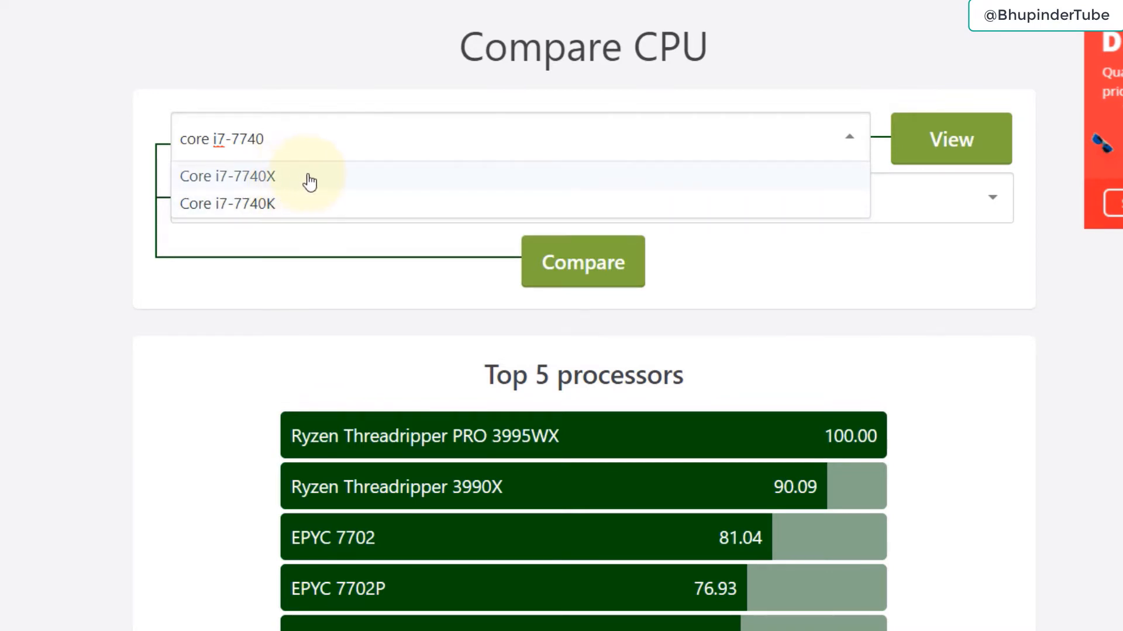
pyautogui.click(227, 176)
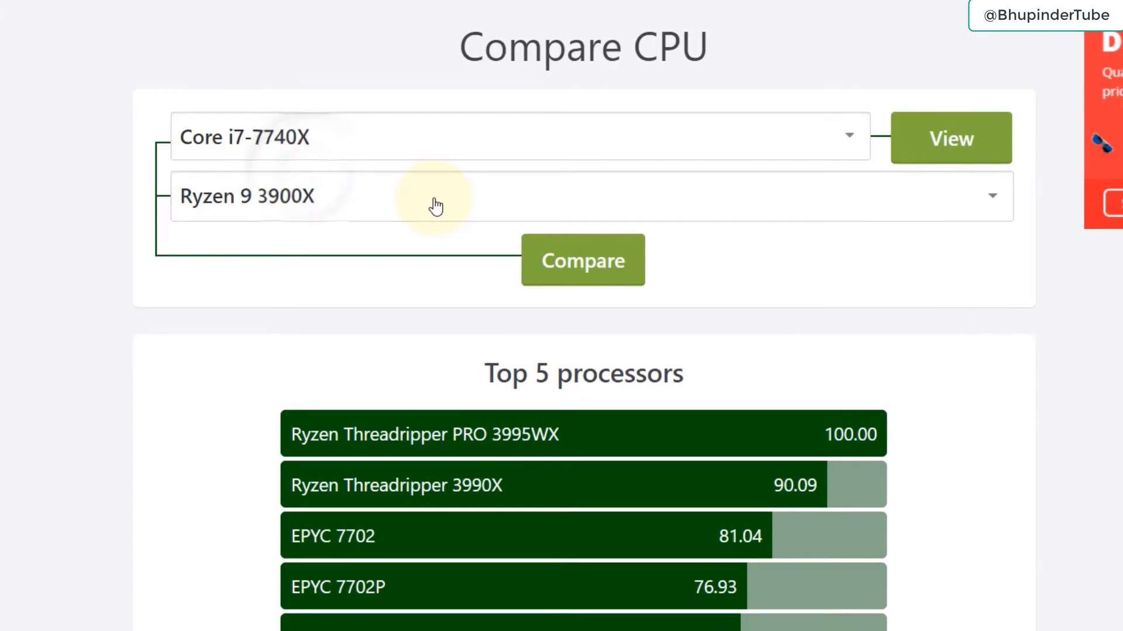
pyautogui.click(435, 198)
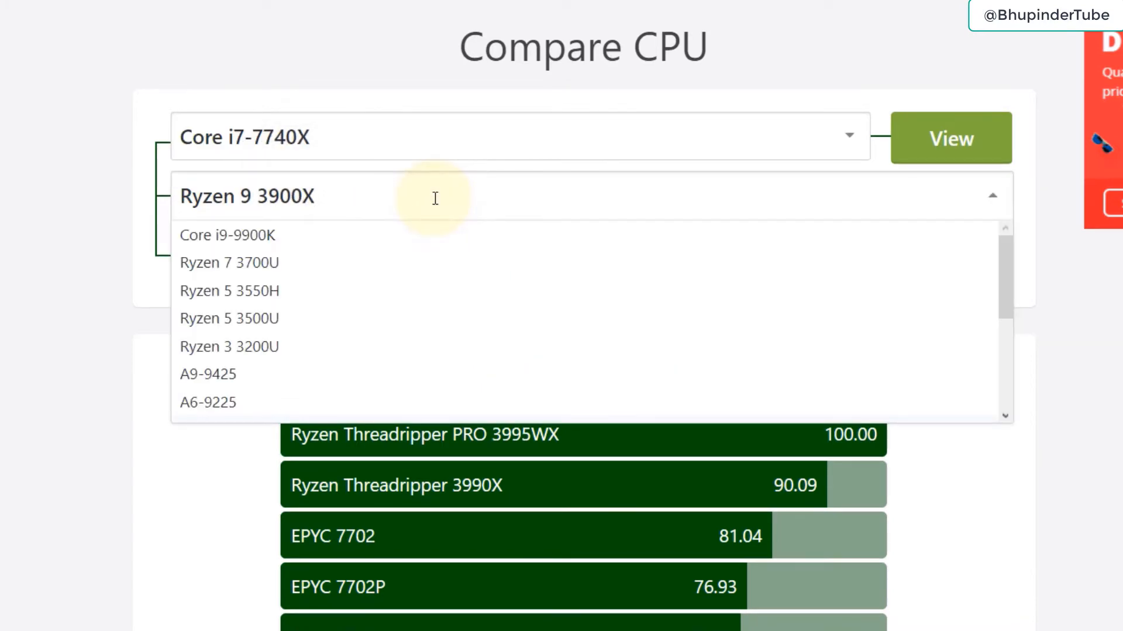
pyautogui.write('xeon e5-2440')
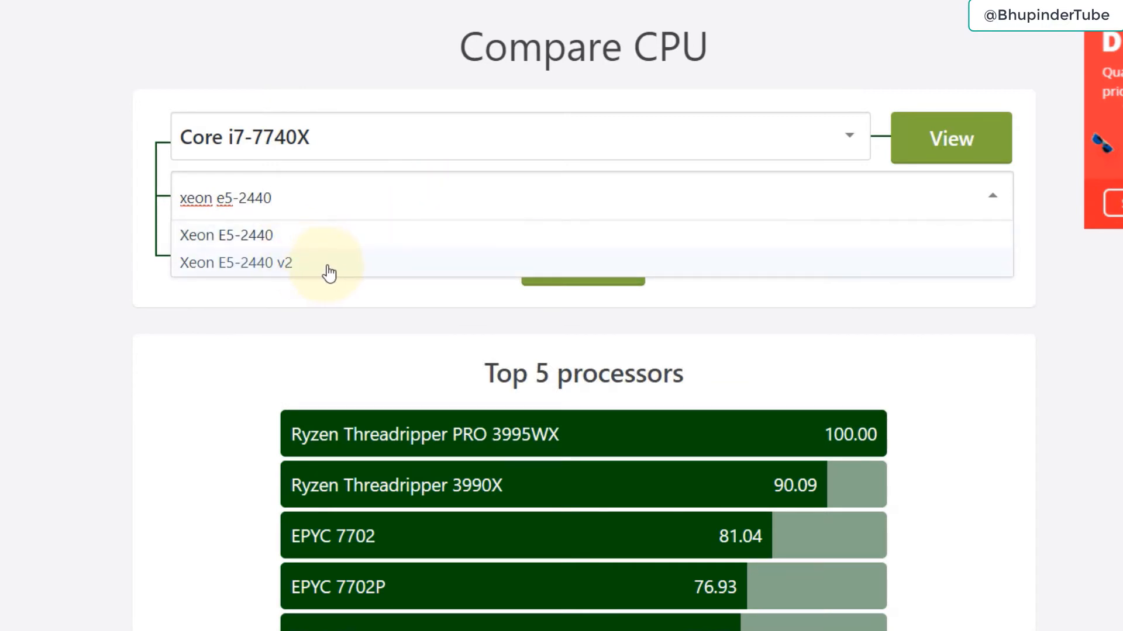
pyautogui.click(235, 263)
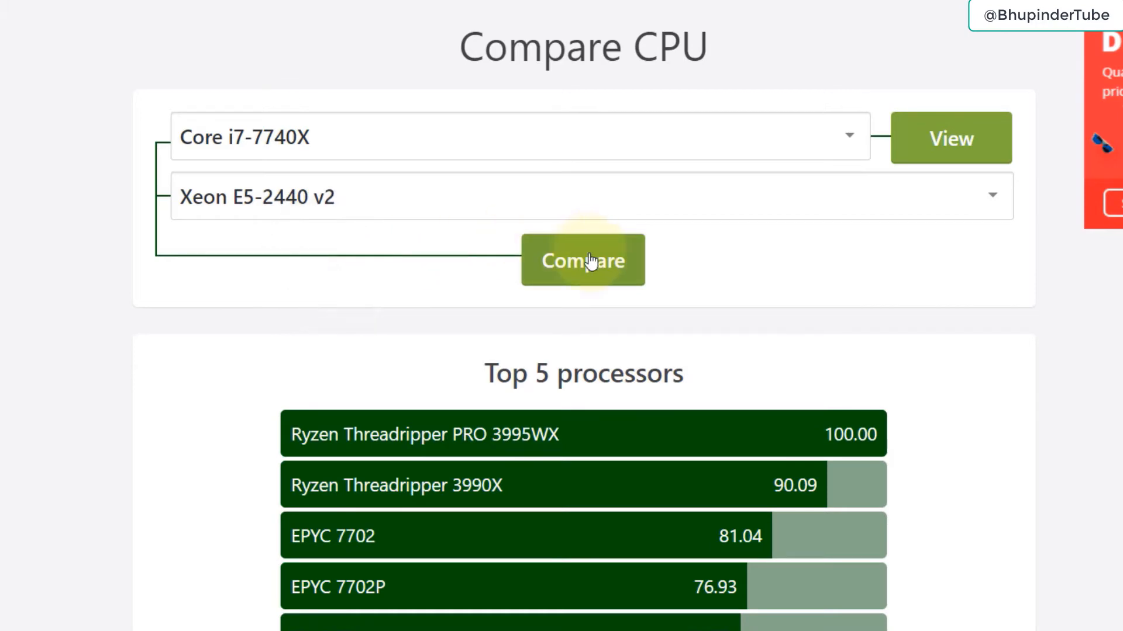
pyautogui.click(583, 260)
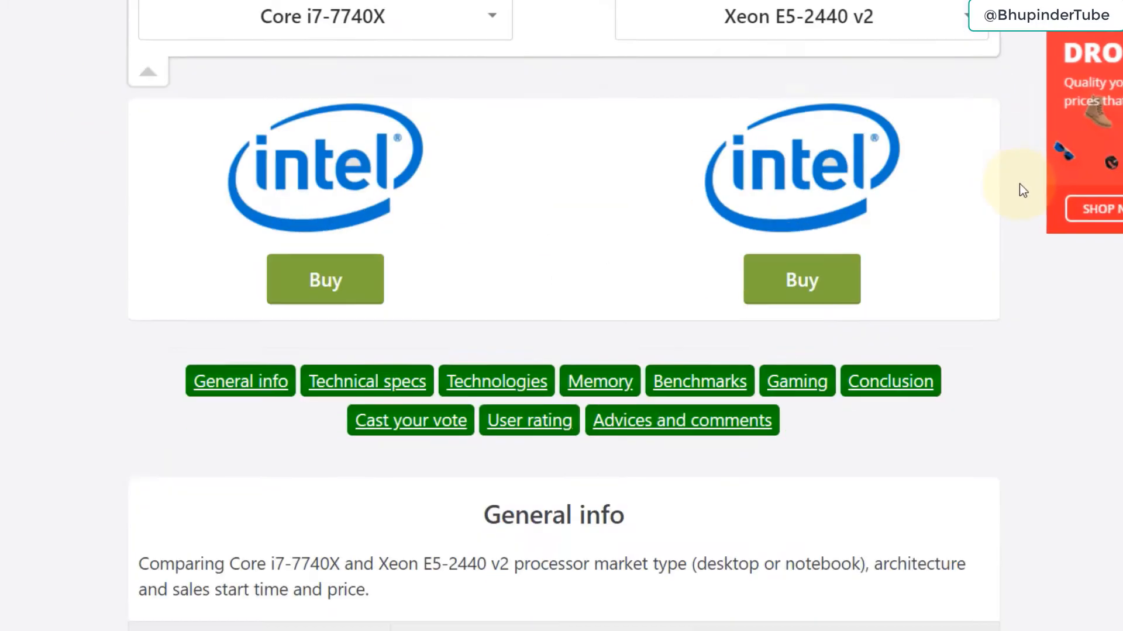
pyautogui.scroll(-3)
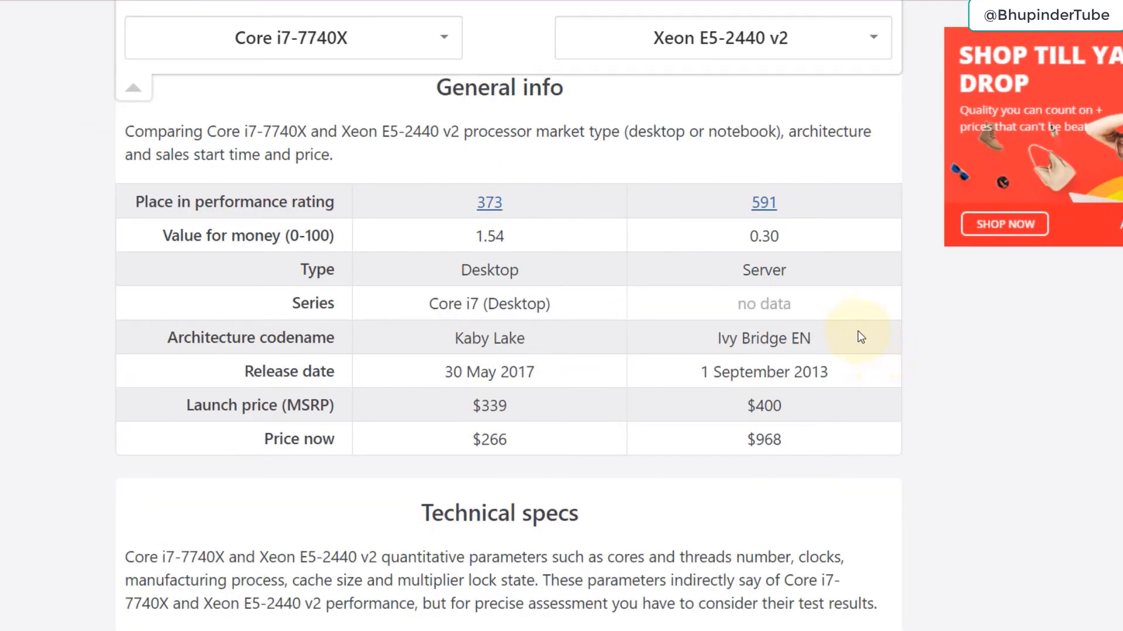
pyautogui.moveTo(588, 264)
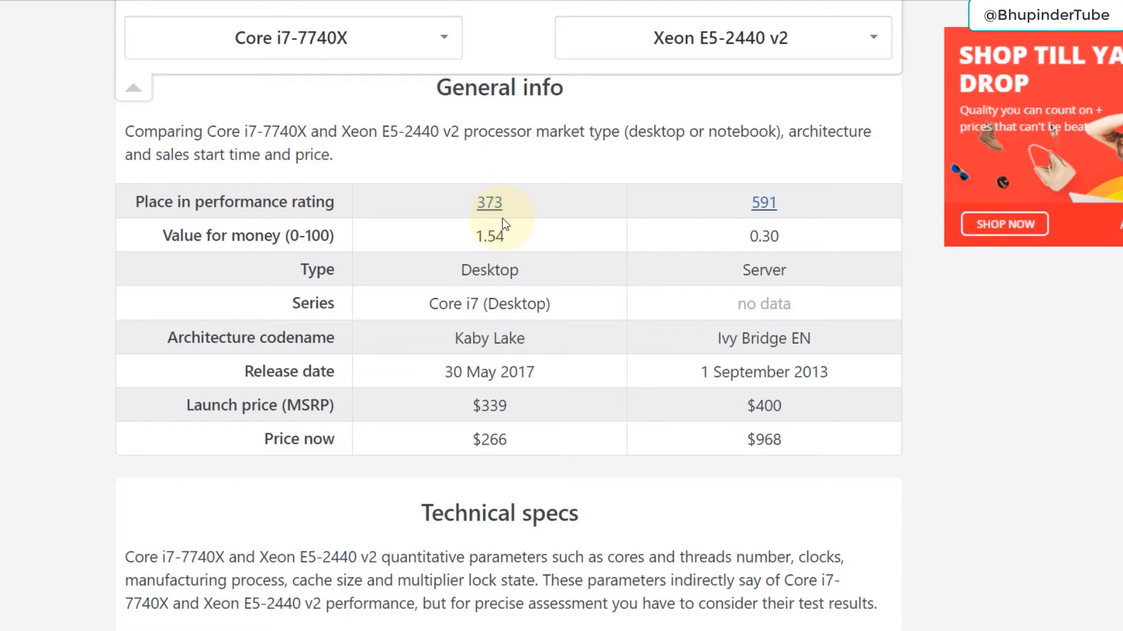
pyautogui.moveTo(547, 254)
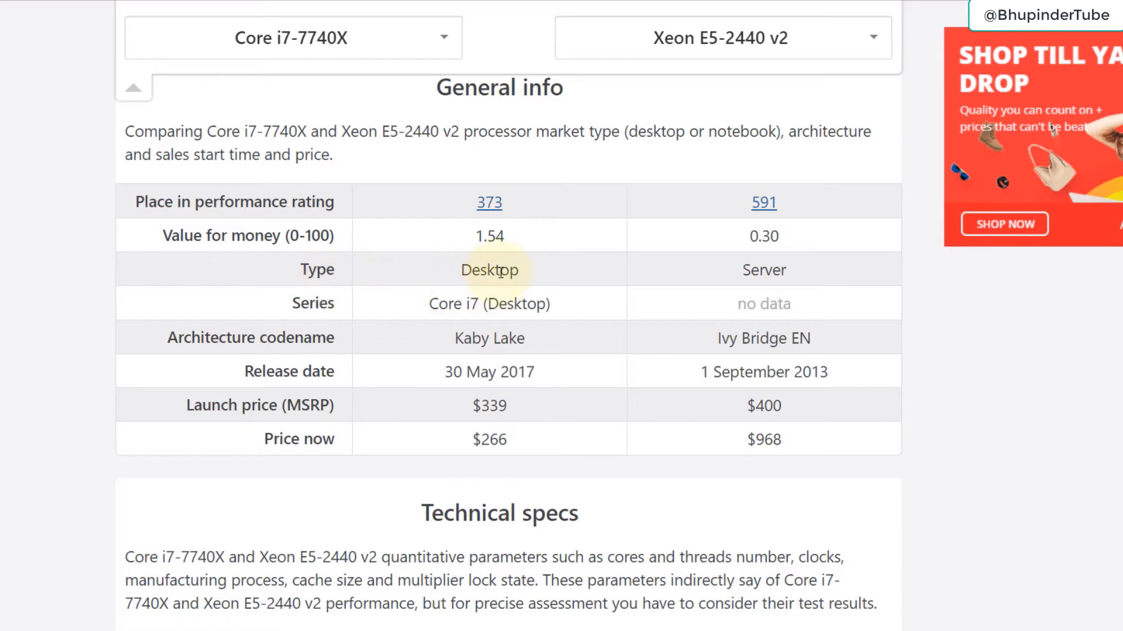
pyautogui.moveTo(739, 292)
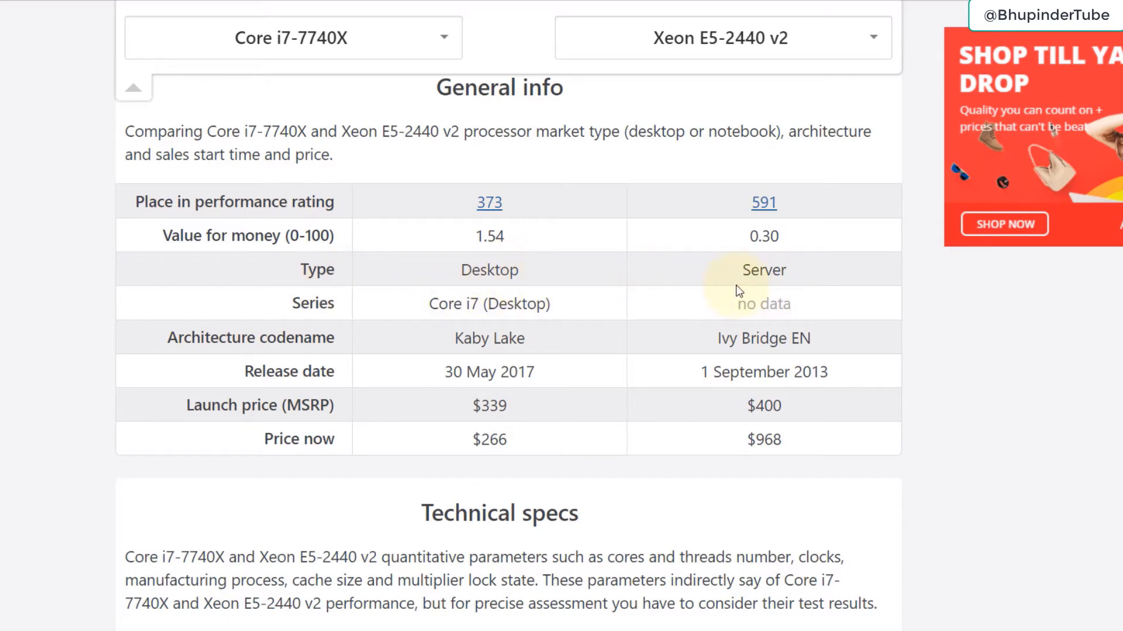
pyautogui.moveTo(793, 288)
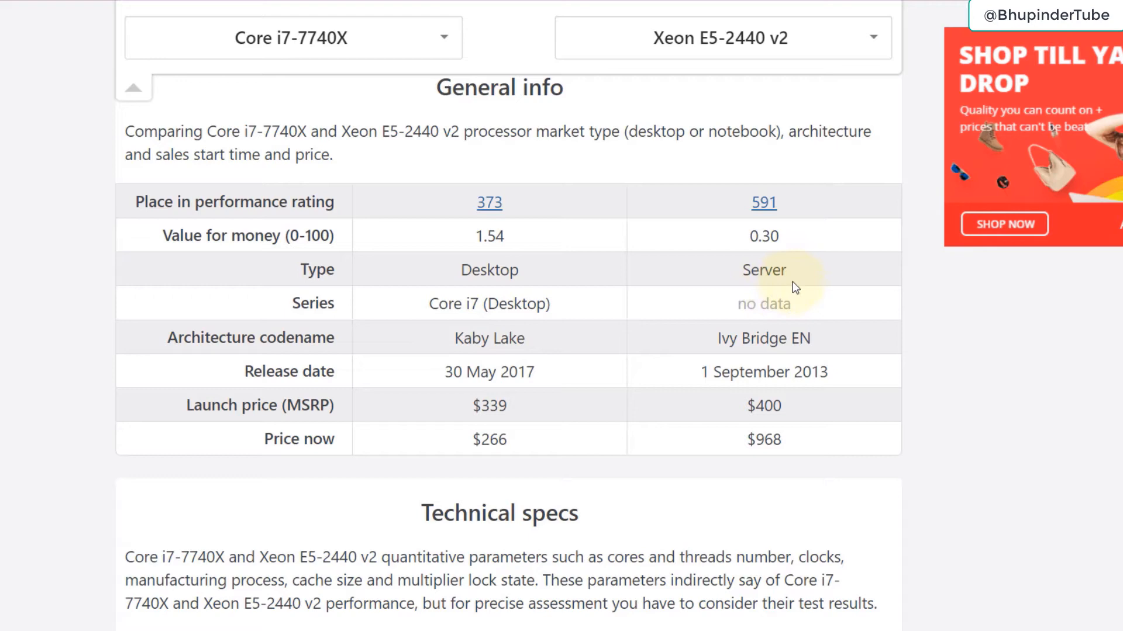
pyautogui.scroll(-3)
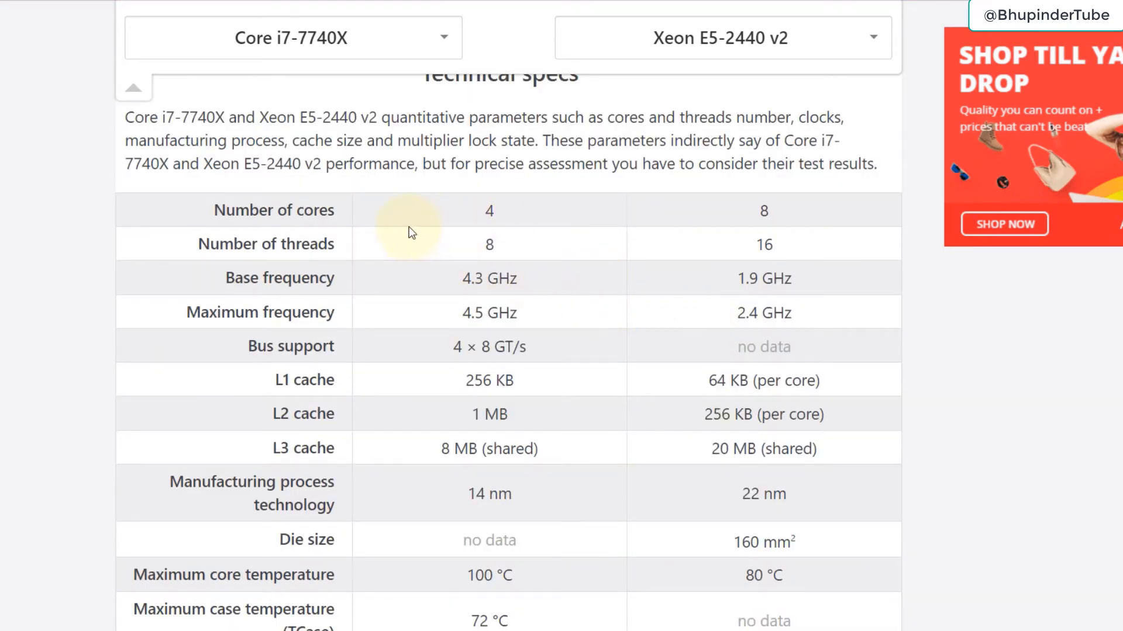
pyautogui.moveTo(833, 245)
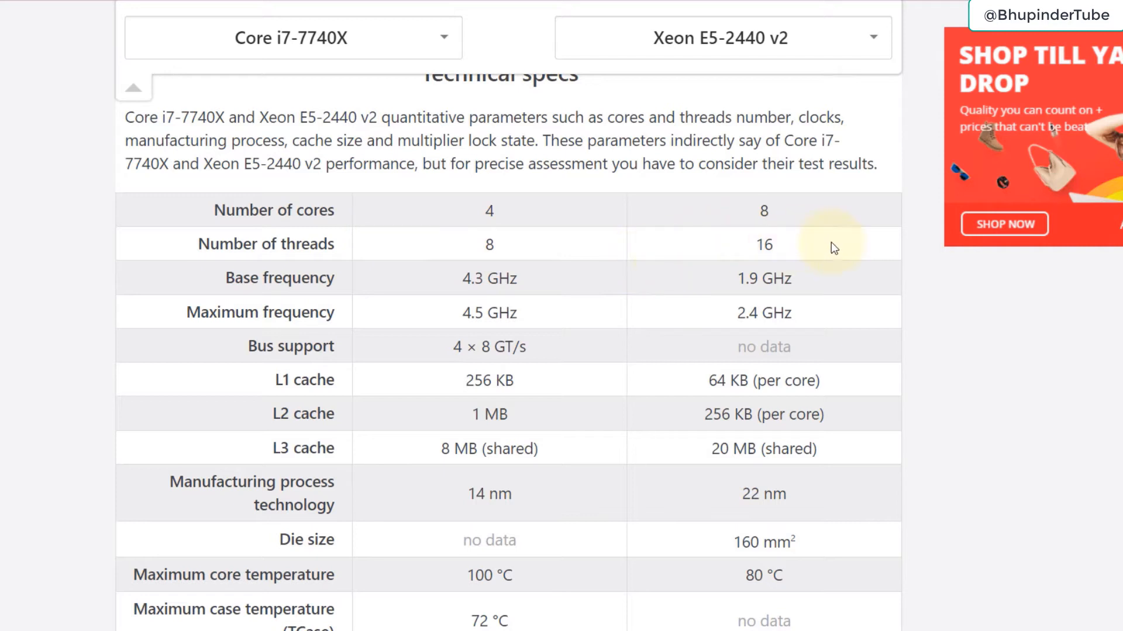
pyautogui.moveTo(529, 255)
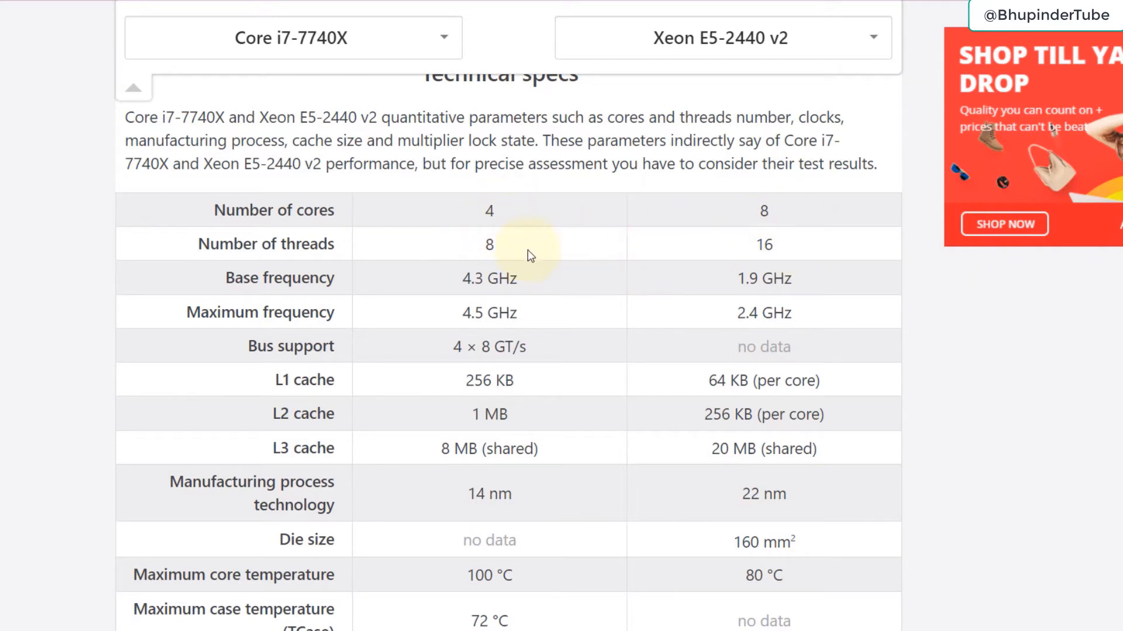
pyautogui.moveTo(519, 314)
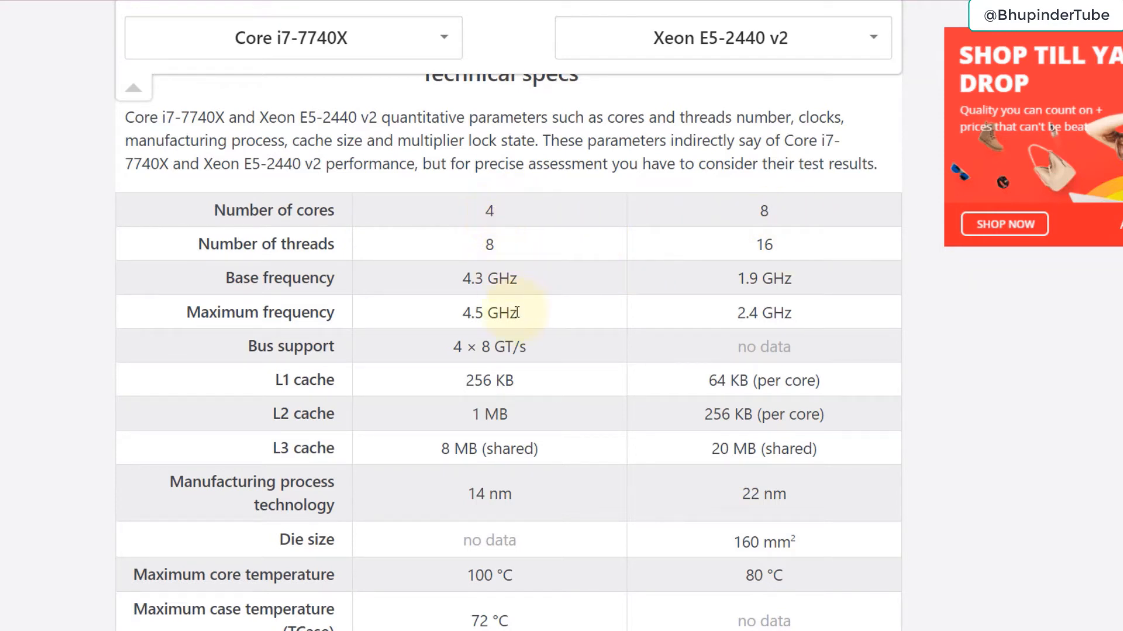
# Step: Scroll past the technical specs to the Compatibility section with sockets and power draw
pyautogui.scroll(-3)
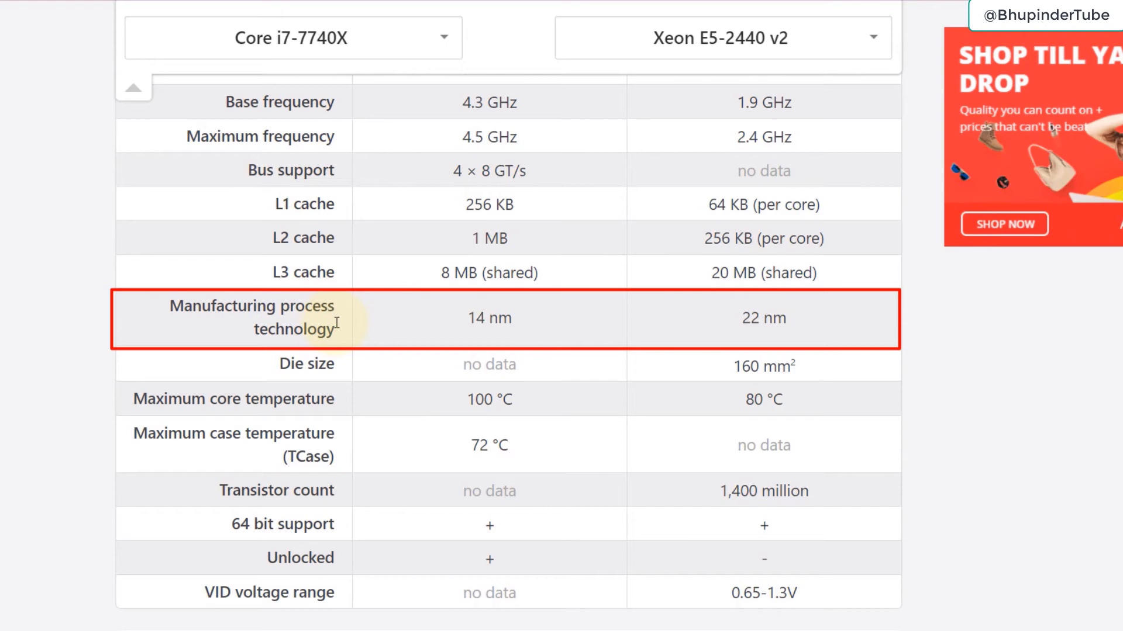
pyautogui.moveTo(528, 332)
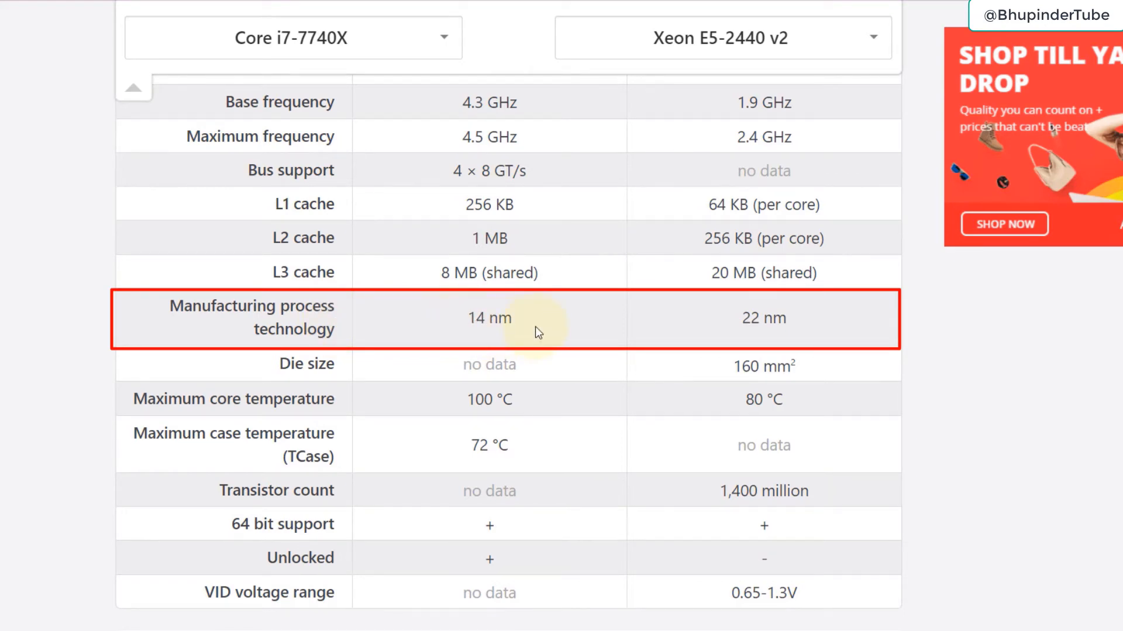
pyautogui.scroll(-3)
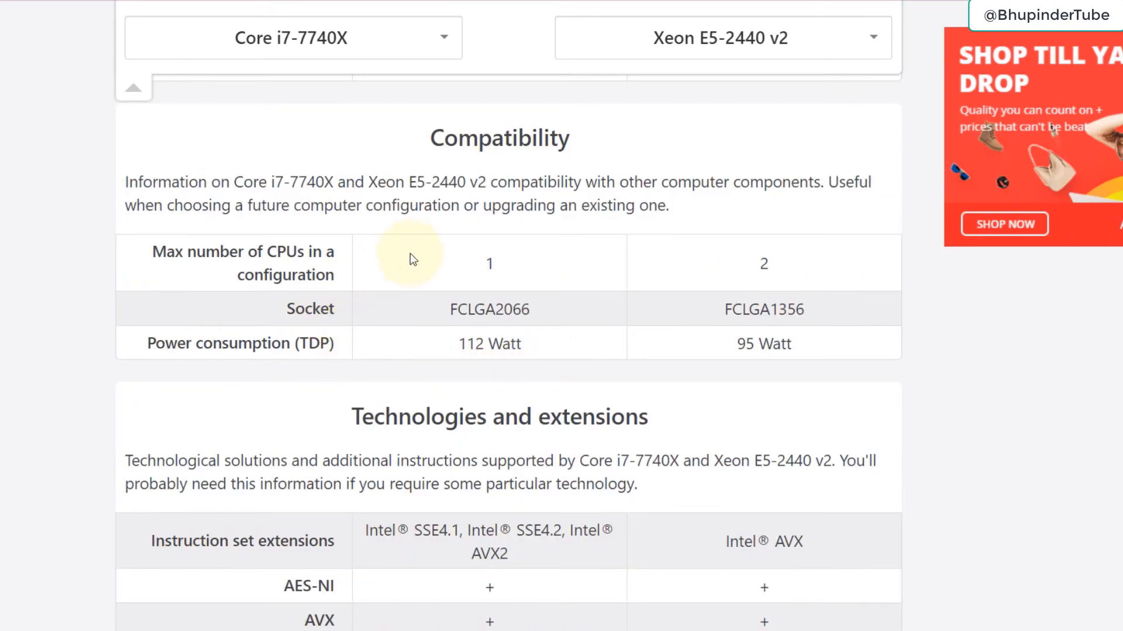
# Step: Scroll through Technologies, Security and Virtualization down to Memory specs (64 GB vs 384 GB)
pyautogui.scroll(-3)
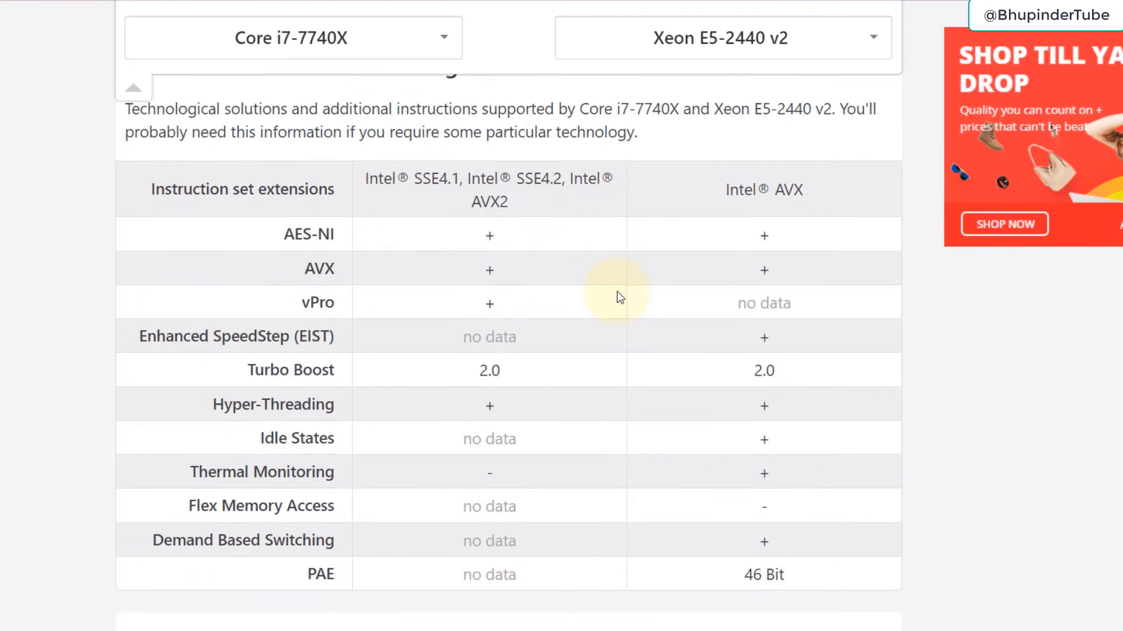
pyautogui.scroll(3)
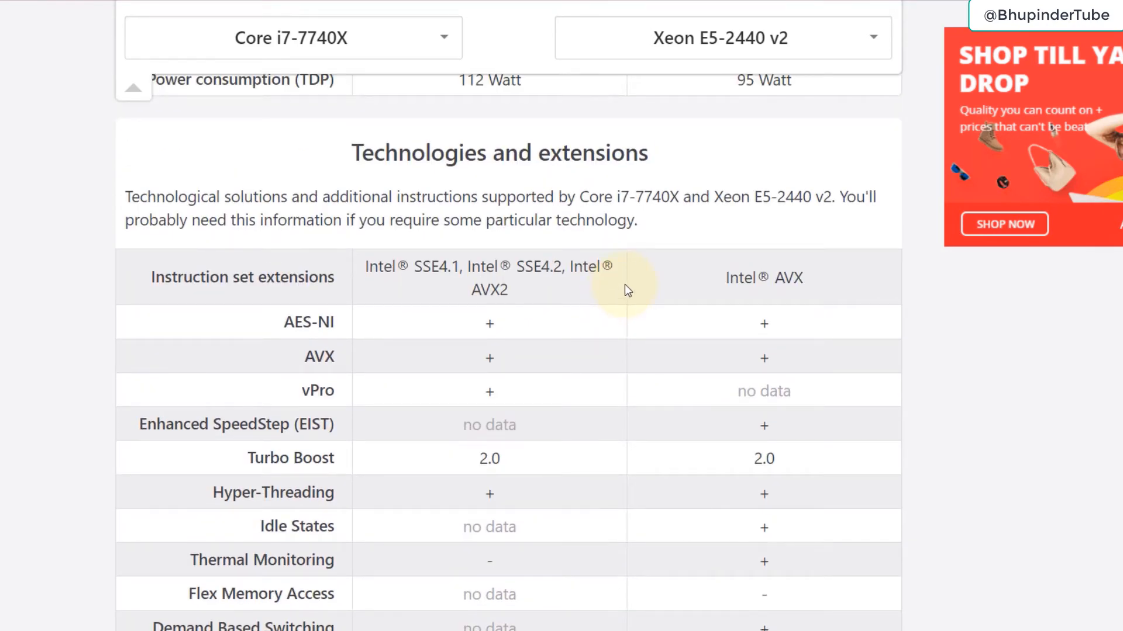
pyautogui.scroll(-3)
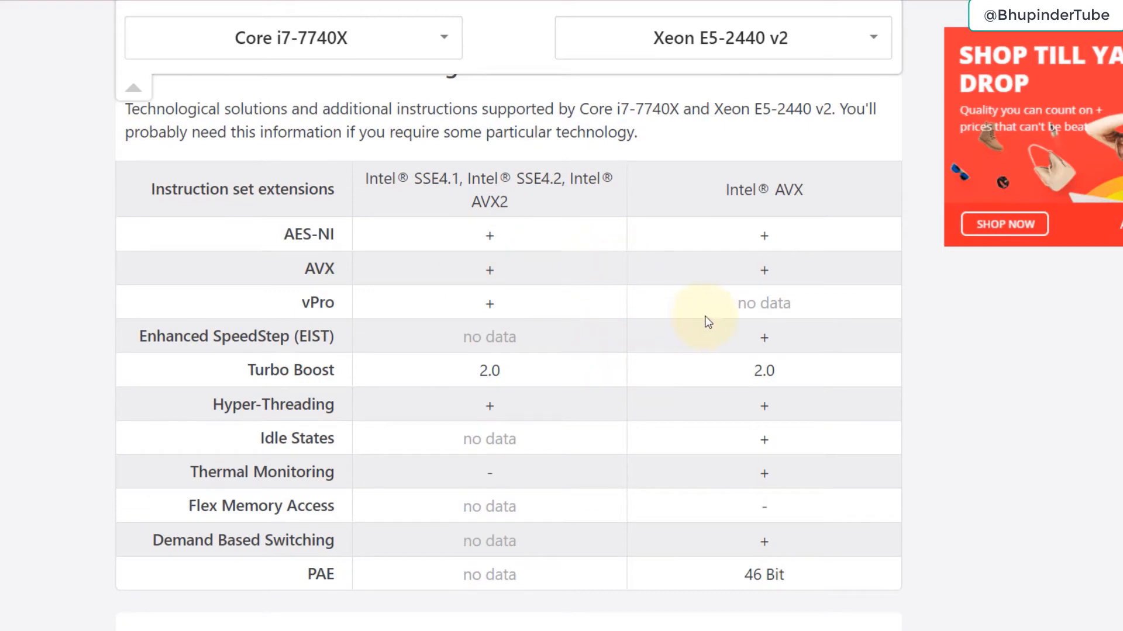
pyautogui.scroll(-3)
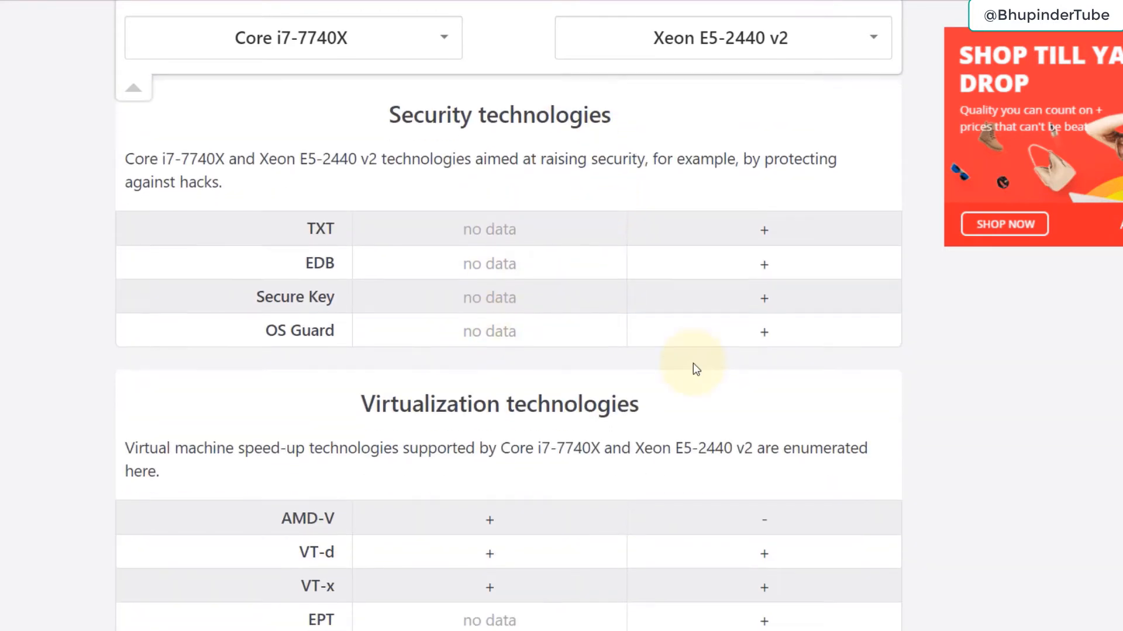
pyautogui.scroll(-3)
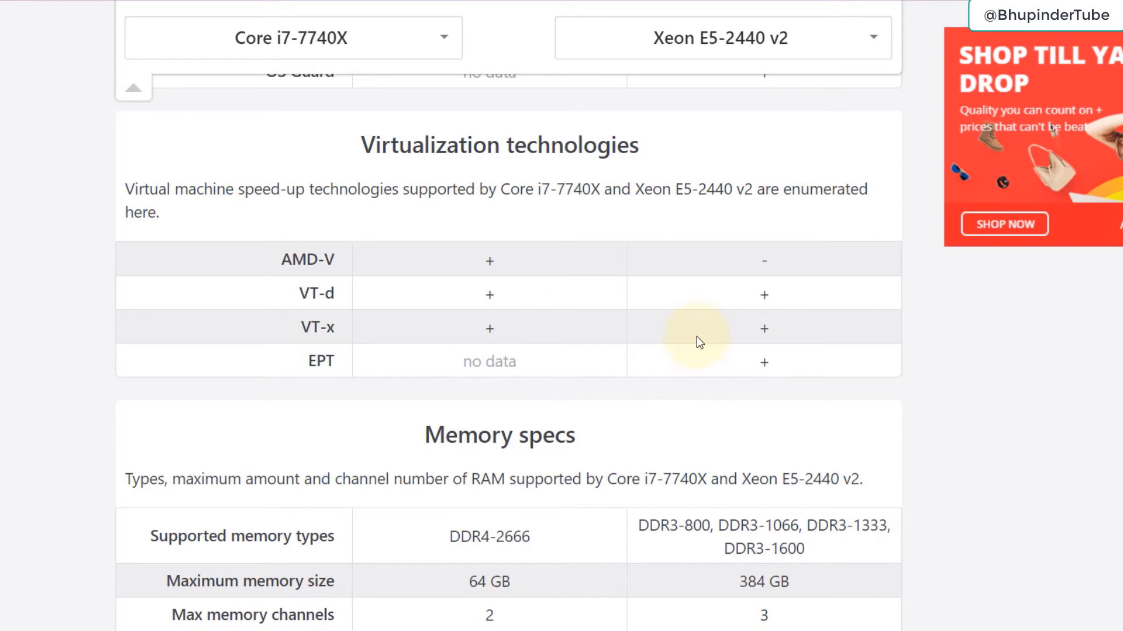
pyautogui.scroll(-3)
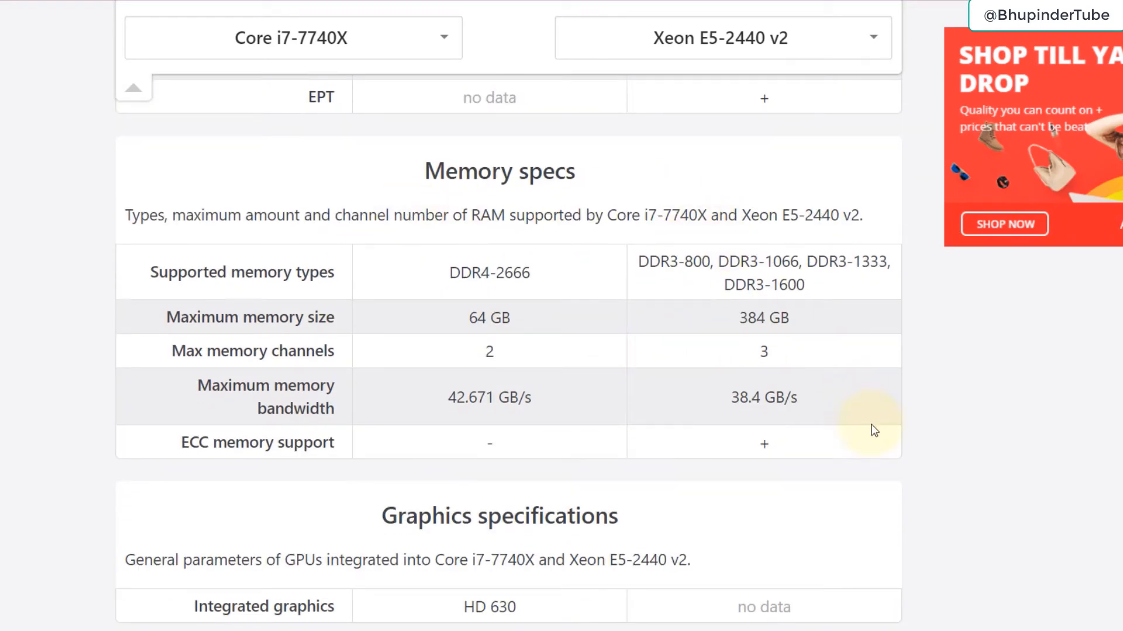
pyautogui.moveTo(648, 311)
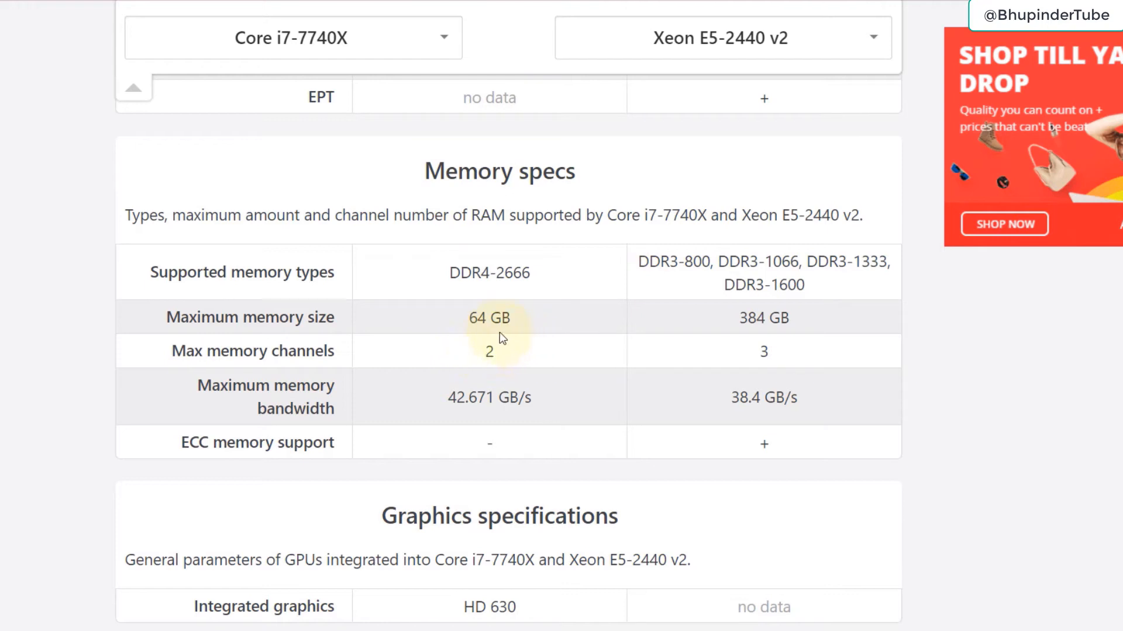
pyautogui.moveTo(463, 327)
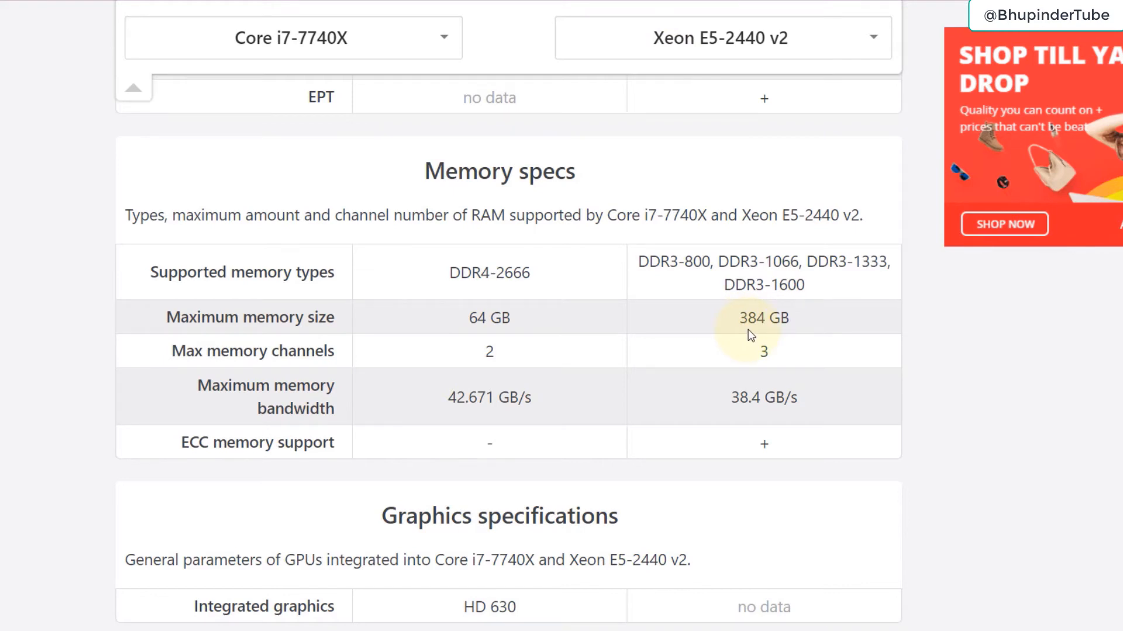
pyautogui.moveTo(449, 368)
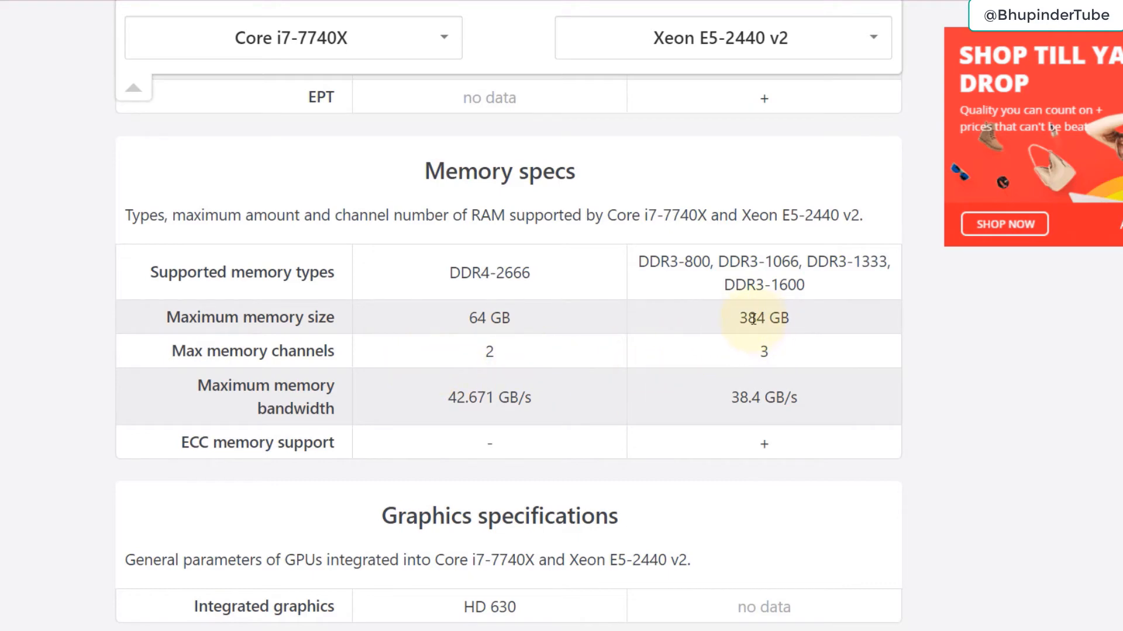
pyautogui.scroll(-3)
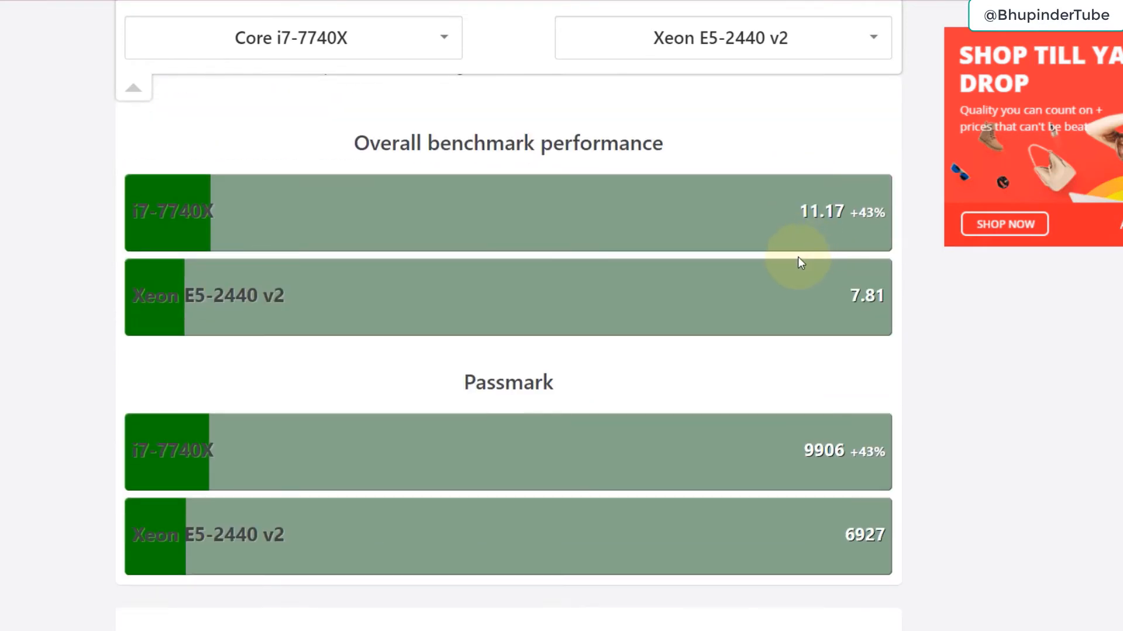
pyautogui.moveTo(772, 379)
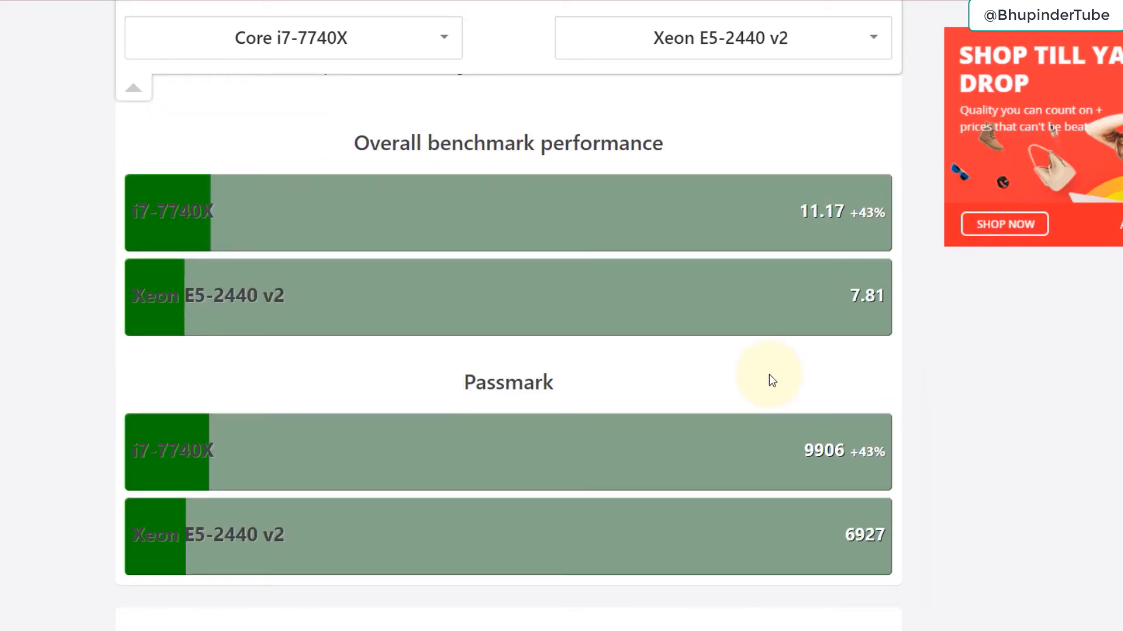
pyautogui.moveTo(896, 231)
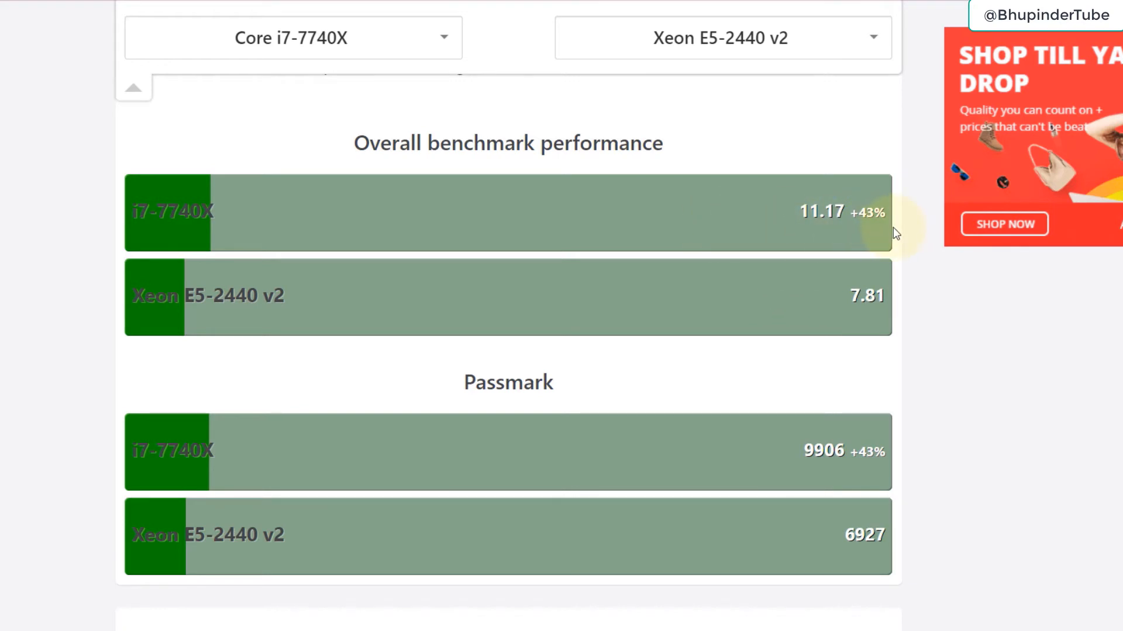
pyautogui.moveTo(868, 233)
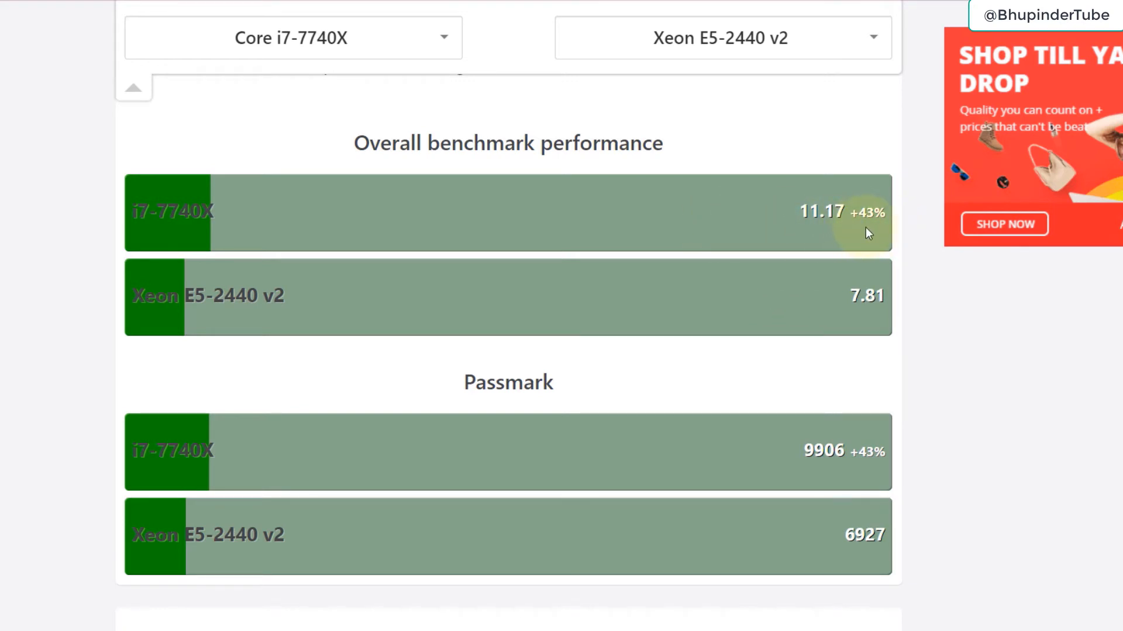
pyautogui.moveTo(476, 162)
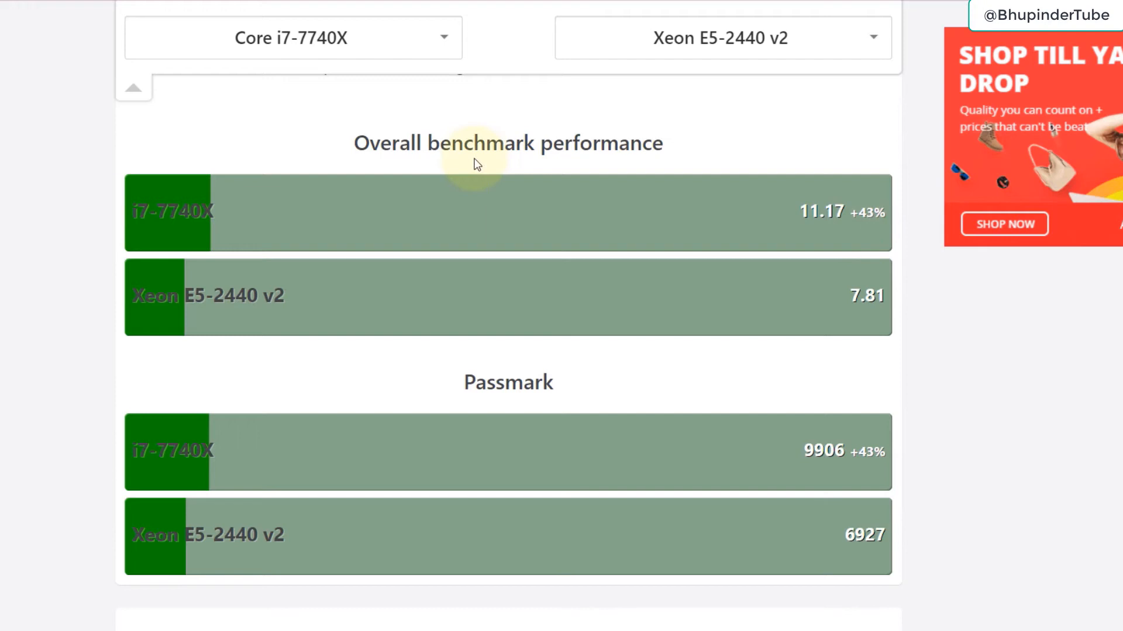
pyautogui.moveTo(712, 193)
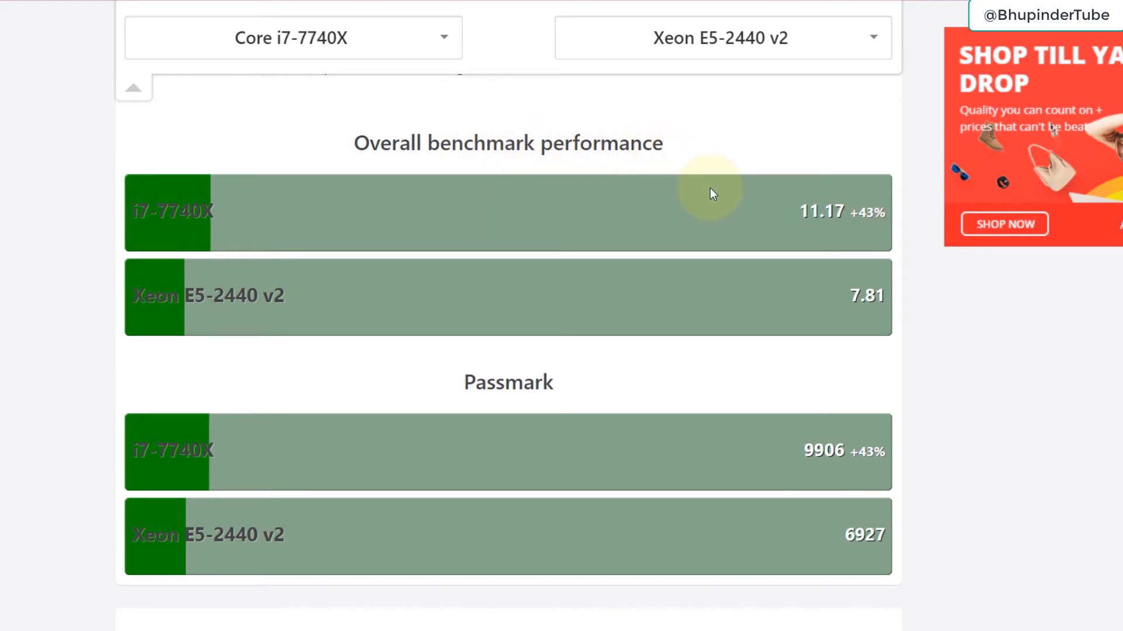
# Step: Scroll past the benchmark scores (11.17 vs 7.81) to the Gaming performance section
pyautogui.scroll(-3)
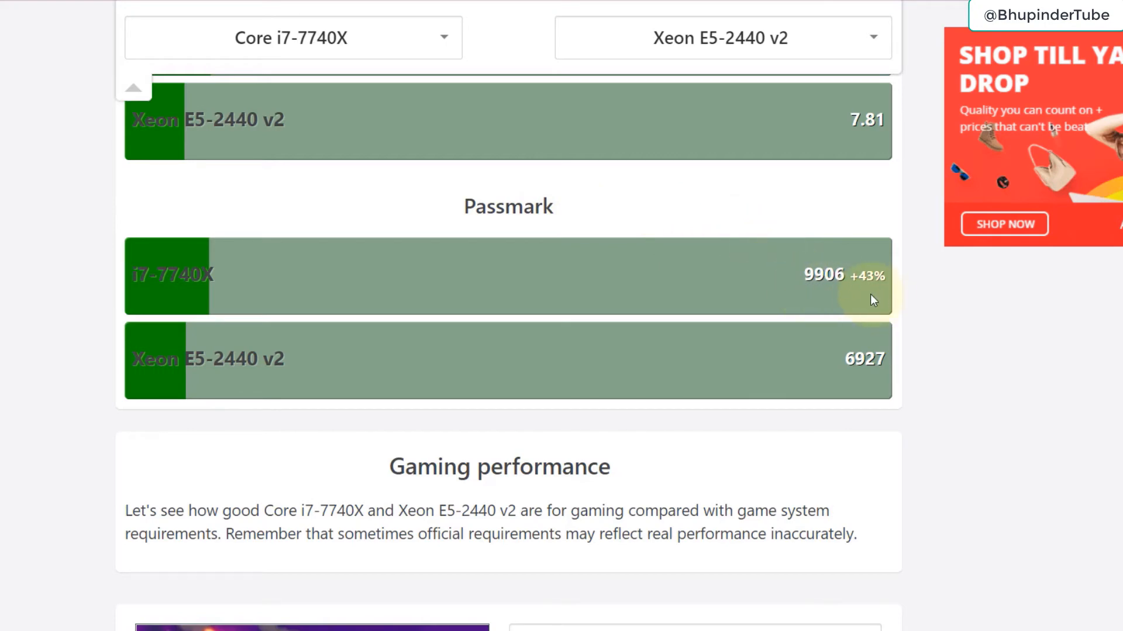
pyautogui.scroll(-3)
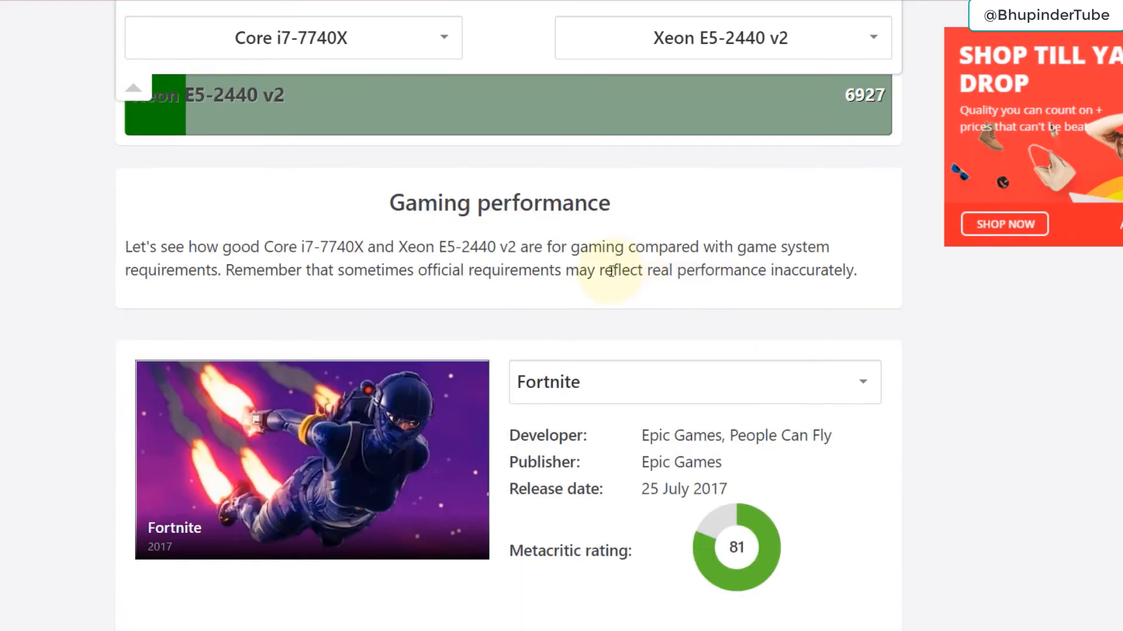
# Step: Compare both CPUs against GTA V and Call of Duty: Warzone requirements, i7-7740X 37.5% ahead
pyautogui.scroll(-3)
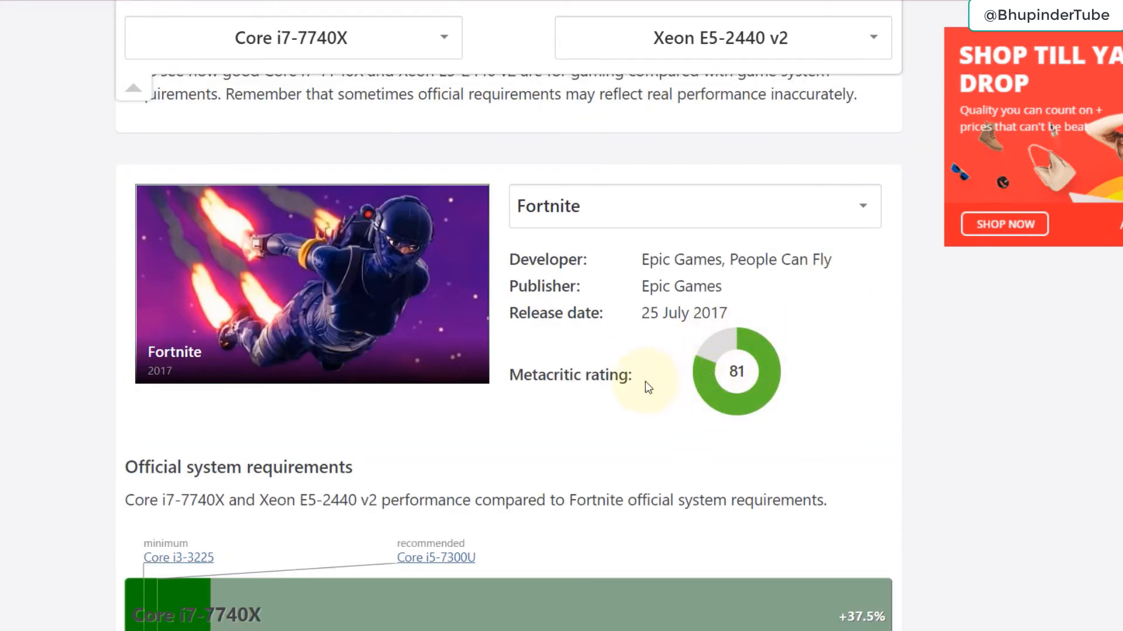
pyautogui.scroll(-3)
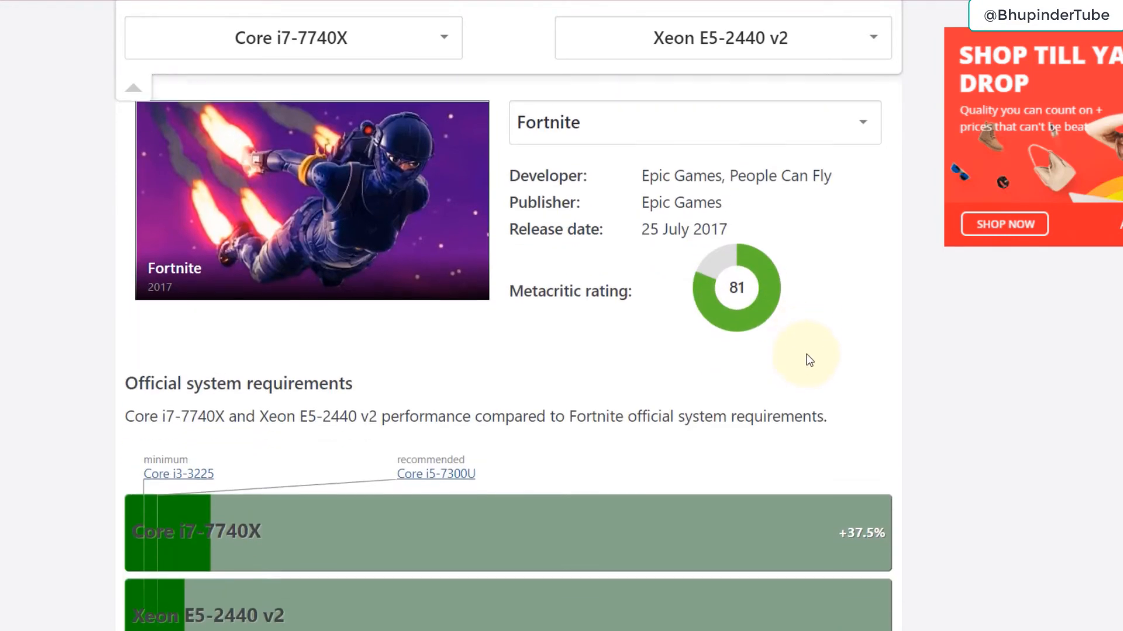
pyautogui.click(696, 121)
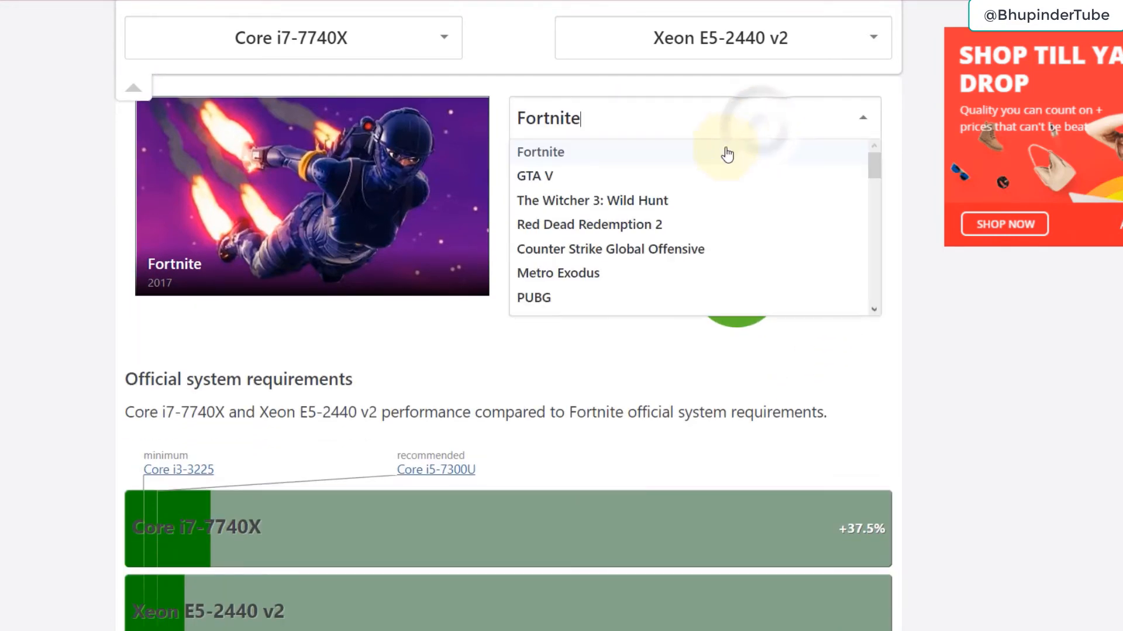
pyautogui.click(534, 176)
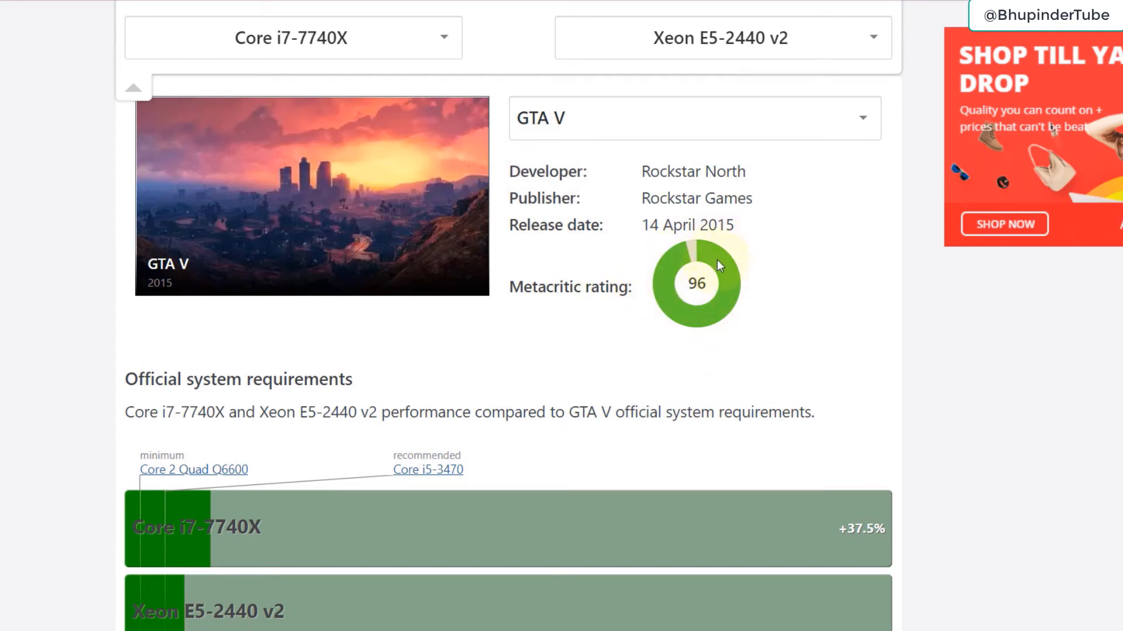
pyautogui.scroll(-3)
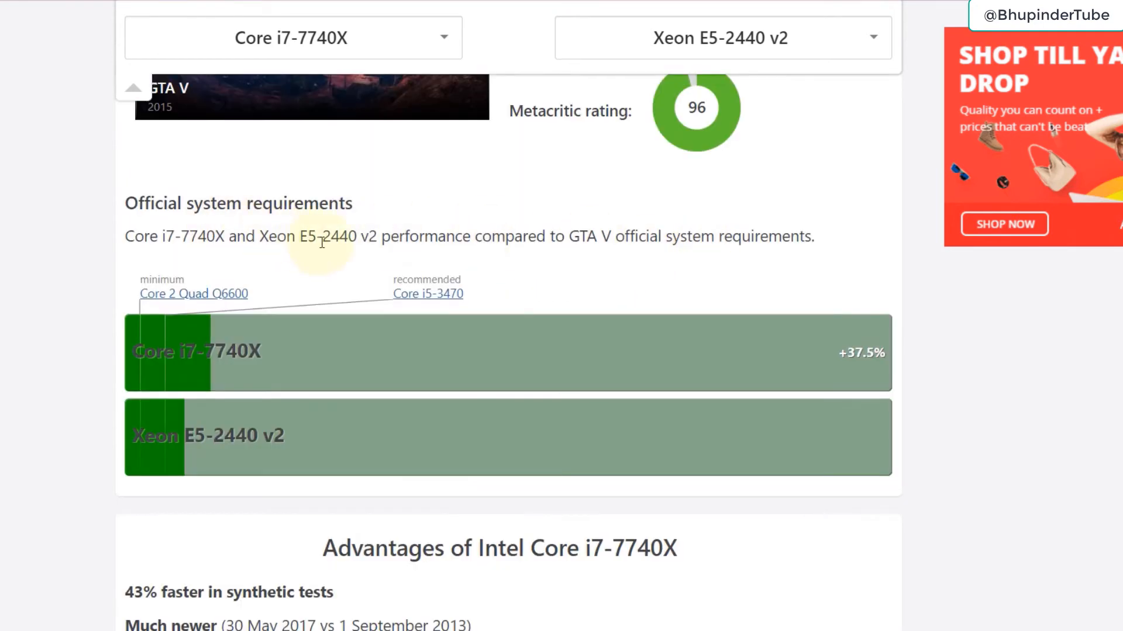
pyautogui.moveTo(183, 255)
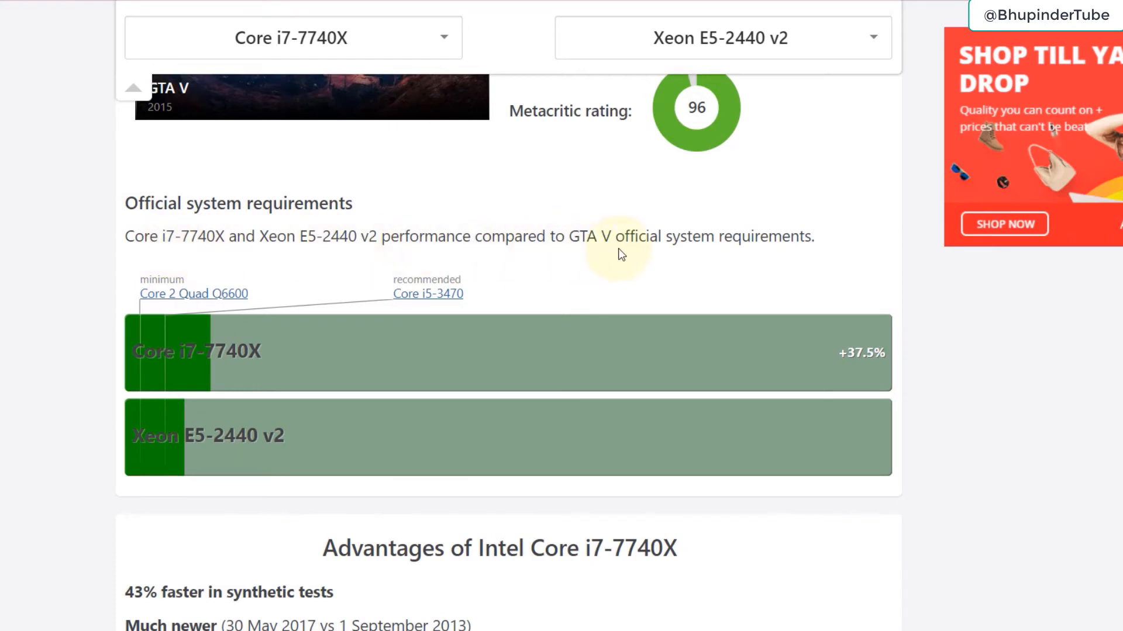
pyautogui.moveTo(678, 255)
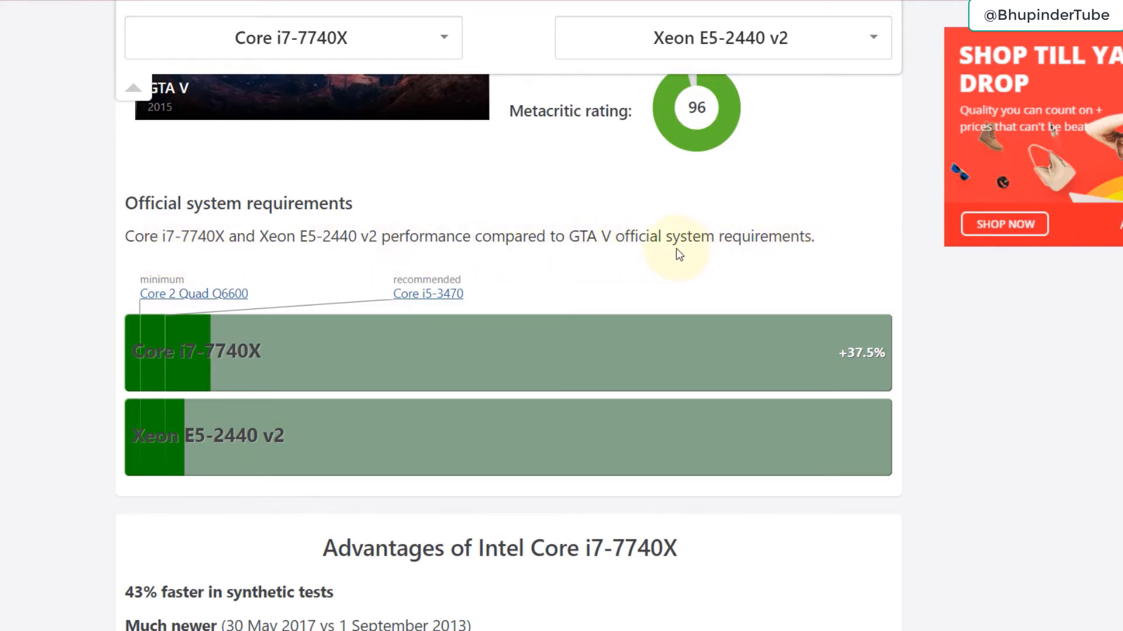
pyautogui.moveTo(887, 386)
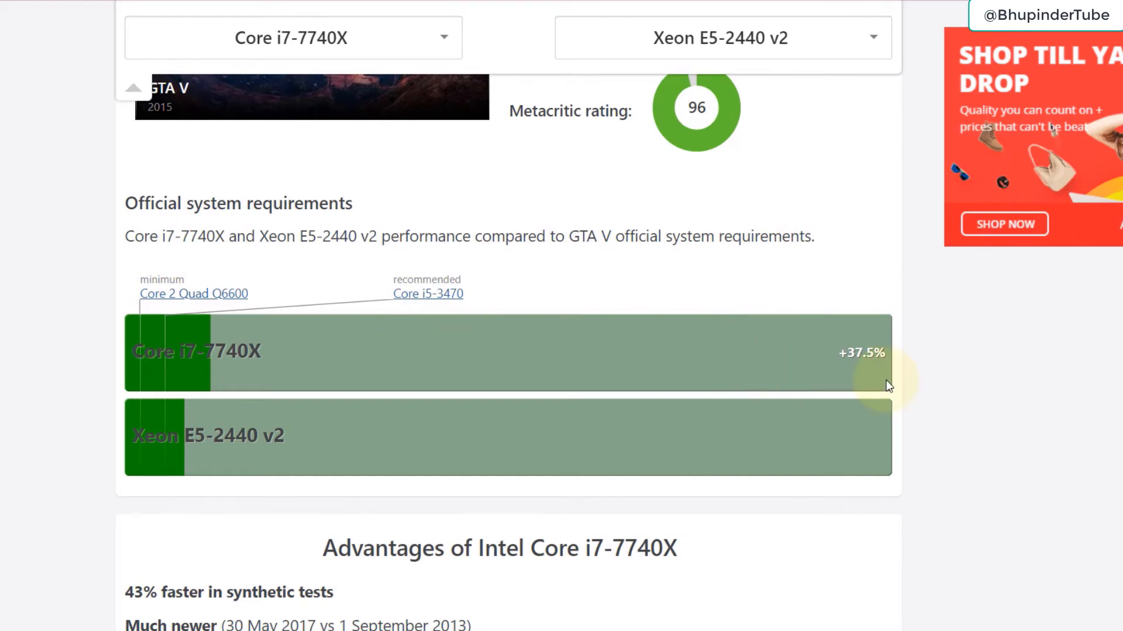
pyautogui.scroll(3)
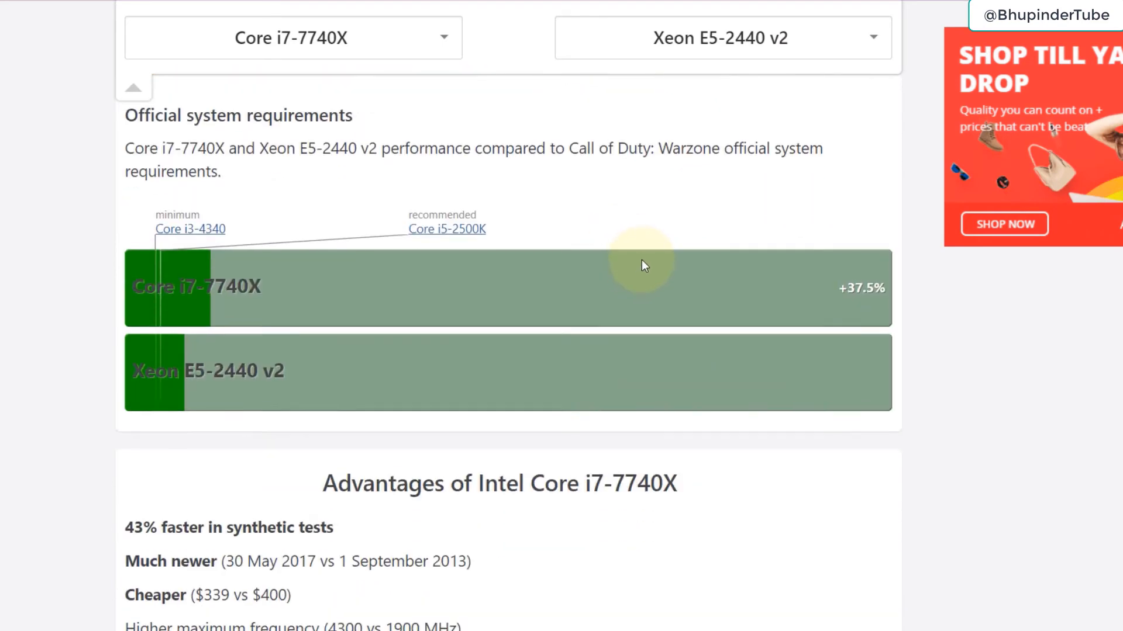
# Step: Scroll through both CPUs' advantages to the Core i7-7740X verdict and Cast your vote section
pyautogui.scroll(-3)
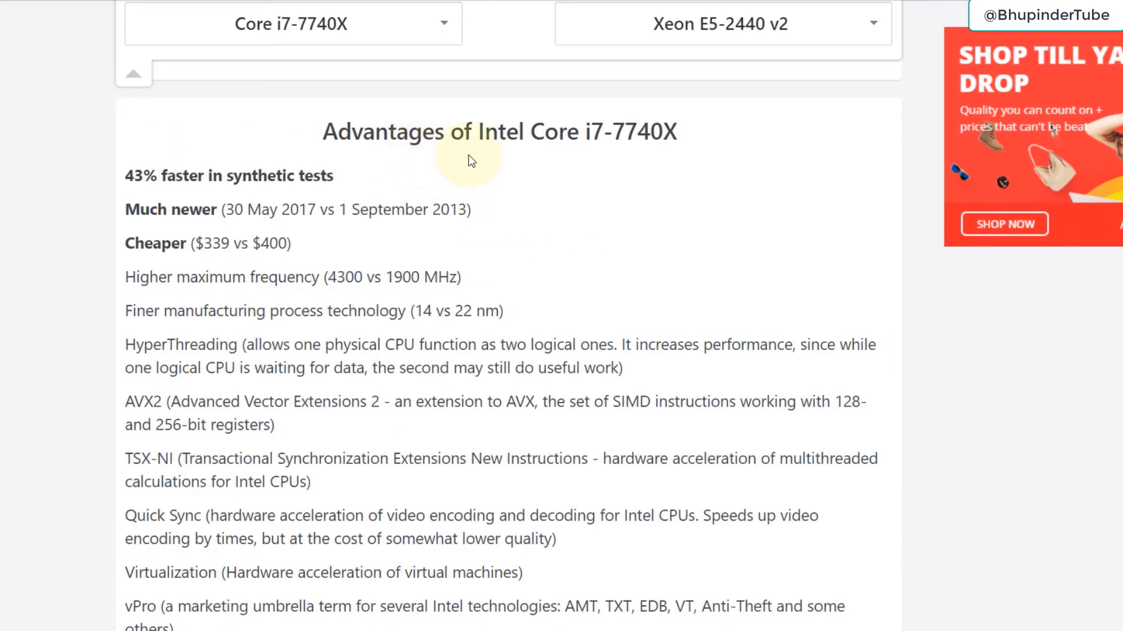
pyautogui.scroll(-3)
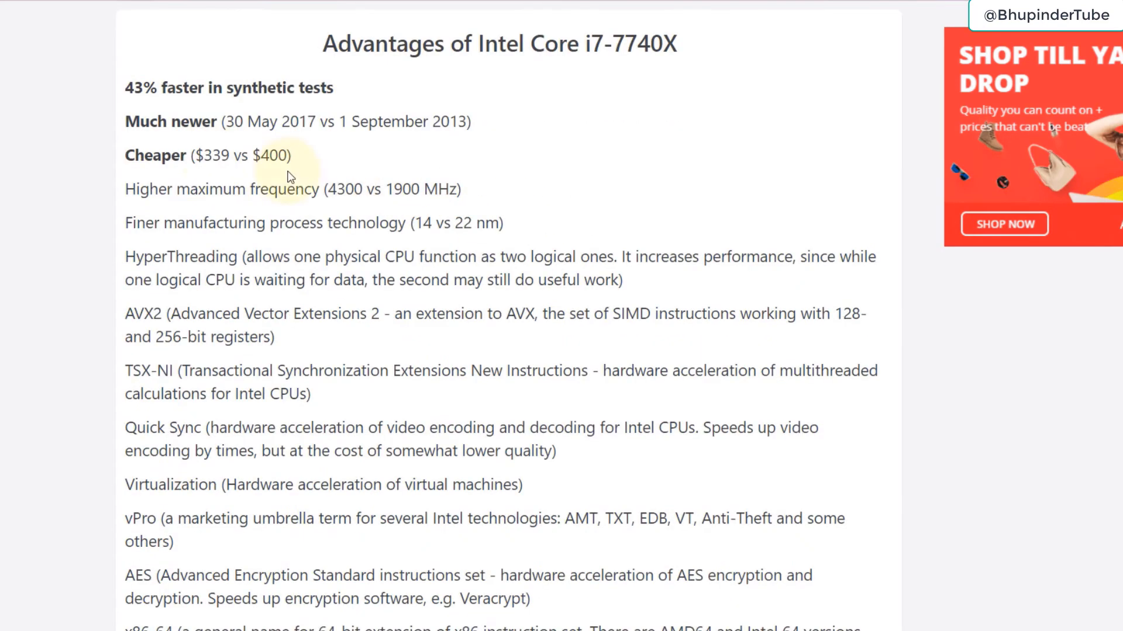
pyautogui.moveTo(652, 127)
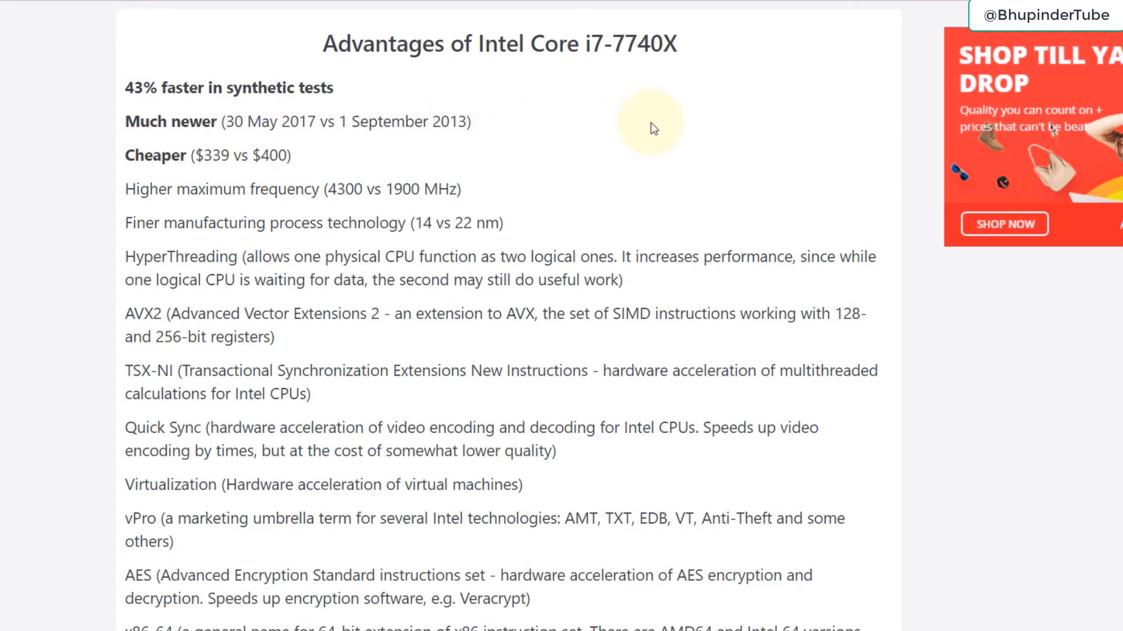
pyautogui.moveTo(565, 115)
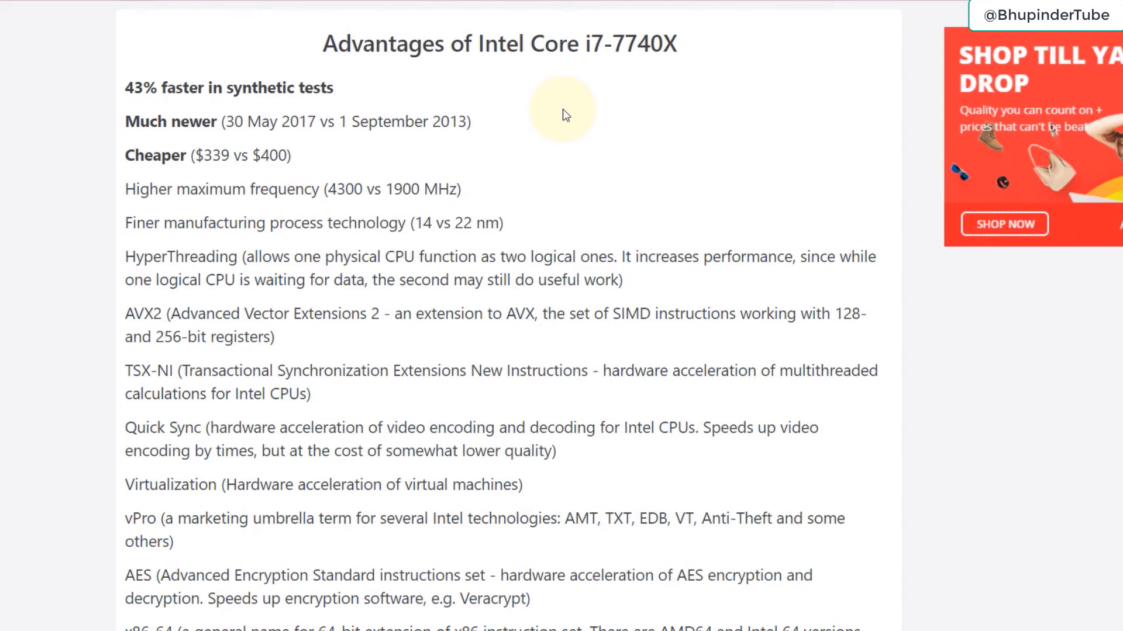
pyautogui.moveTo(311, 198)
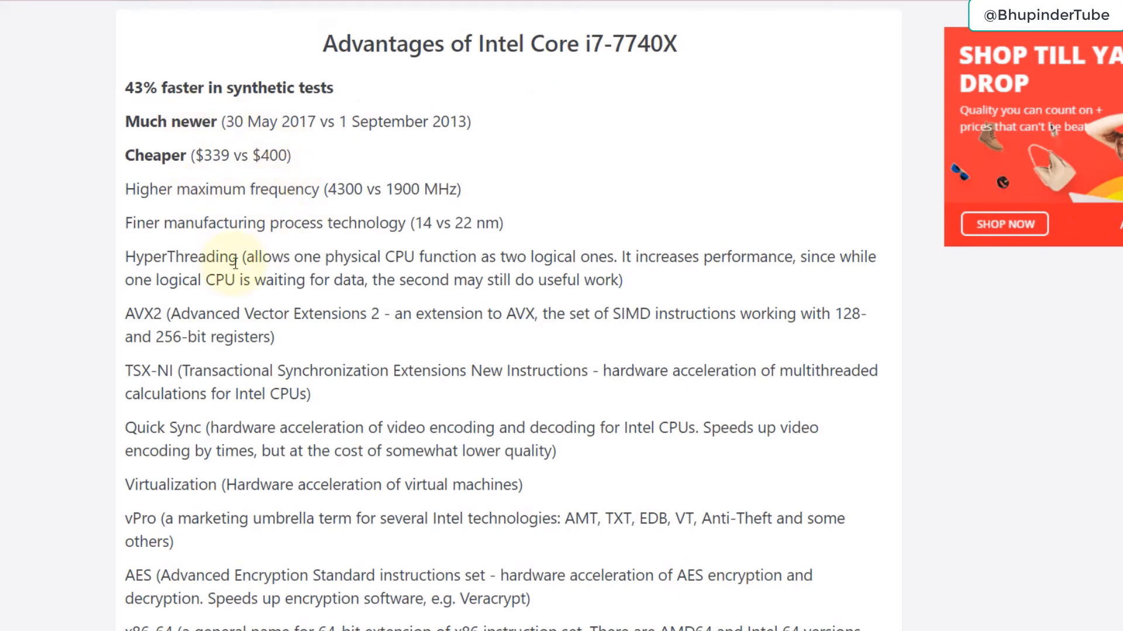
pyautogui.scroll(-3)
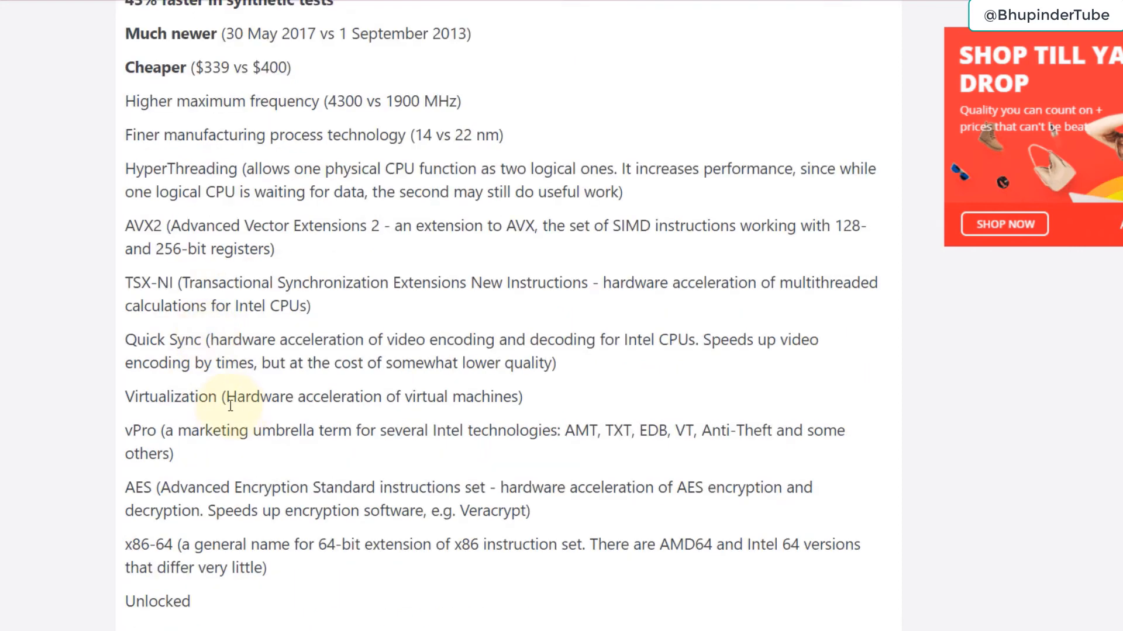
pyautogui.scroll(-3)
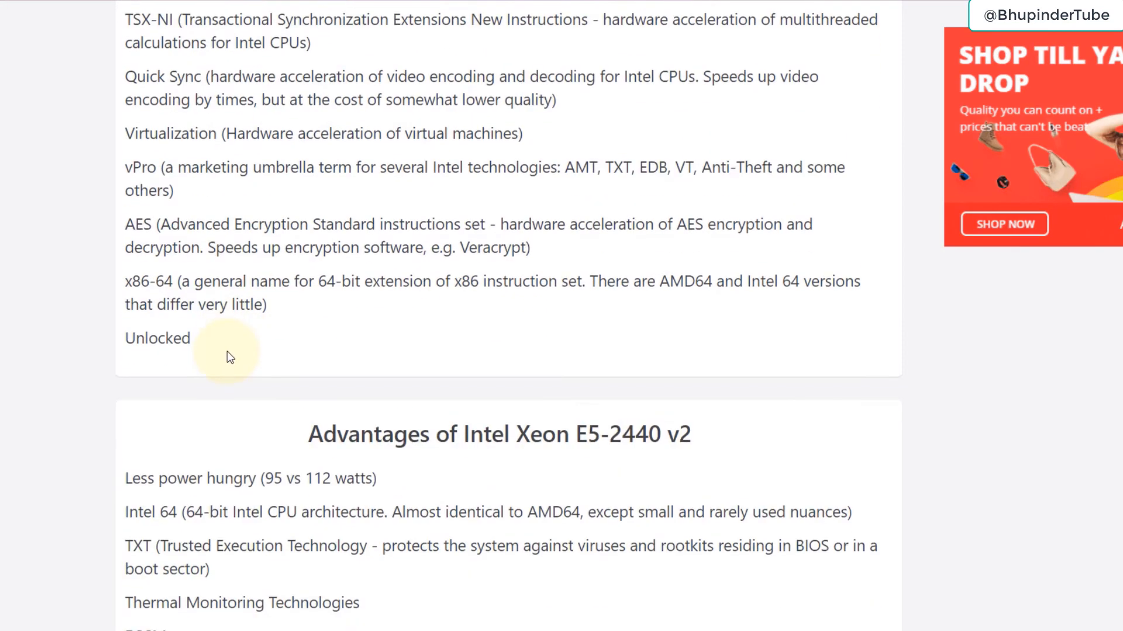
pyautogui.scroll(-3)
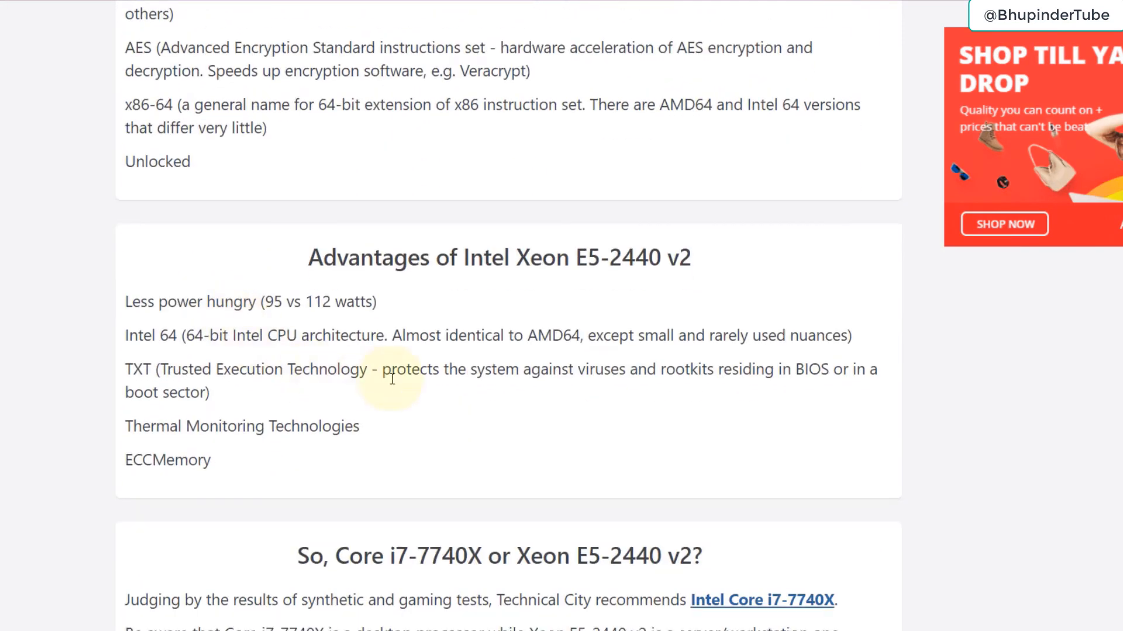
pyautogui.scroll(-3)
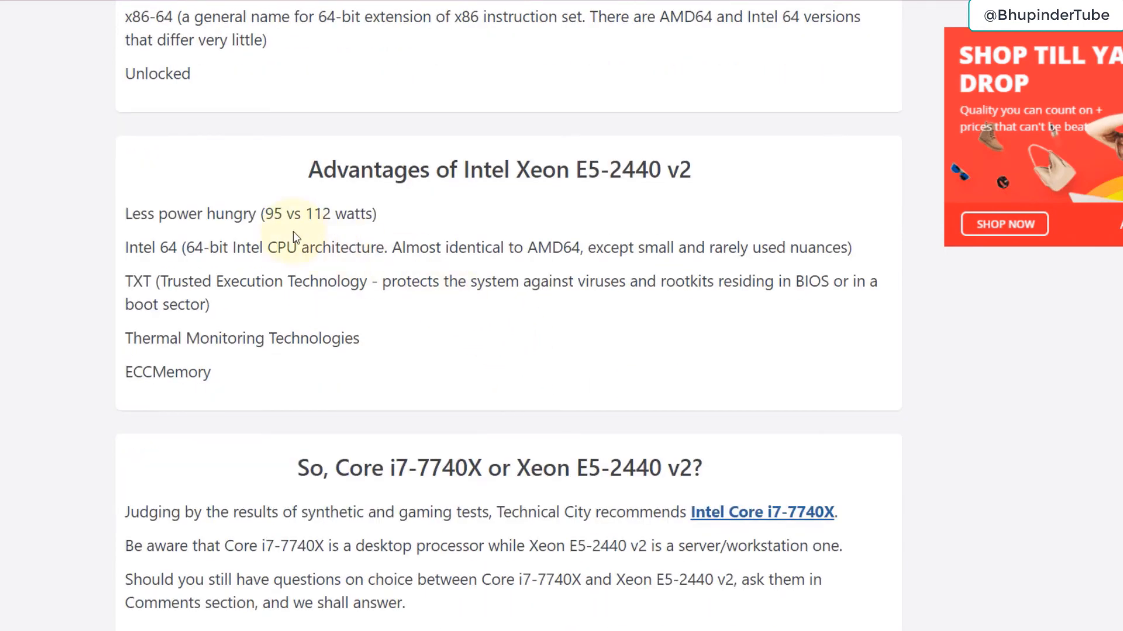
pyautogui.moveTo(293, 224)
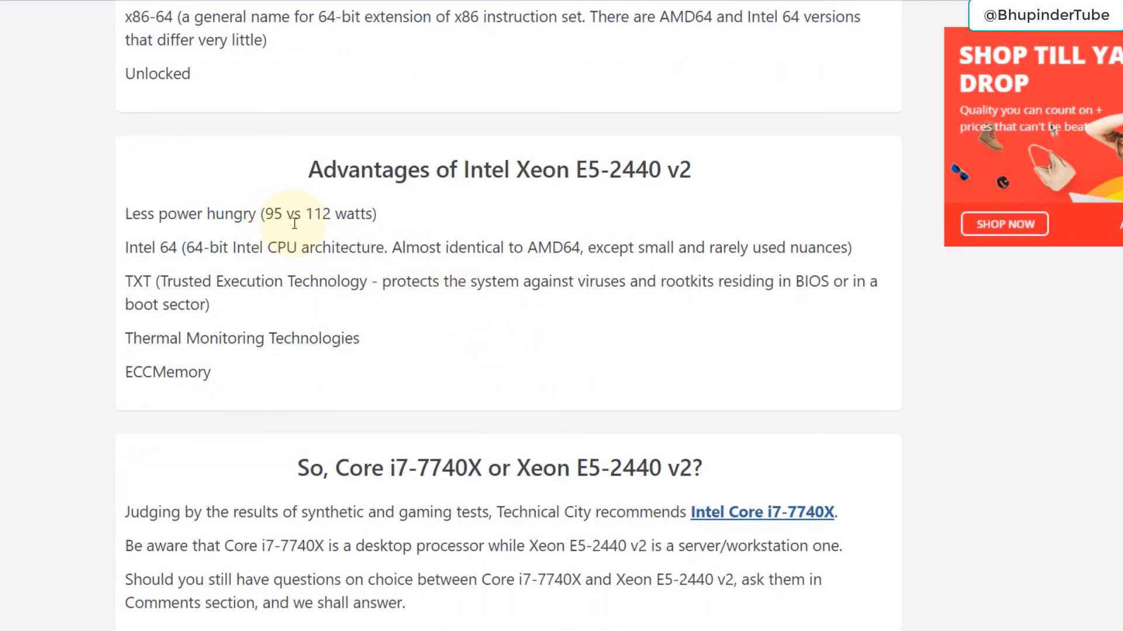
pyautogui.moveTo(414, 327)
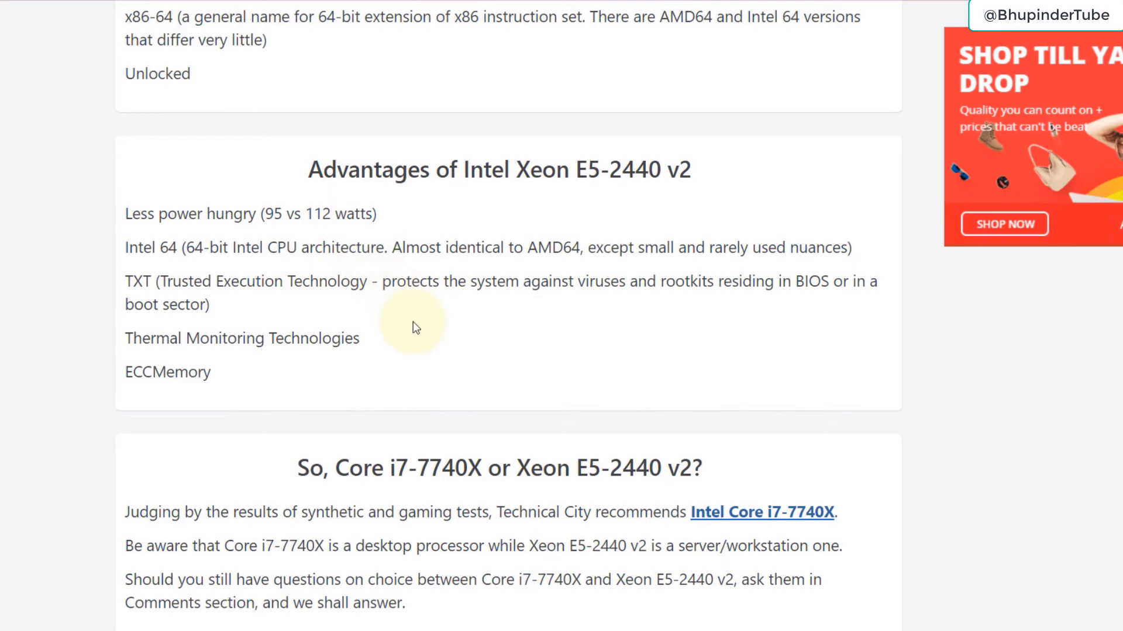
pyautogui.moveTo(422, 326)
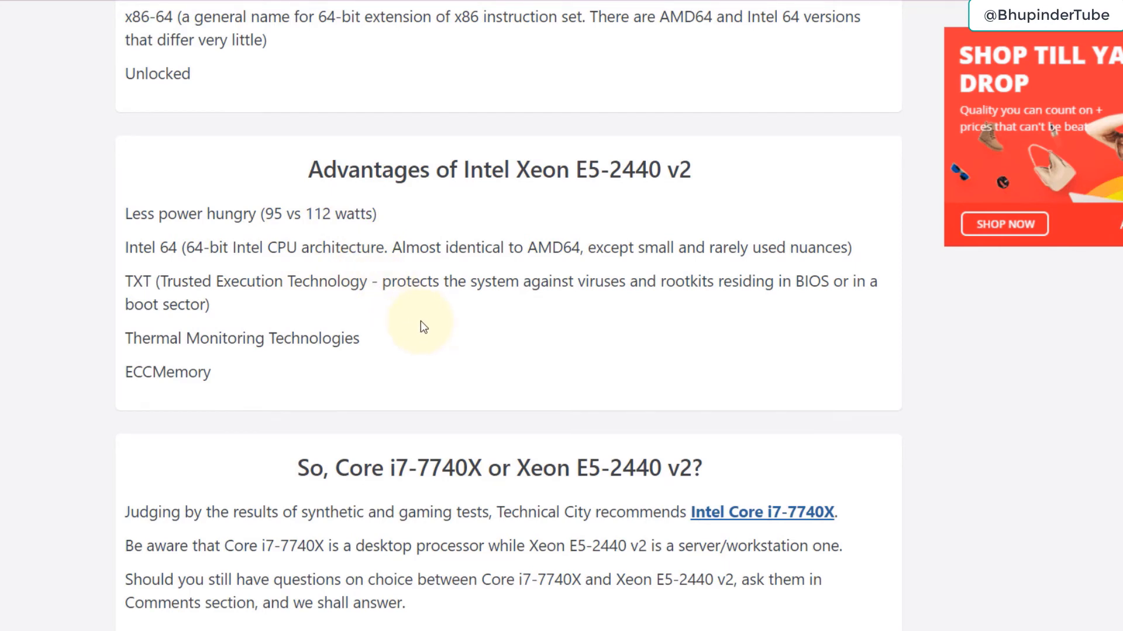
pyautogui.scroll(-3)
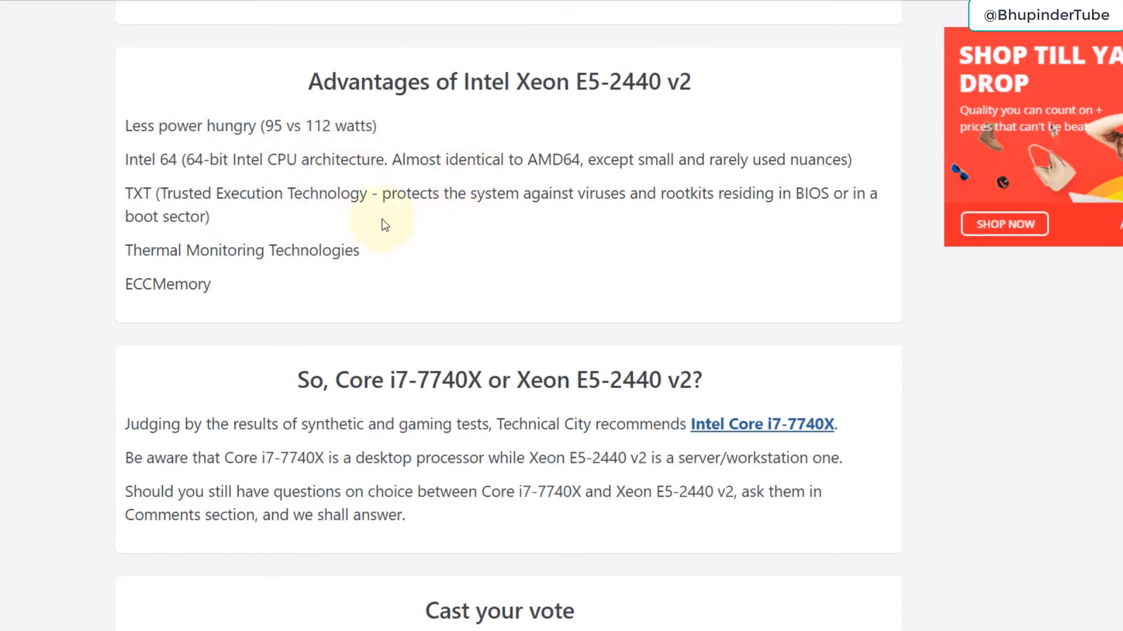
pyautogui.scroll(-3)
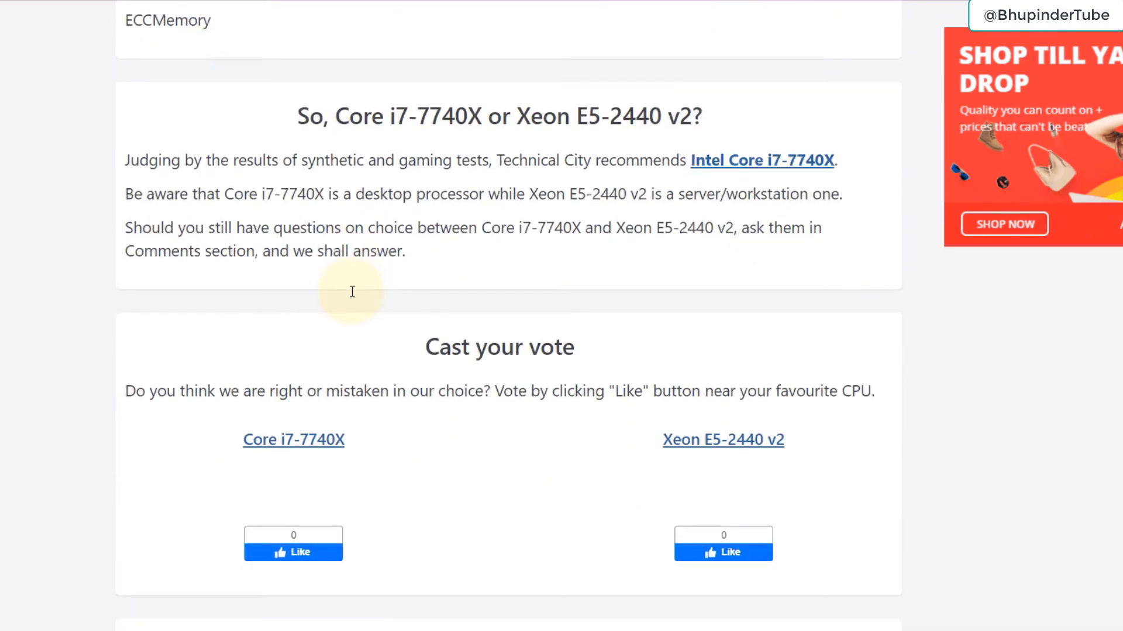
pyautogui.moveTo(729, 190)
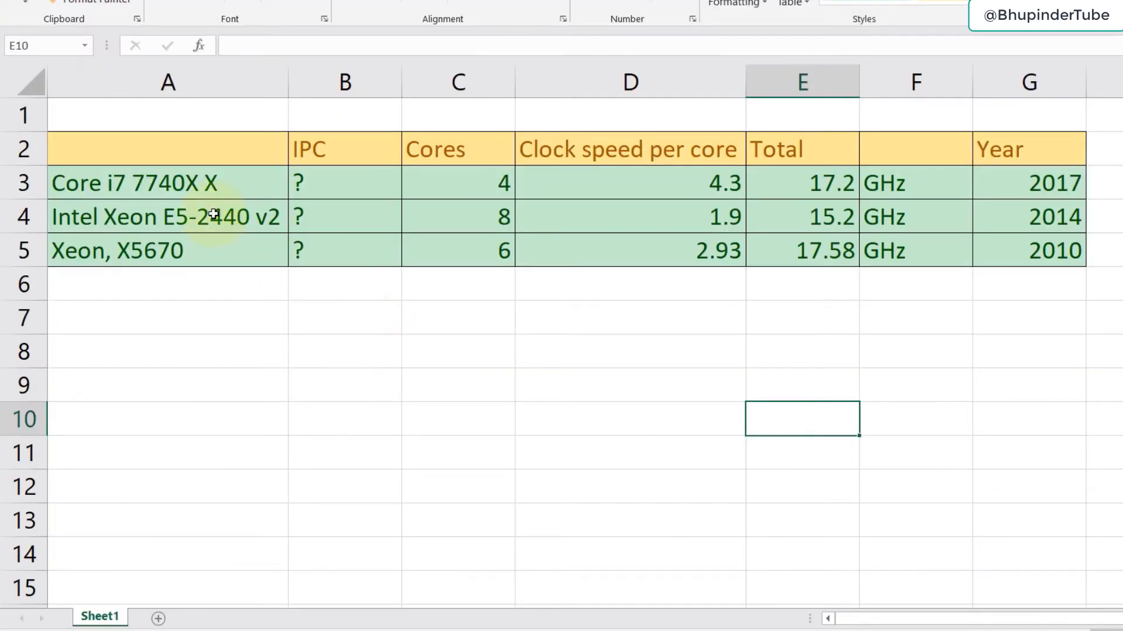
pyautogui.moveTo(110, 197)
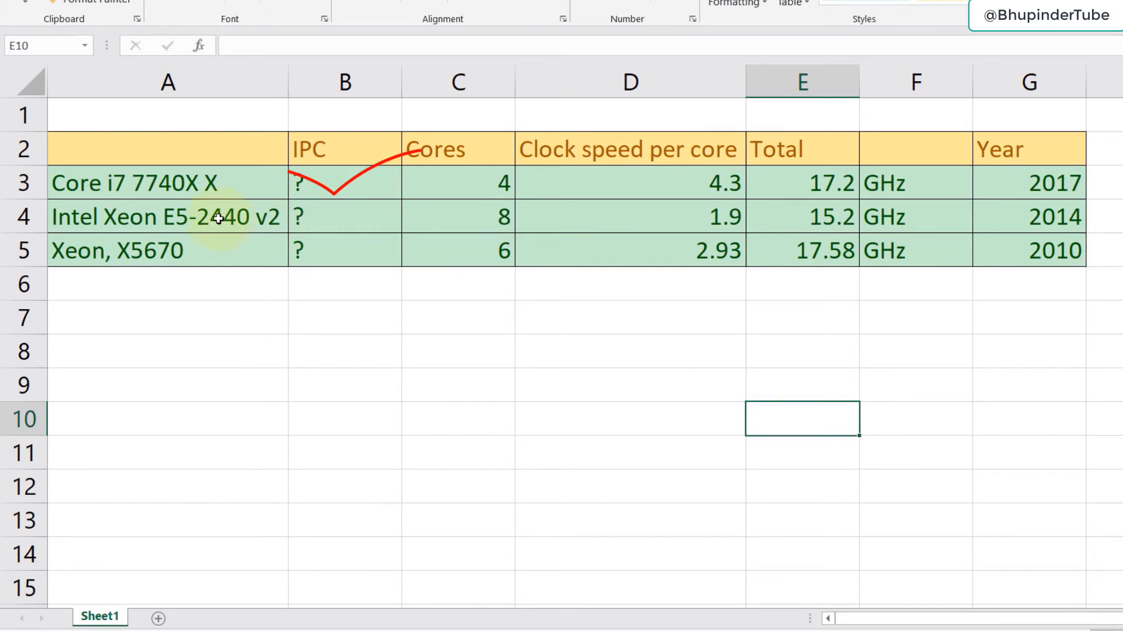
pyautogui.moveTo(812, 211)
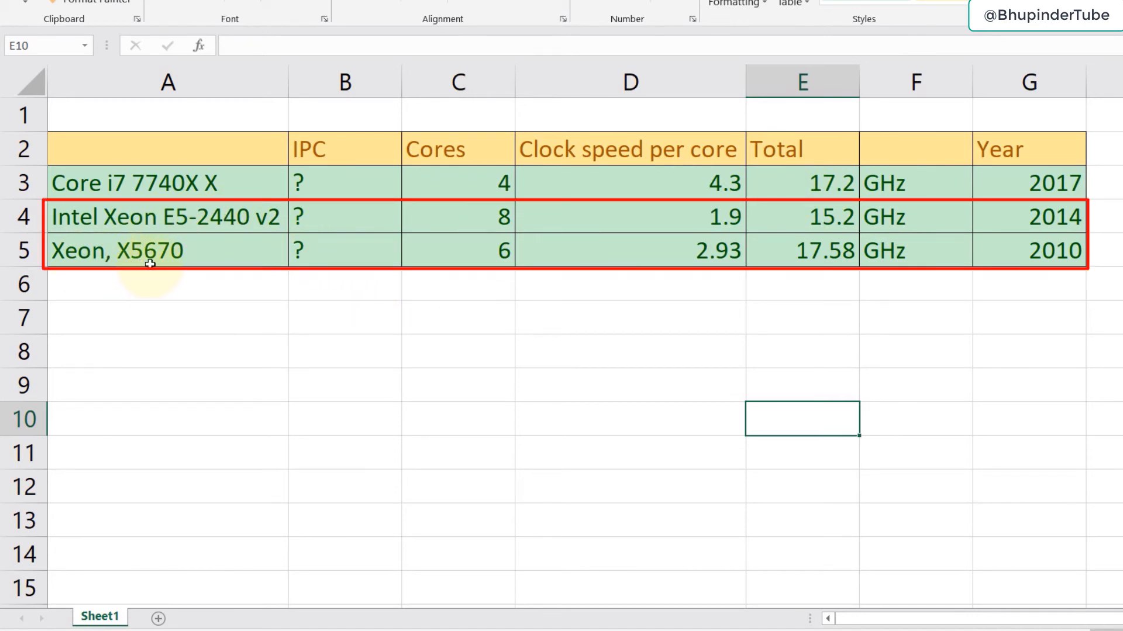
pyautogui.moveTo(783, 292)
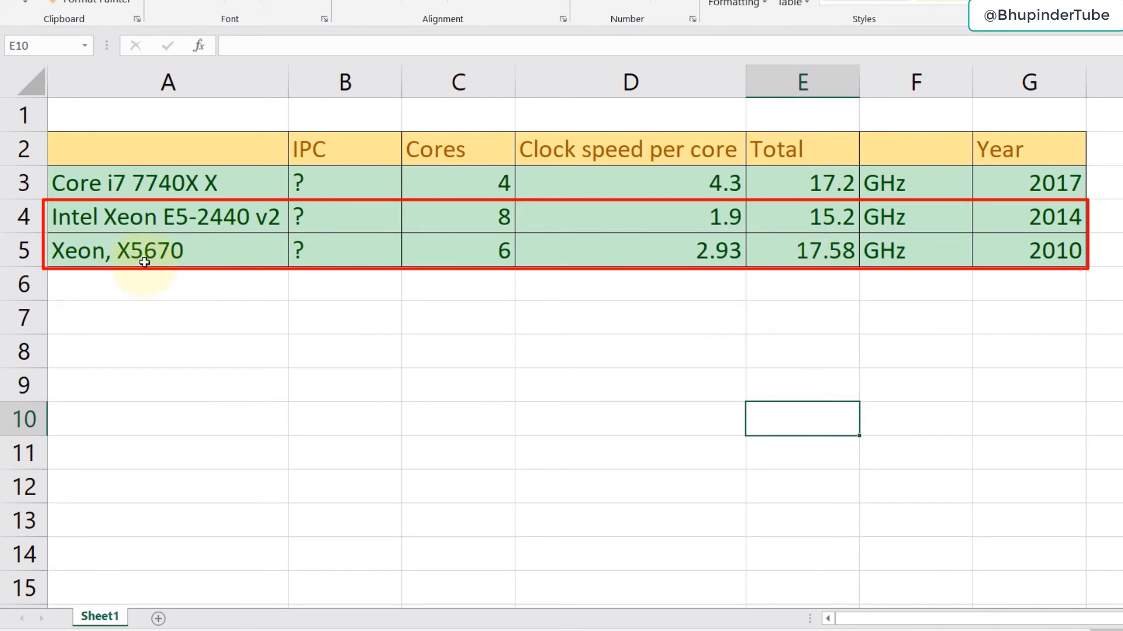
pyautogui.moveTo(832, 261)
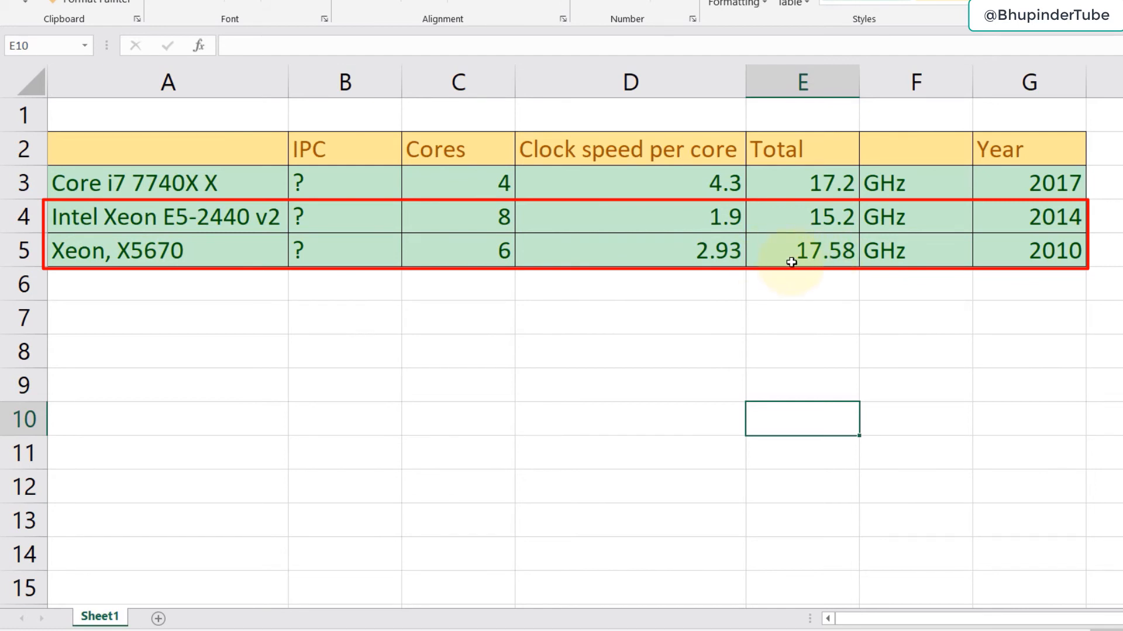
pyautogui.moveTo(819, 251)
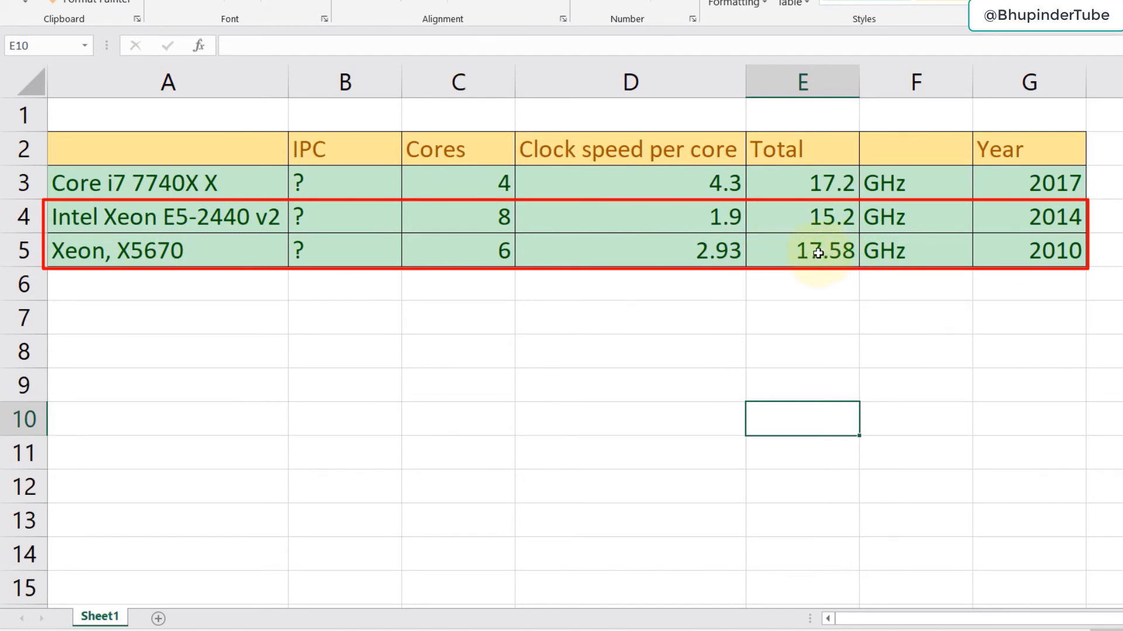
pyautogui.moveTo(1047, 255)
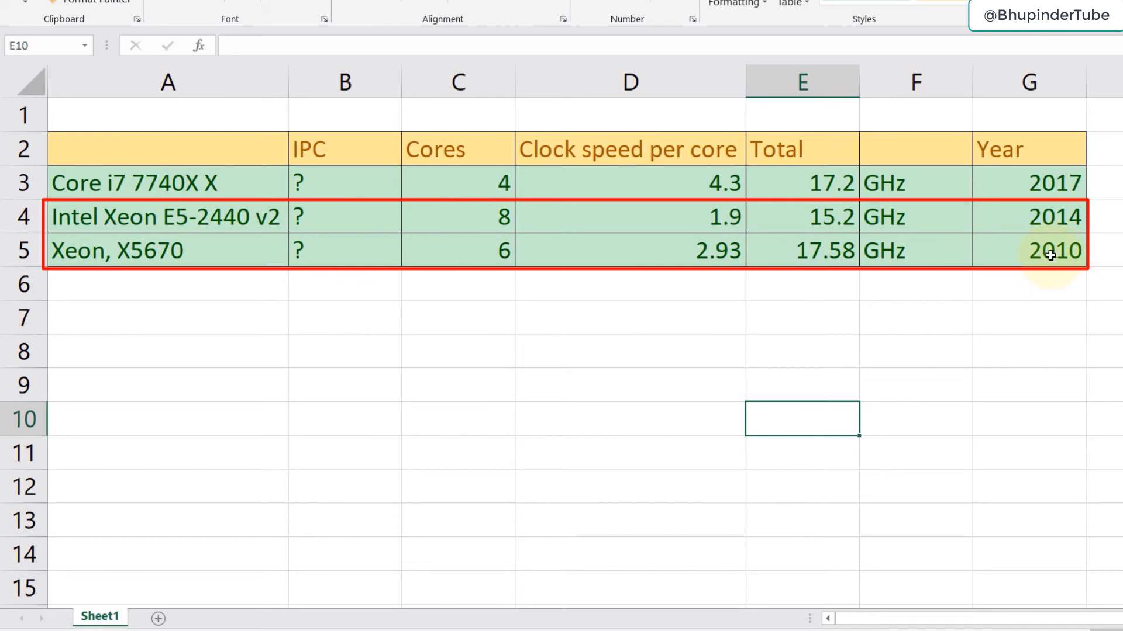
pyautogui.moveTo(966, 259)
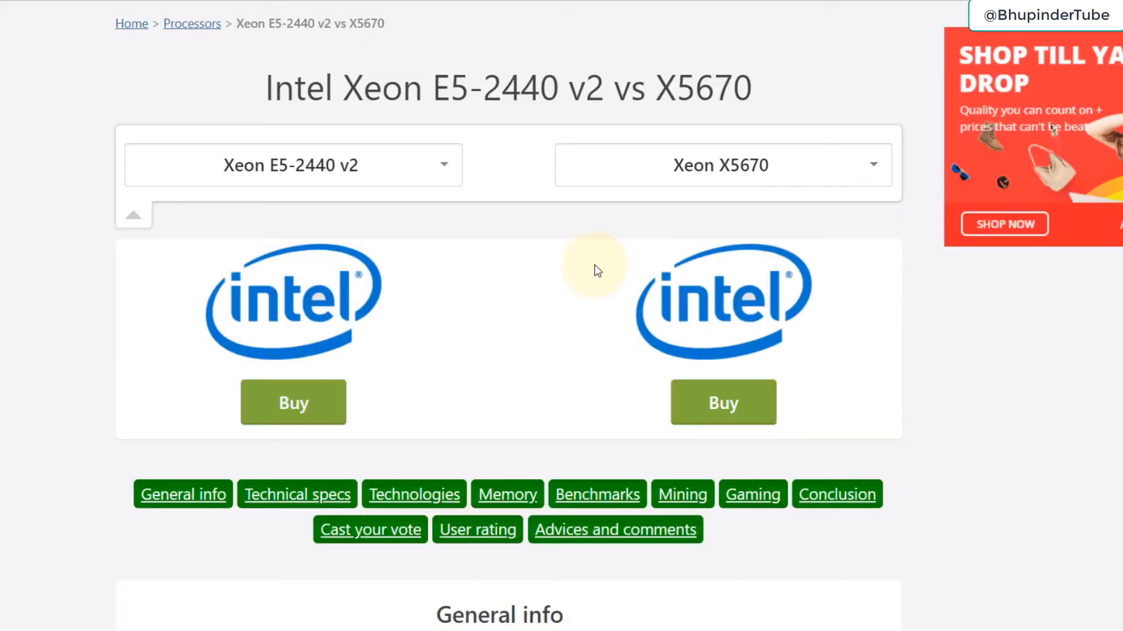
pyautogui.moveTo(709, 196)
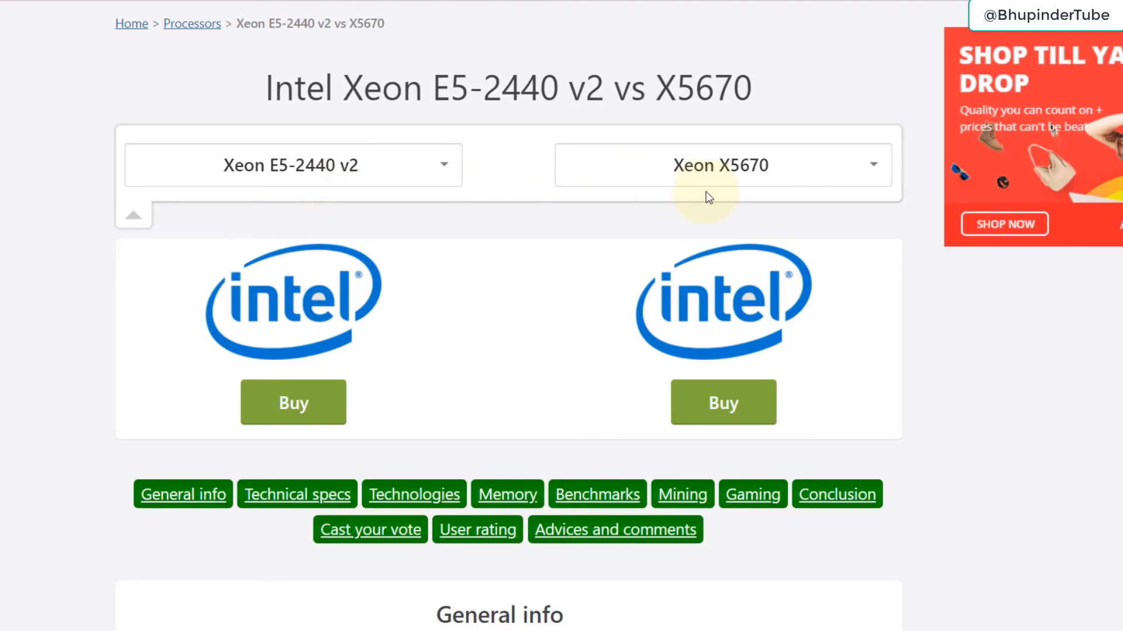
pyautogui.moveTo(542, 222)
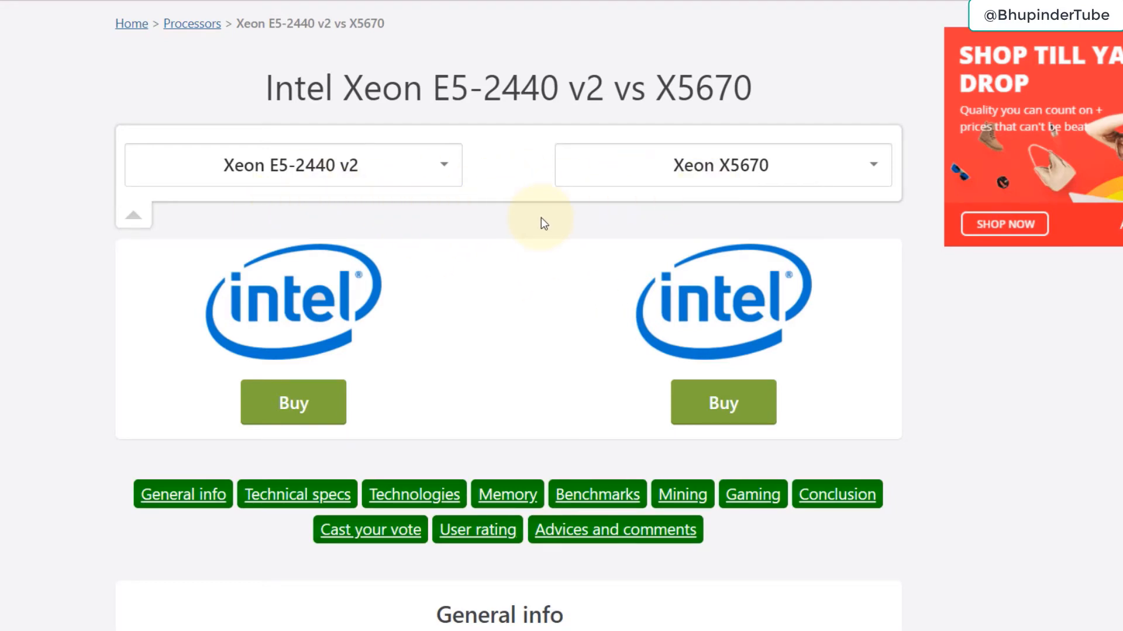
# Step: Scroll to the general info table showing ranks 591 vs 687 and release years 2013 vs 2010
pyautogui.scroll(-3)
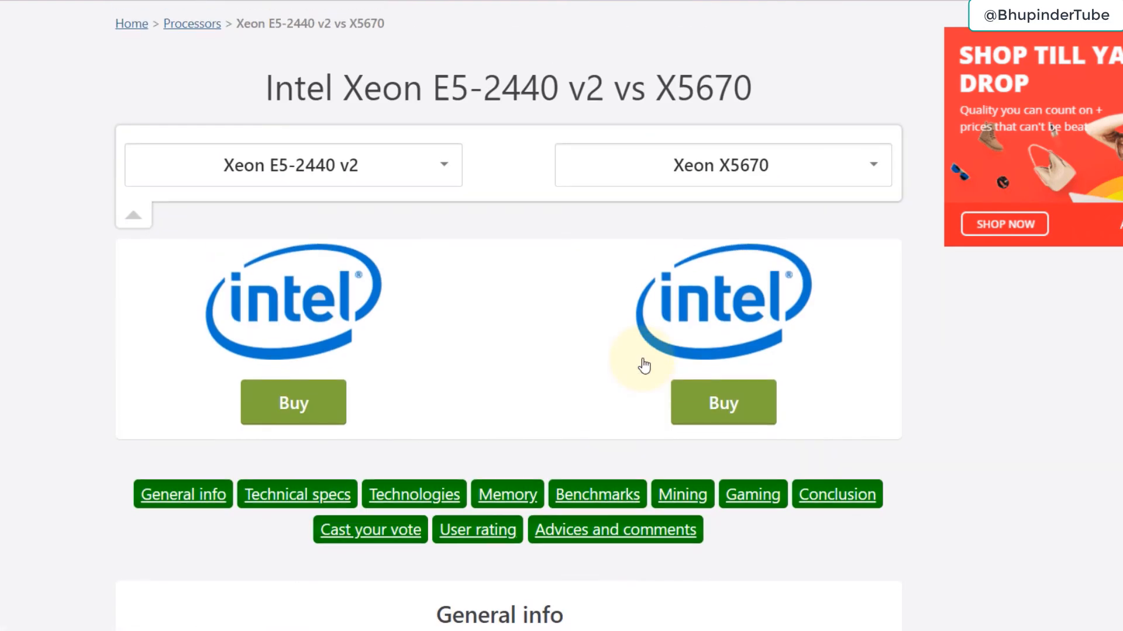
pyautogui.scroll(-3)
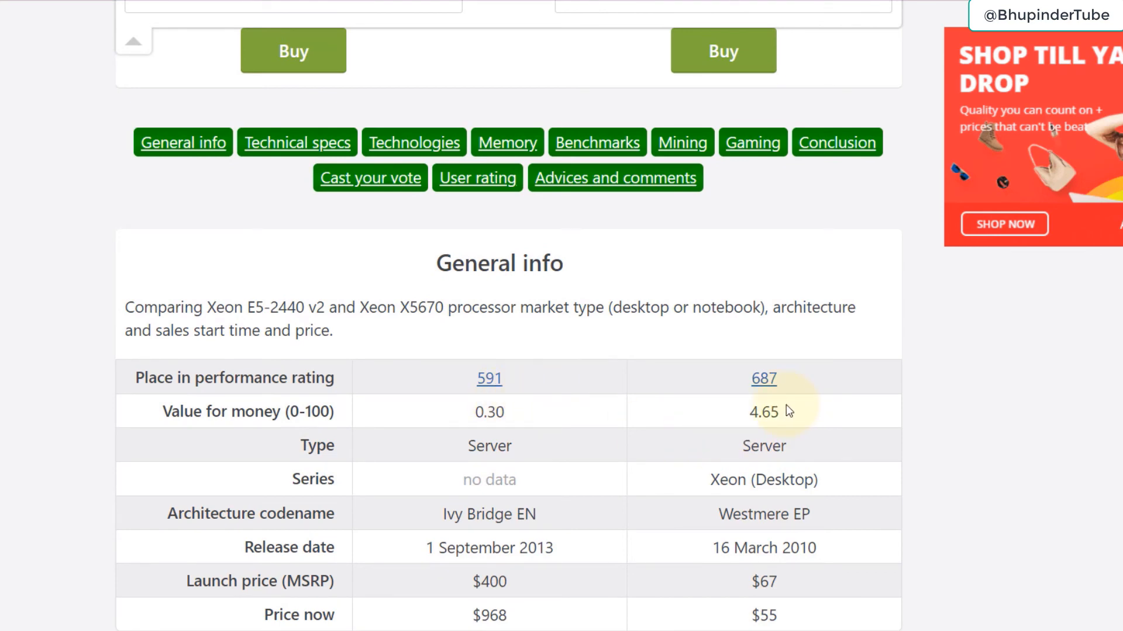
pyautogui.scroll(-3)
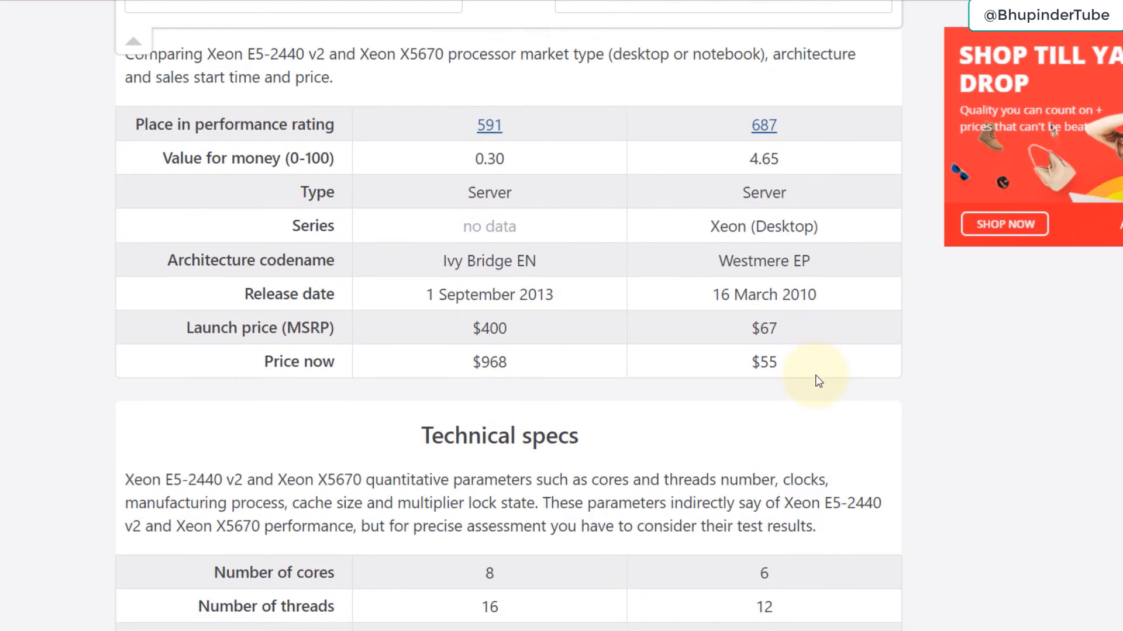
pyautogui.scroll(-3)
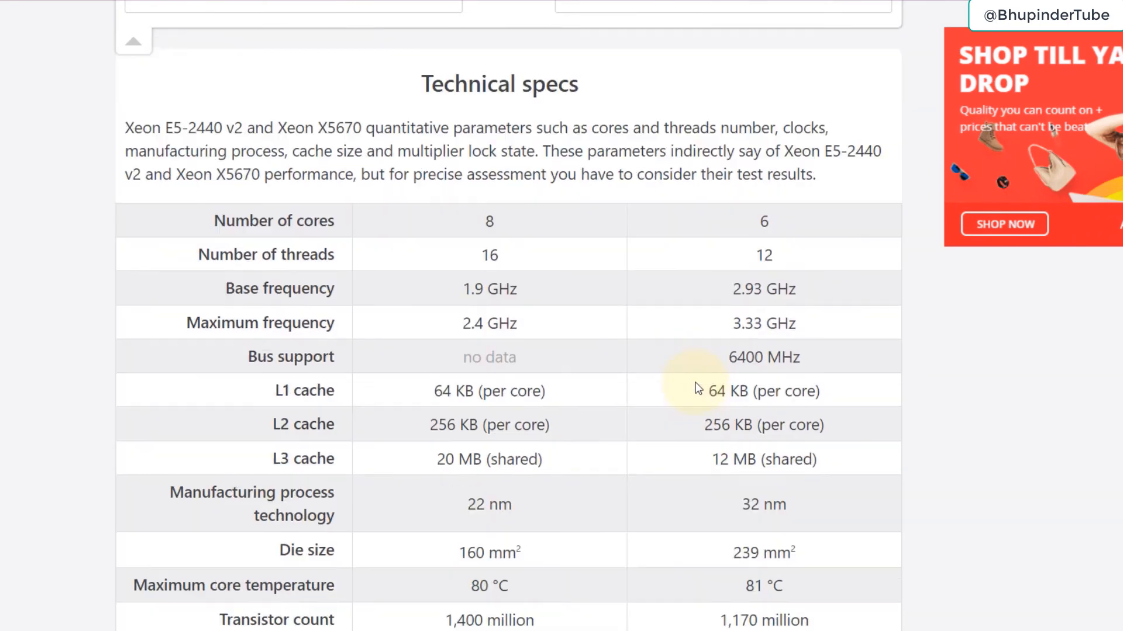
pyautogui.scroll(-3)
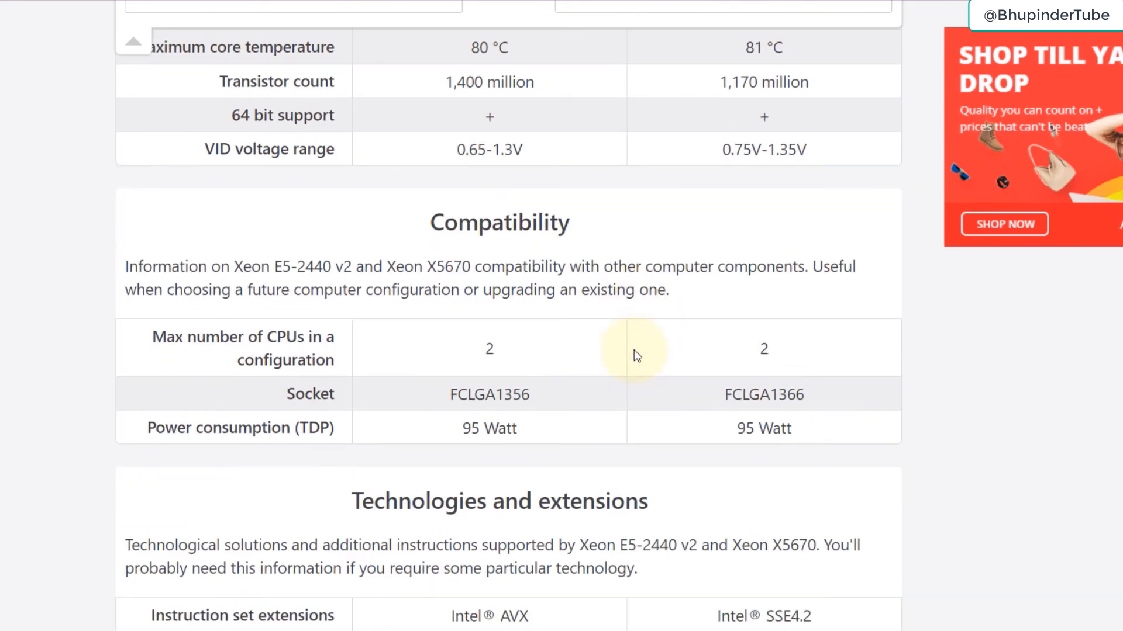
pyautogui.scroll(-3)
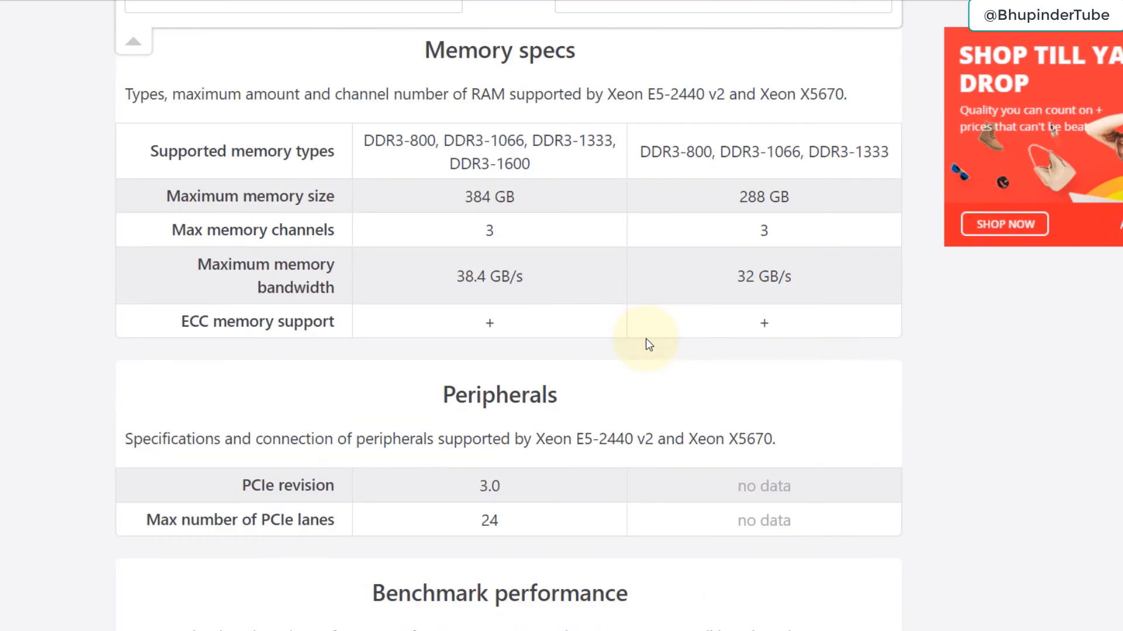
pyautogui.scroll(-3)
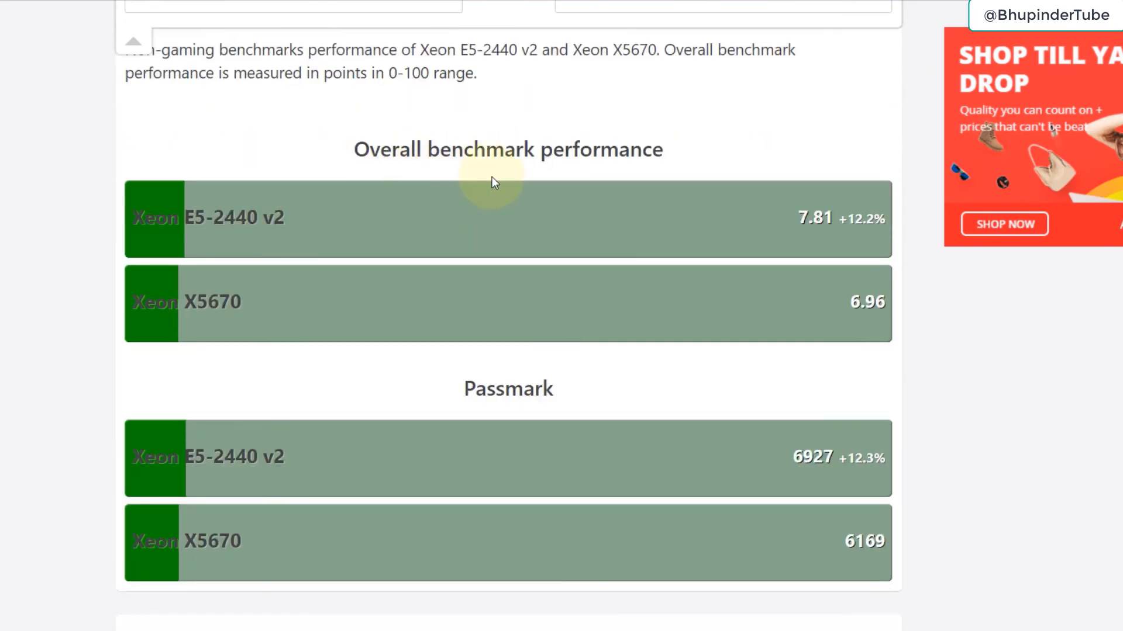
pyautogui.moveTo(201, 241)
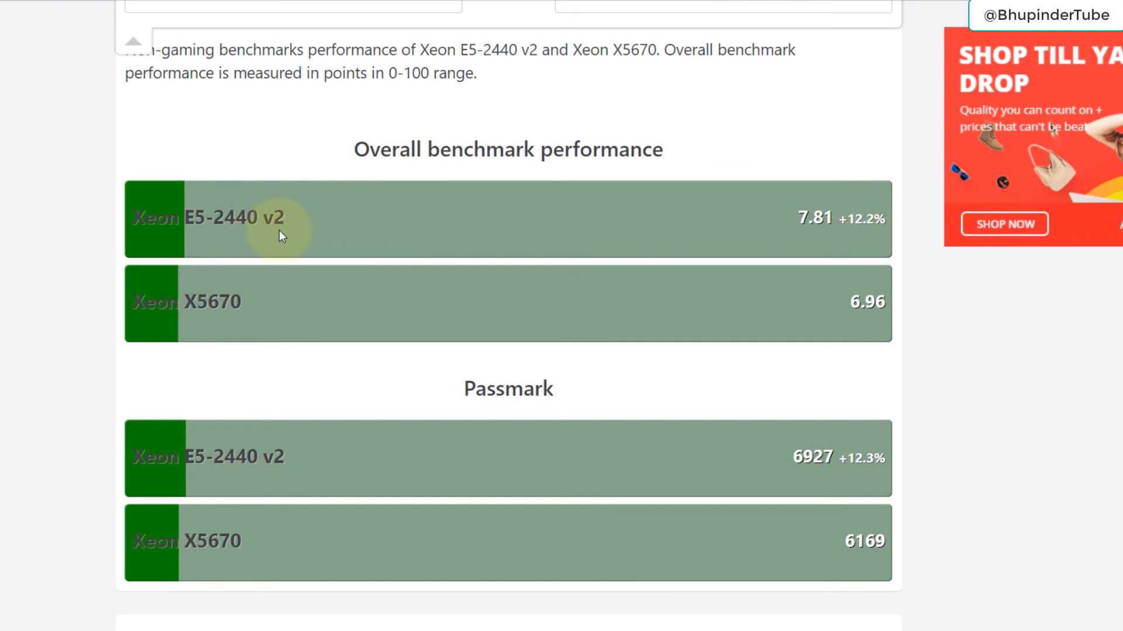
pyautogui.moveTo(887, 258)
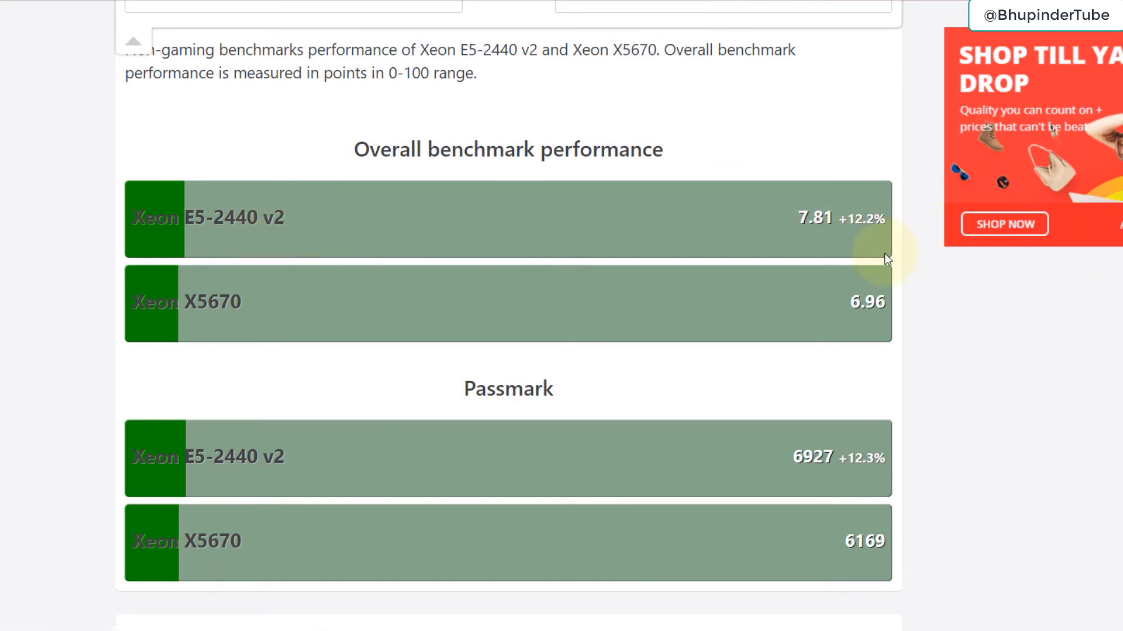
pyautogui.moveTo(882, 232)
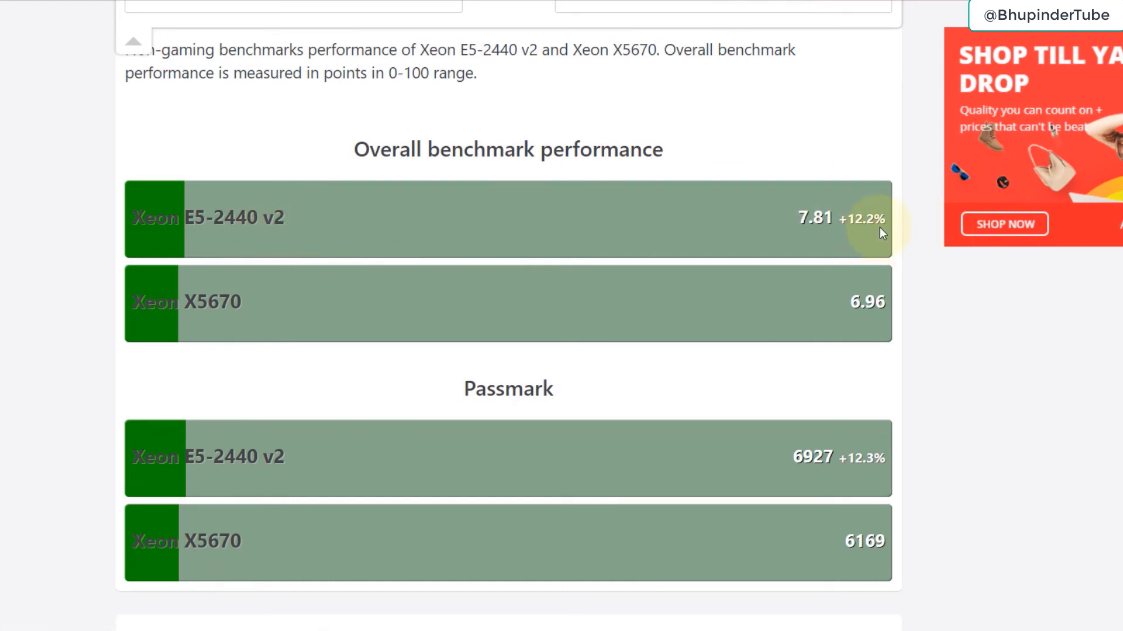
pyautogui.scroll(-3)
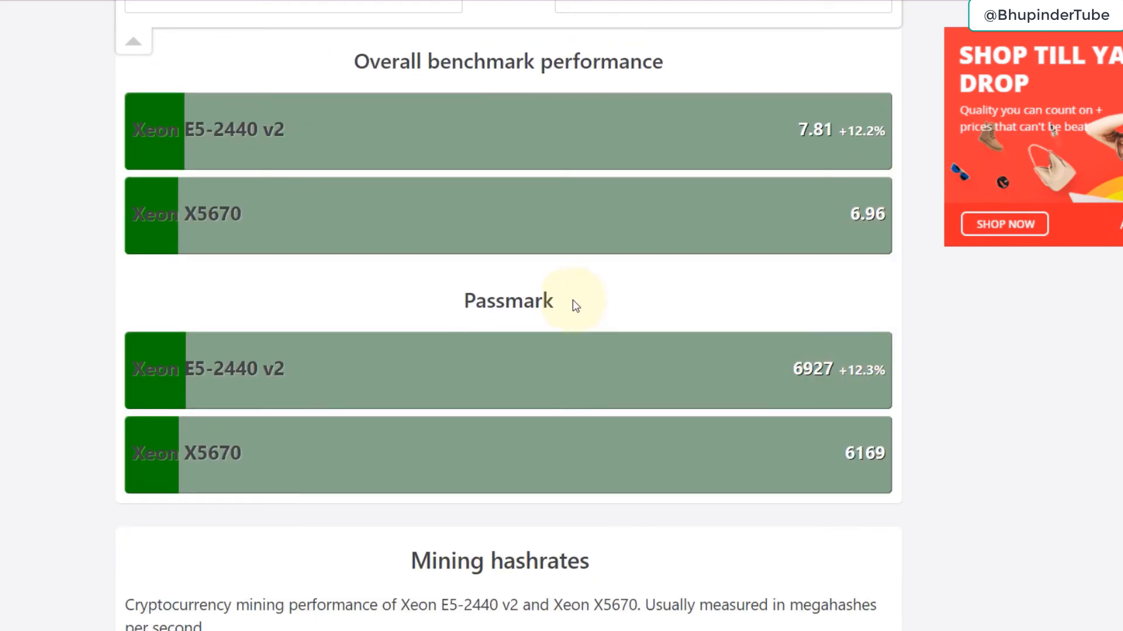
pyautogui.scroll(-3)
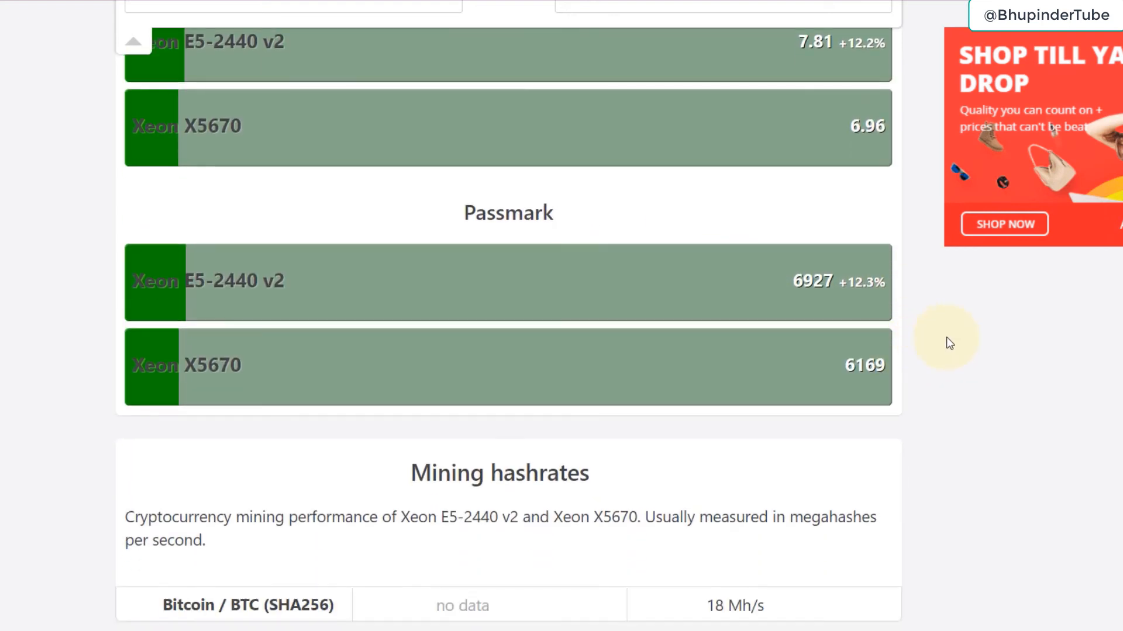
pyautogui.scroll(-3)
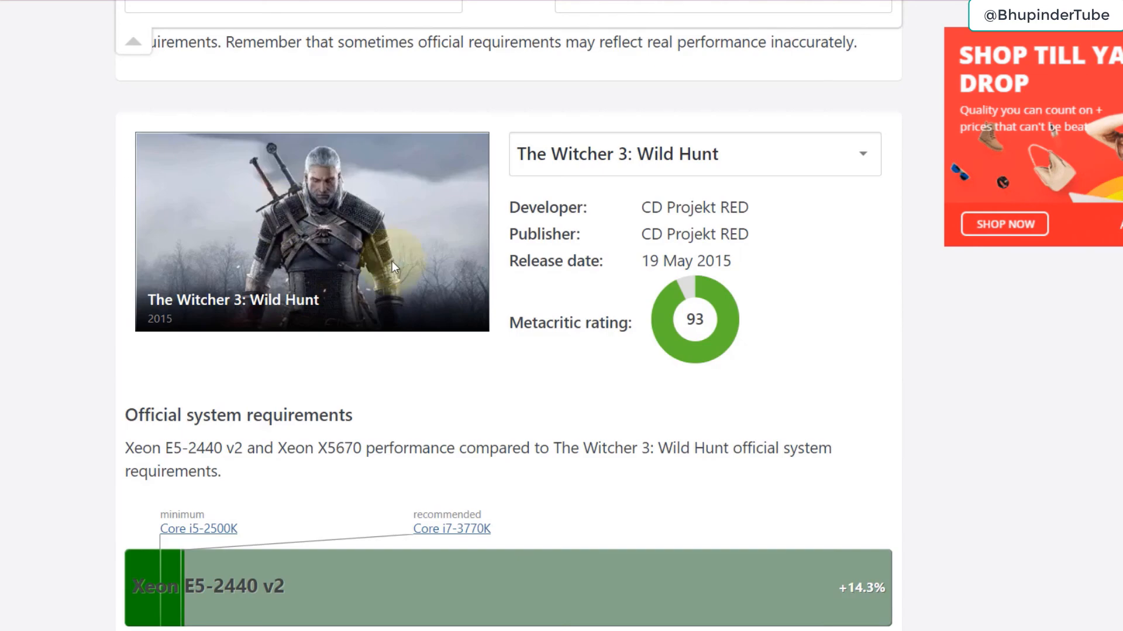
pyautogui.scroll(-3)
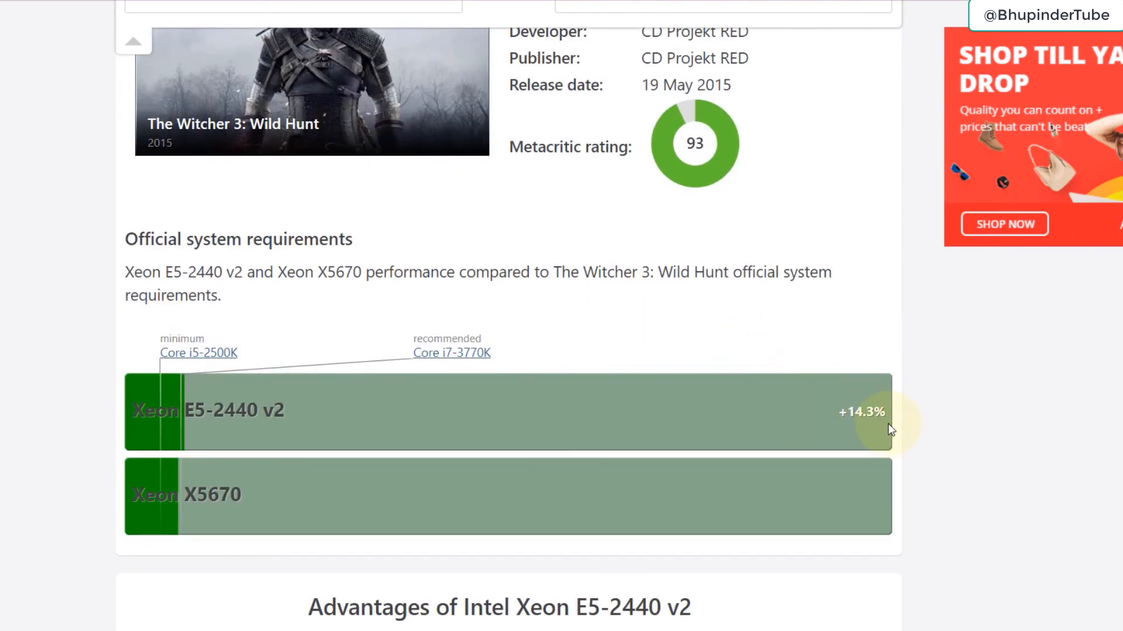
pyautogui.scroll(-3)
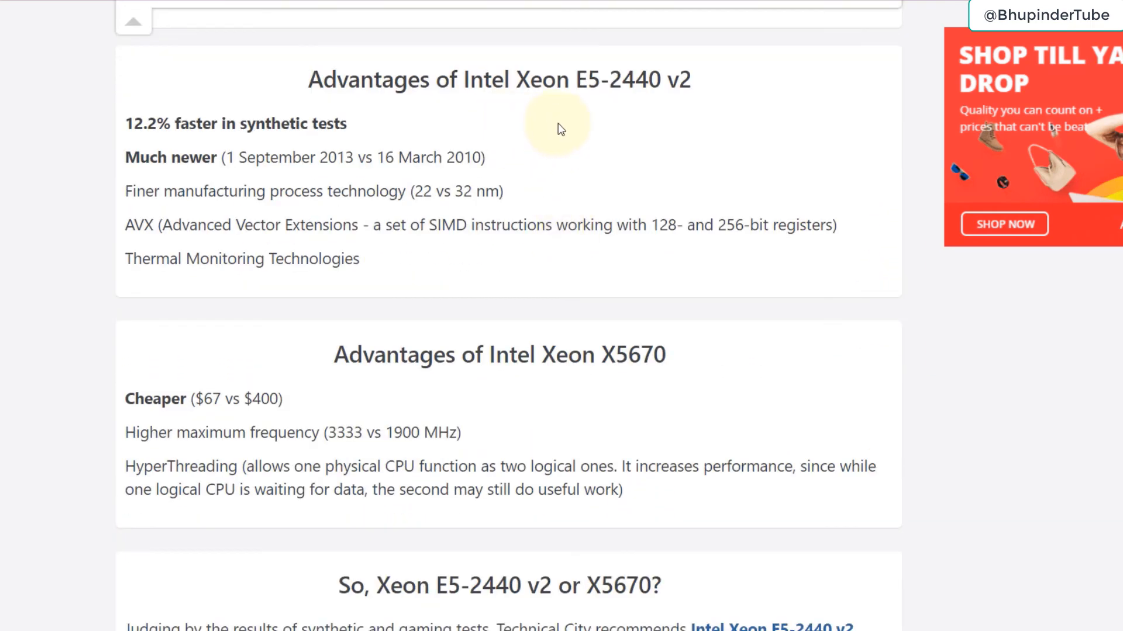
pyautogui.moveTo(645, 393)
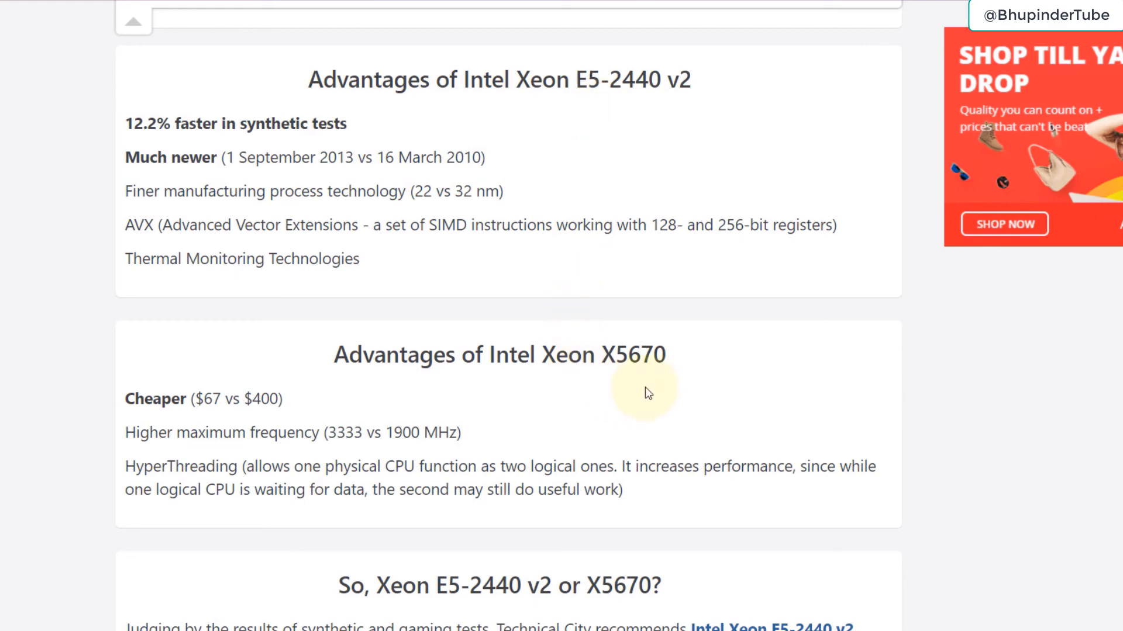
pyautogui.scroll(-3)
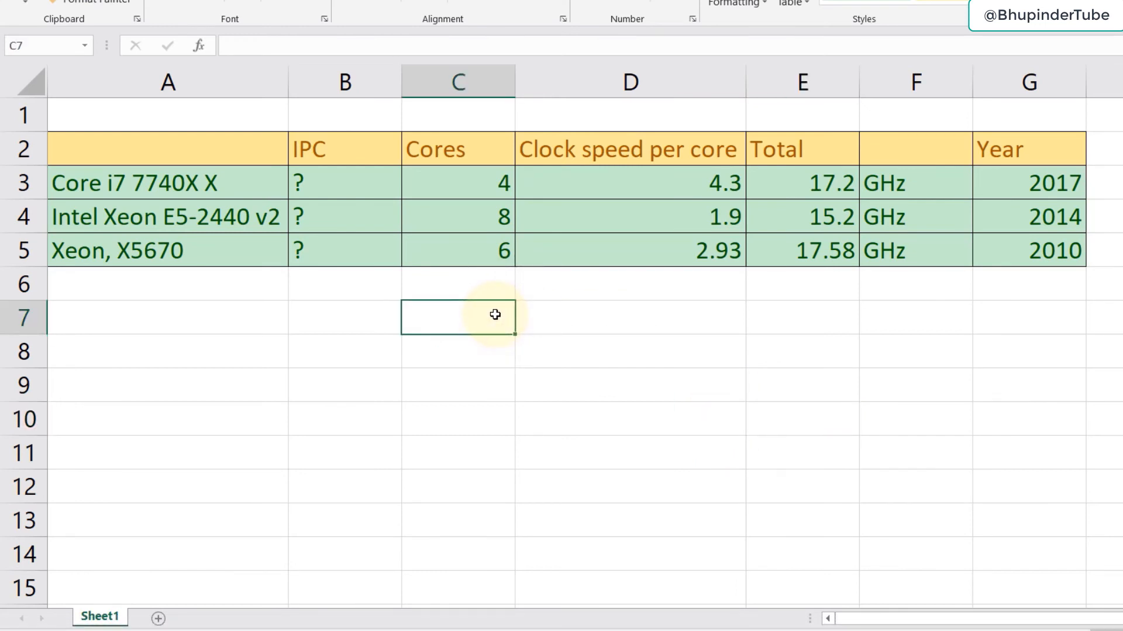
pyautogui.moveTo(339, 176)
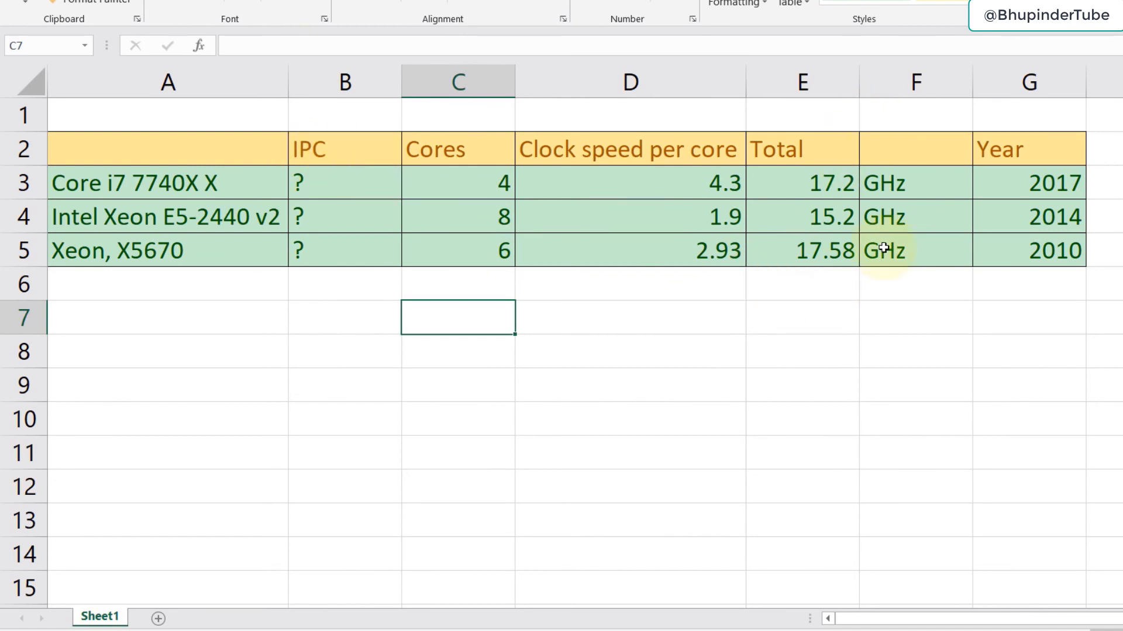
pyautogui.moveTo(788, 203)
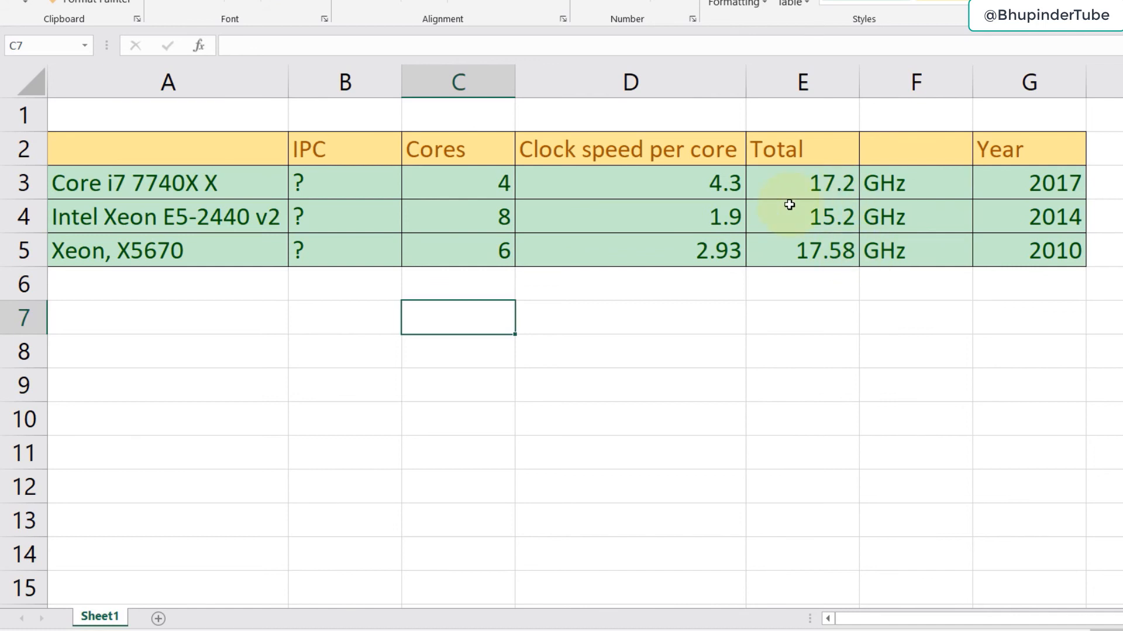
pyautogui.moveTo(554, 248)
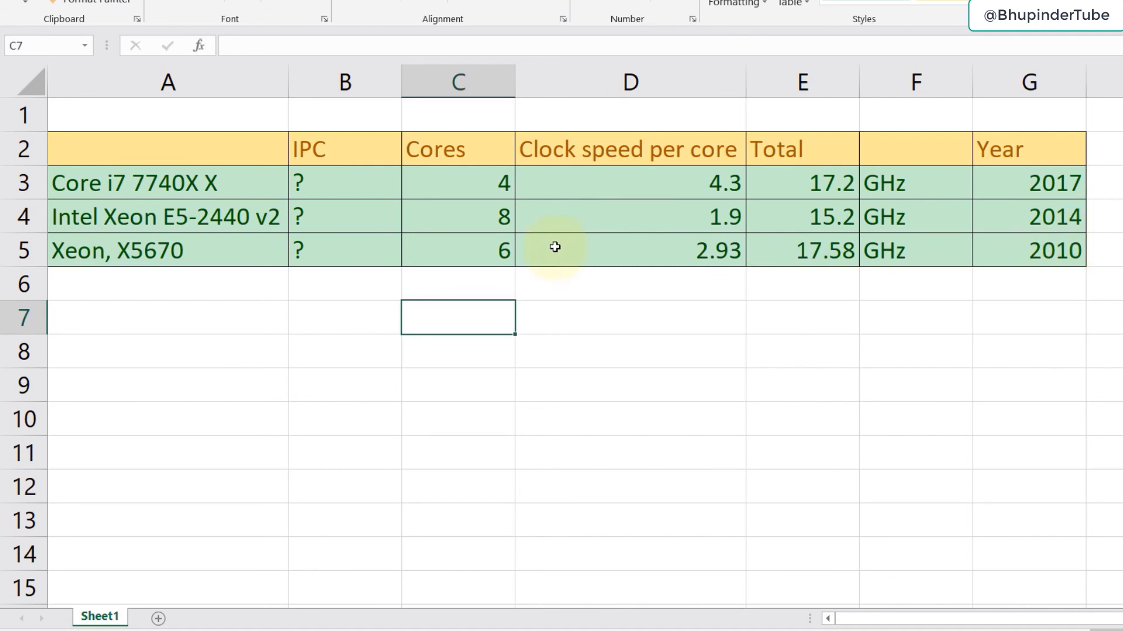
# Step: Review the Core i7-7740X Total formula in E3, its row label, and the Xeon E5-2440 v2 core count
pyautogui.click(846, 182)
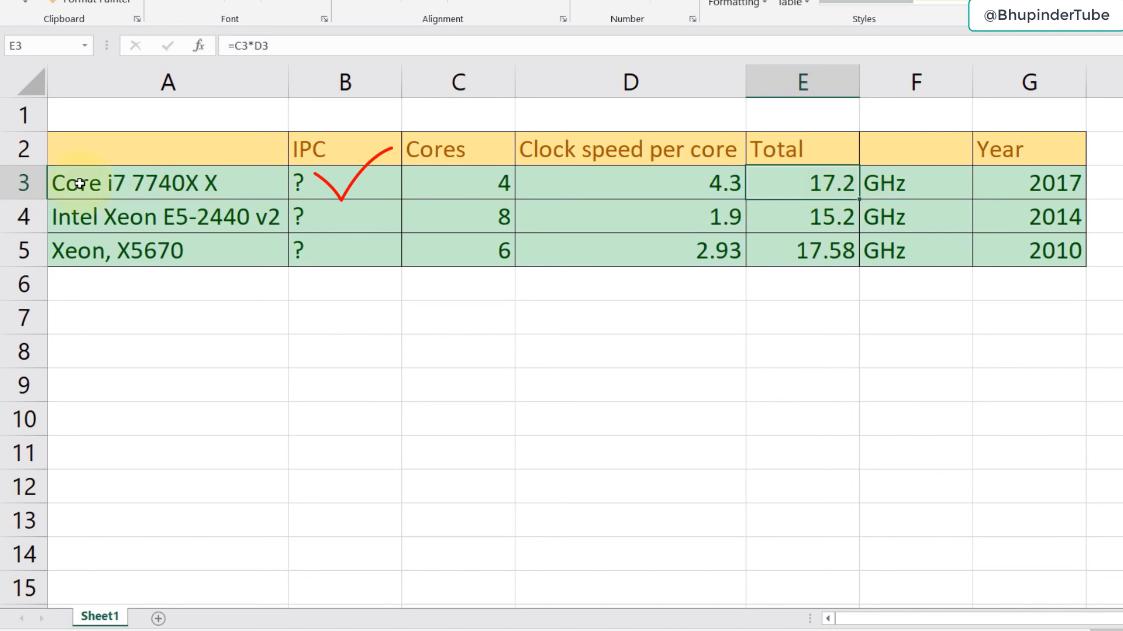
pyautogui.click(115, 185)
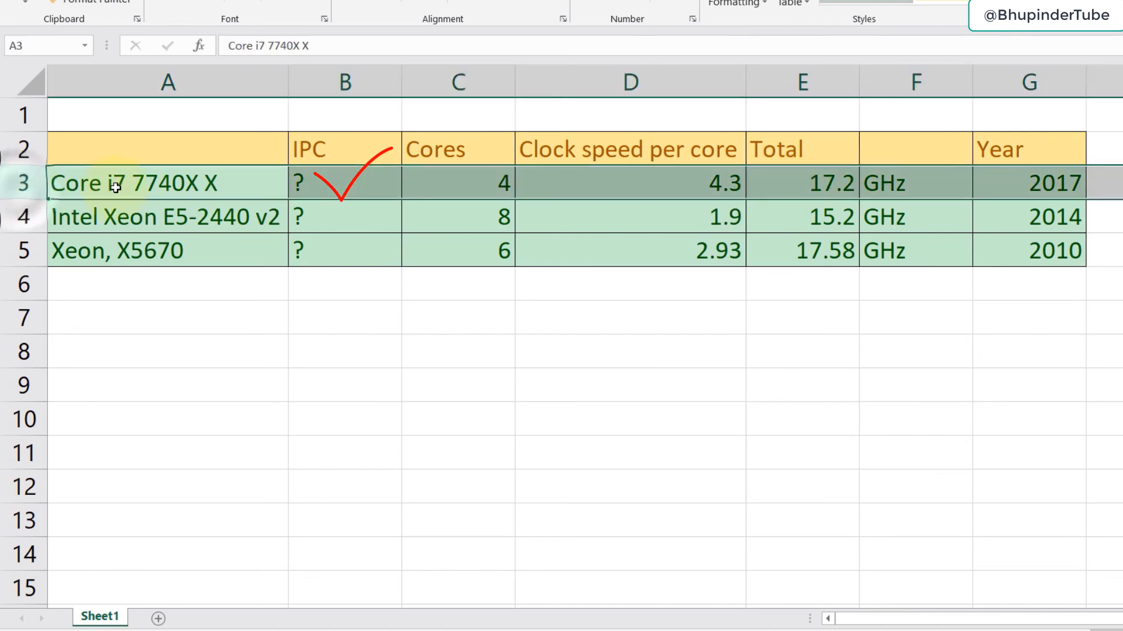
pyautogui.moveTo(148, 227)
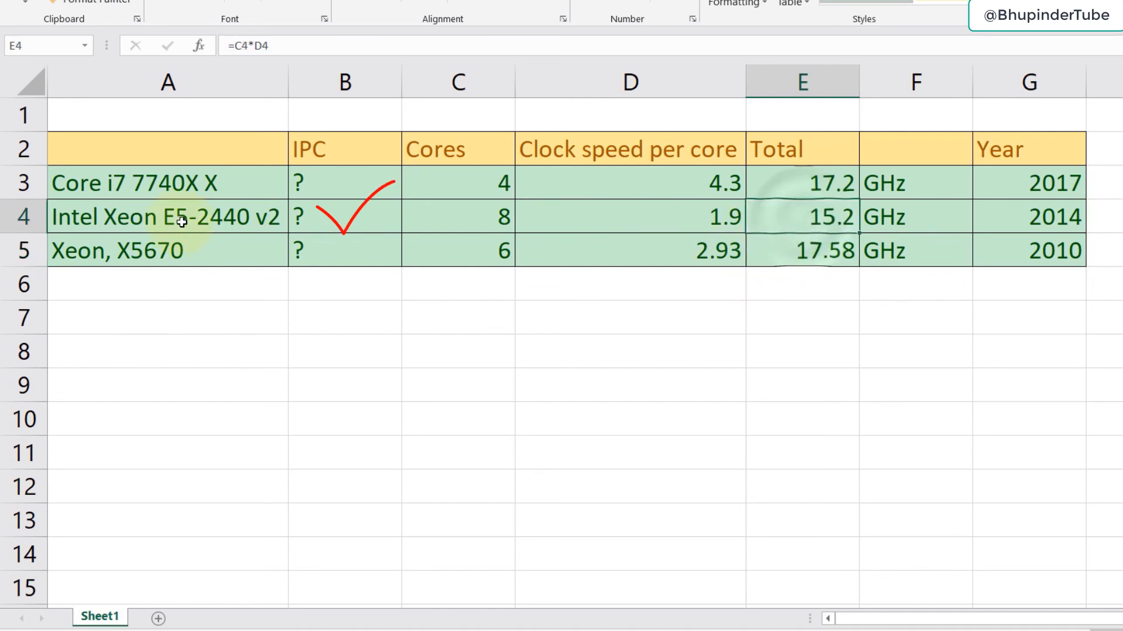
pyautogui.click(493, 226)
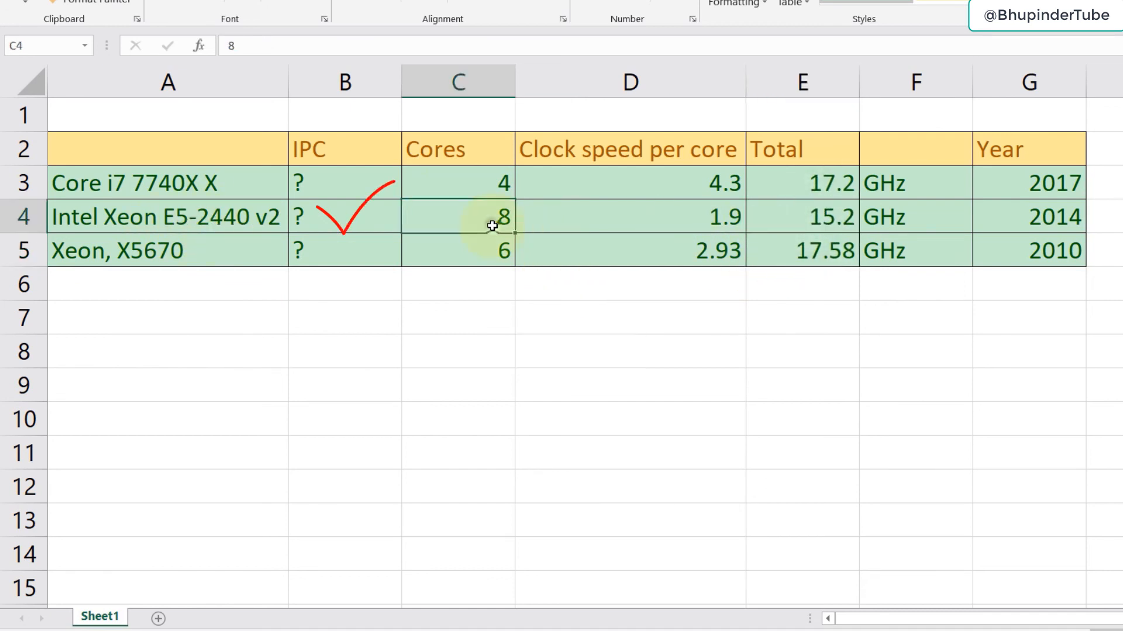